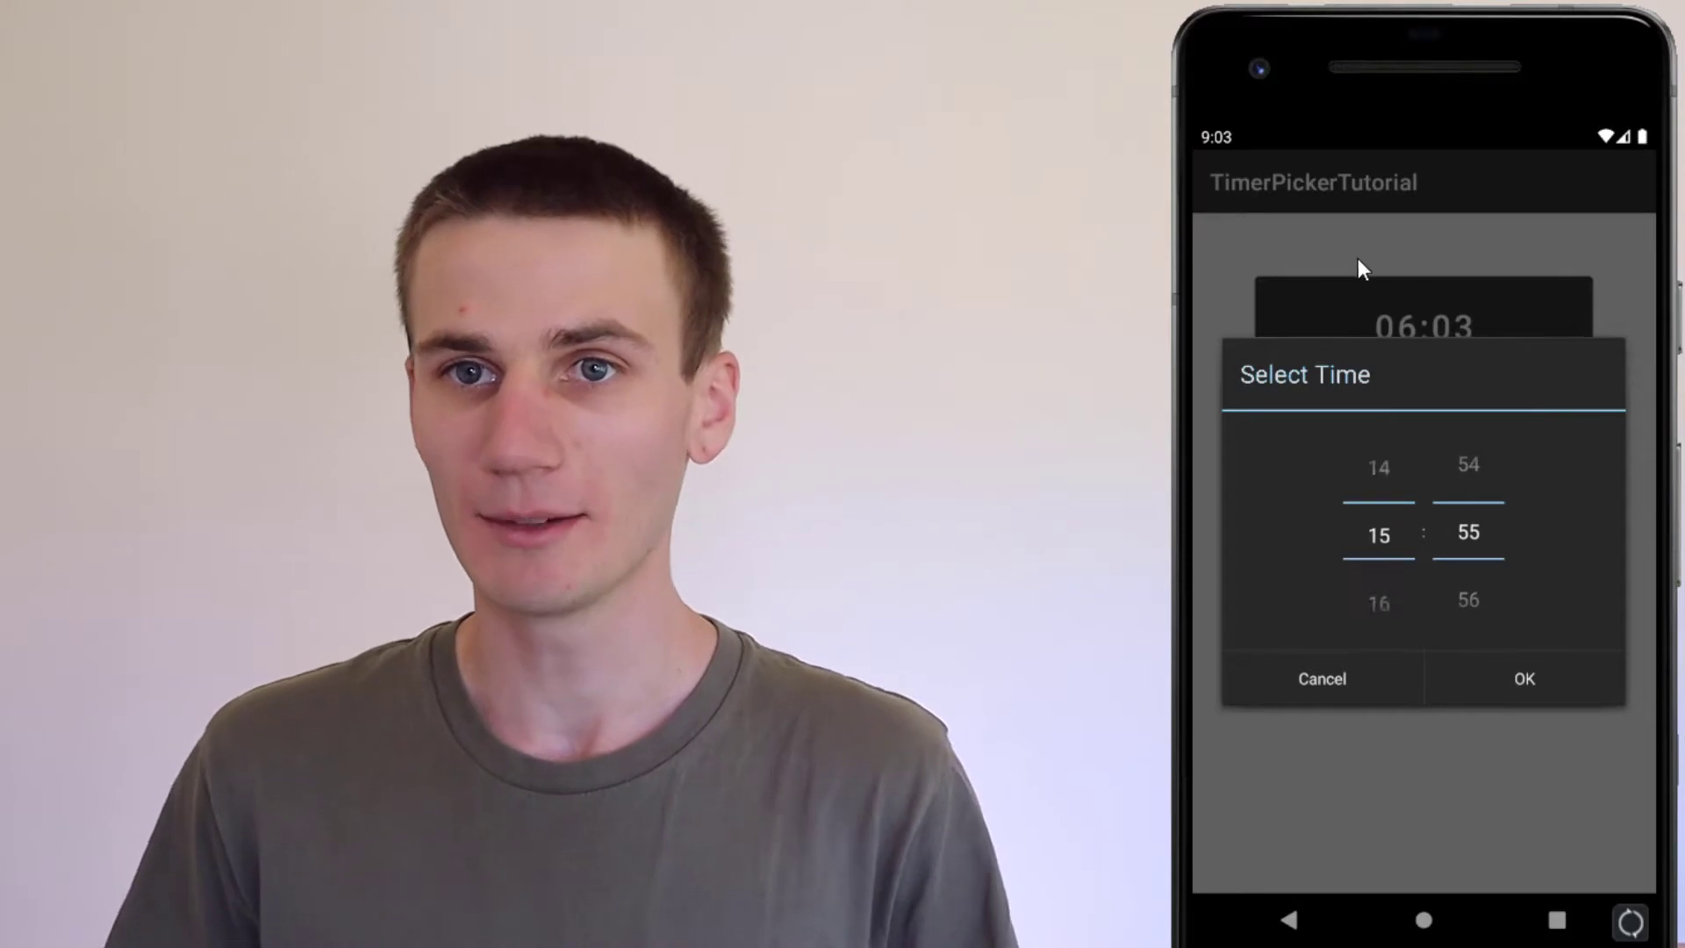
# - Bring up Android Studio's welcome window after the finished-app demo
pyautogui.click(1527, 678)
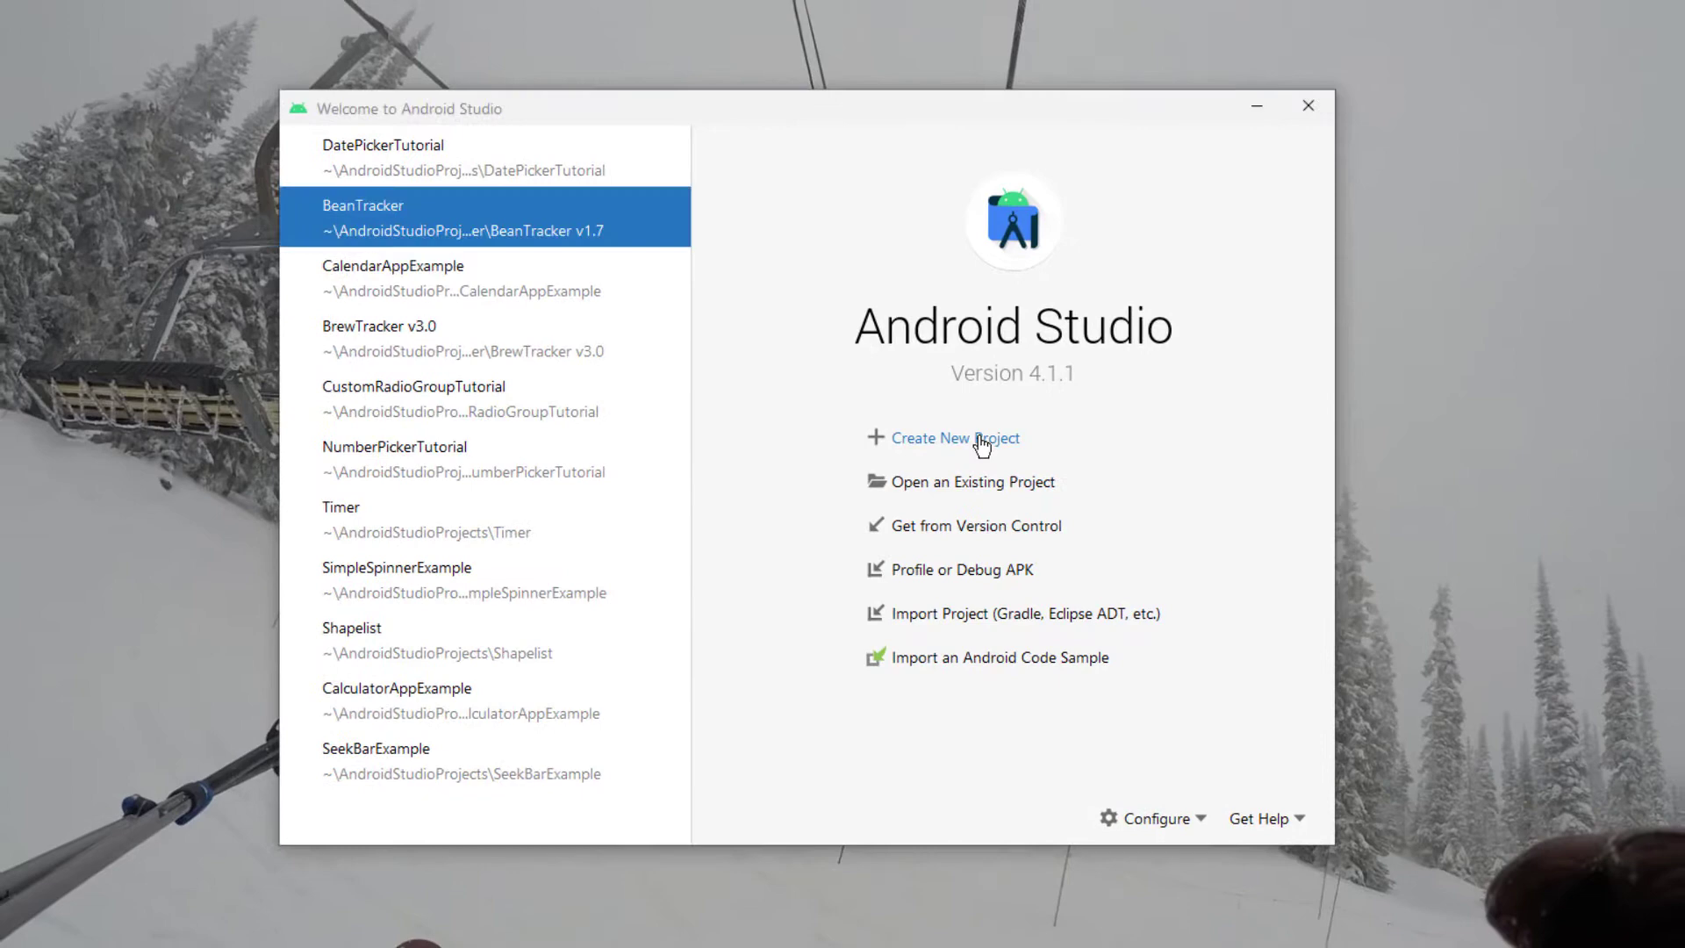
# - Create an Empty Activity Java project named TimerPickerTutorial with minimum API 22
pyautogui.click(957, 439)
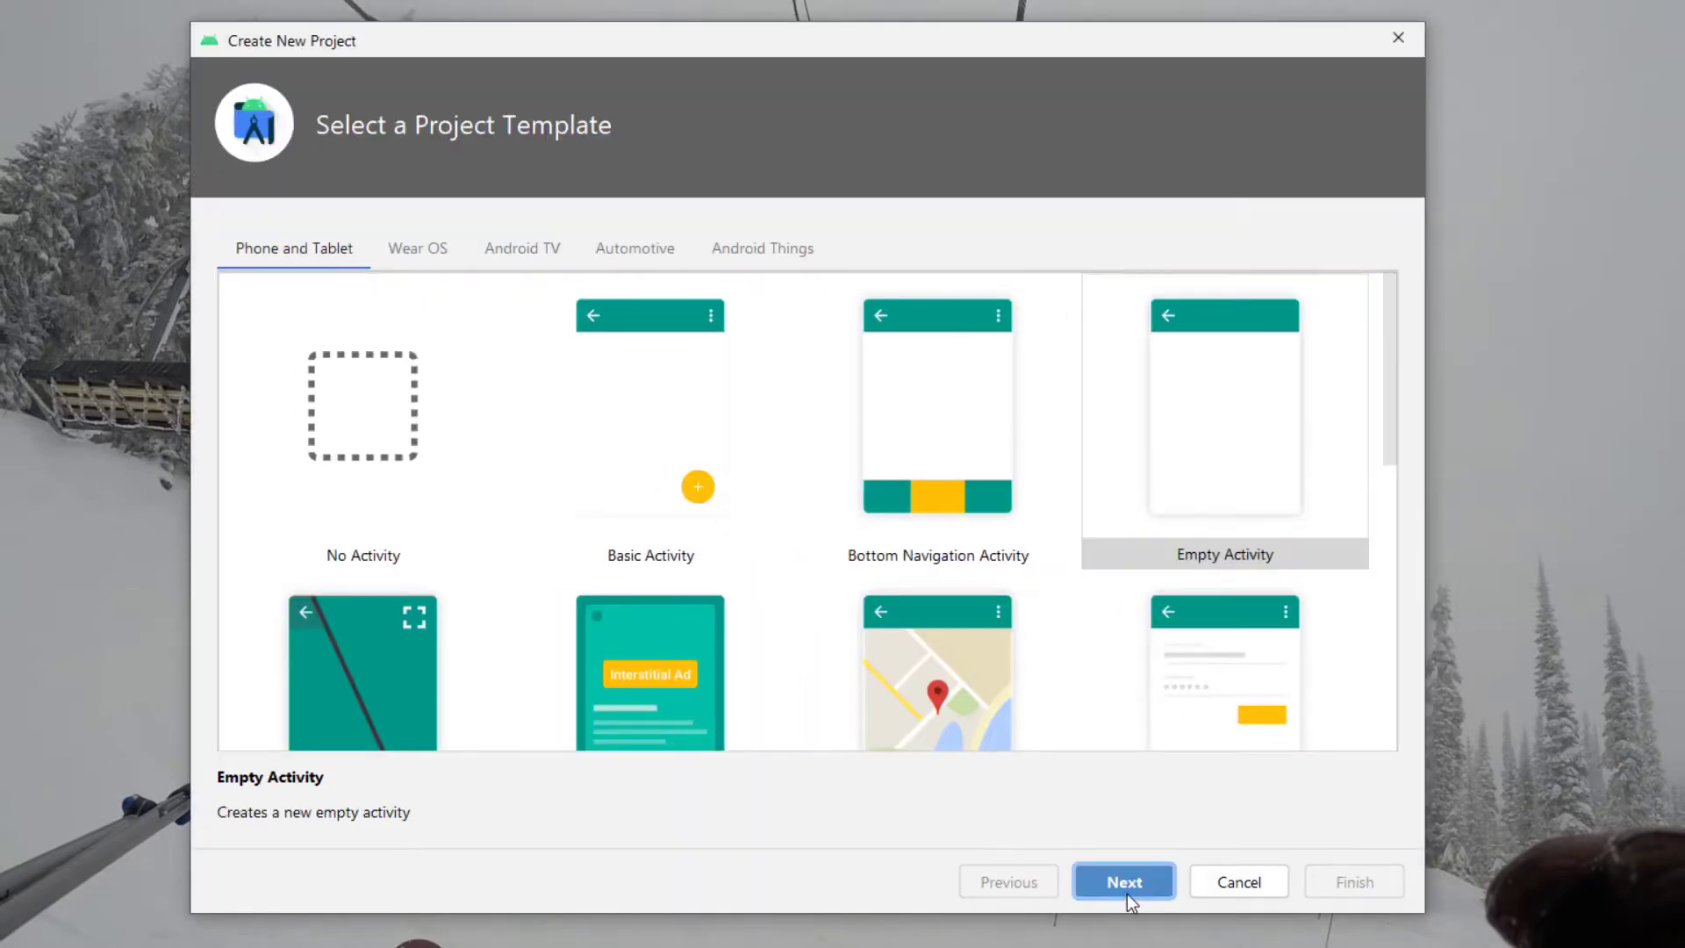
pyautogui.click(1124, 882)
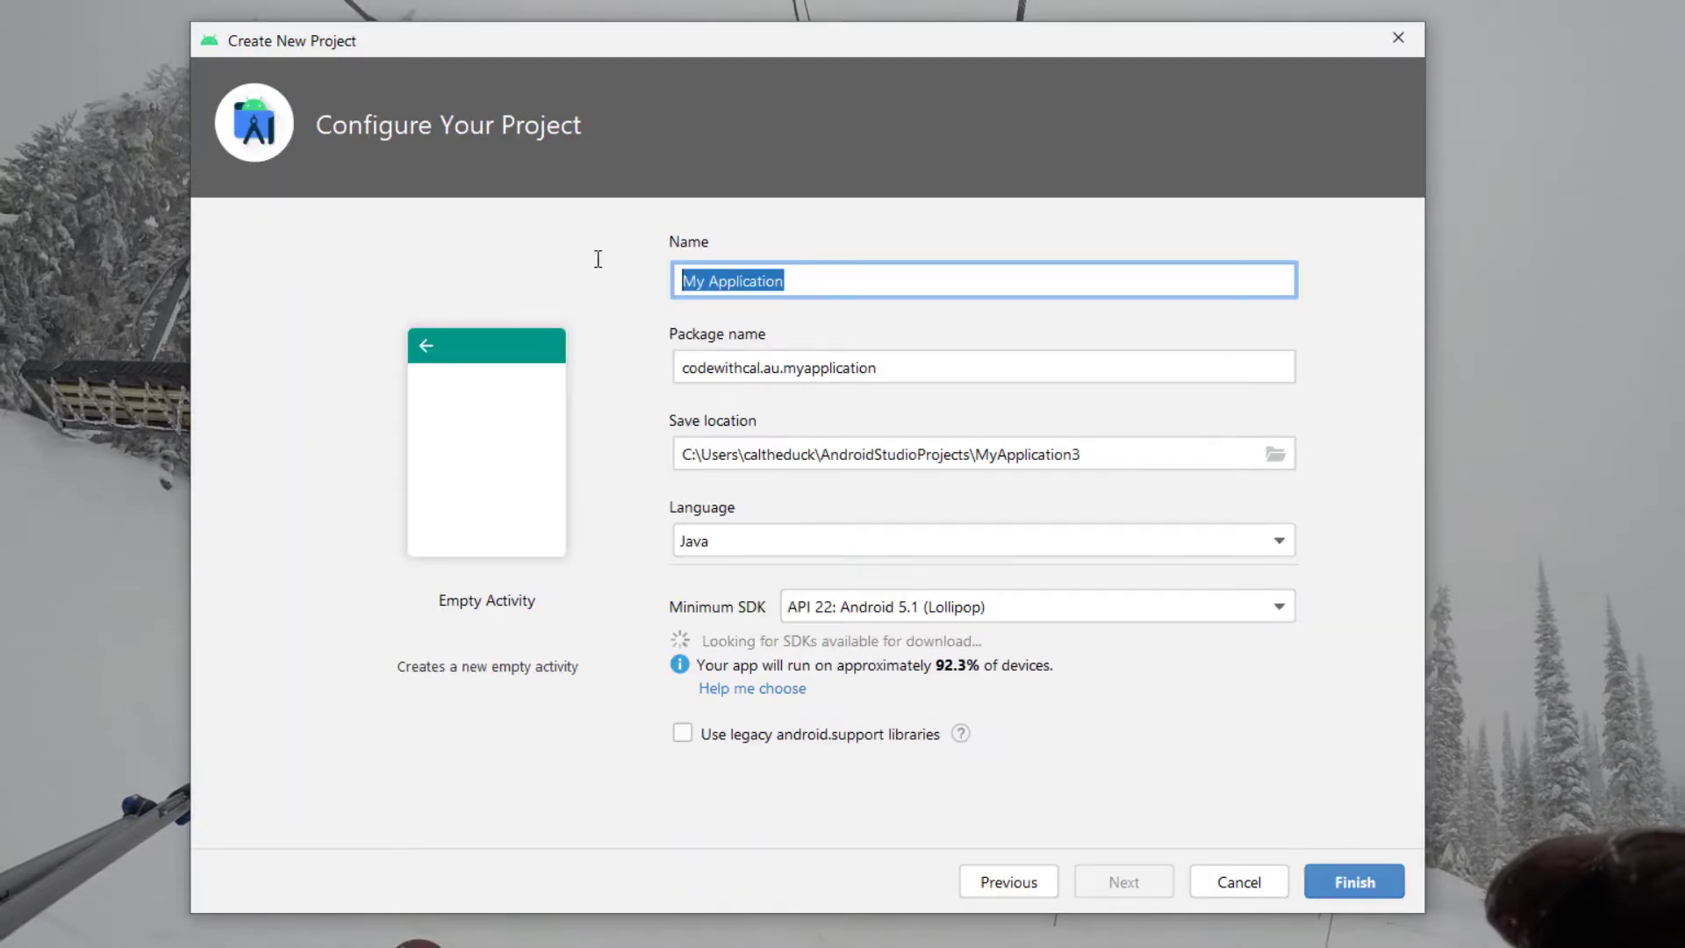
pyautogui.write('TimerPicker')
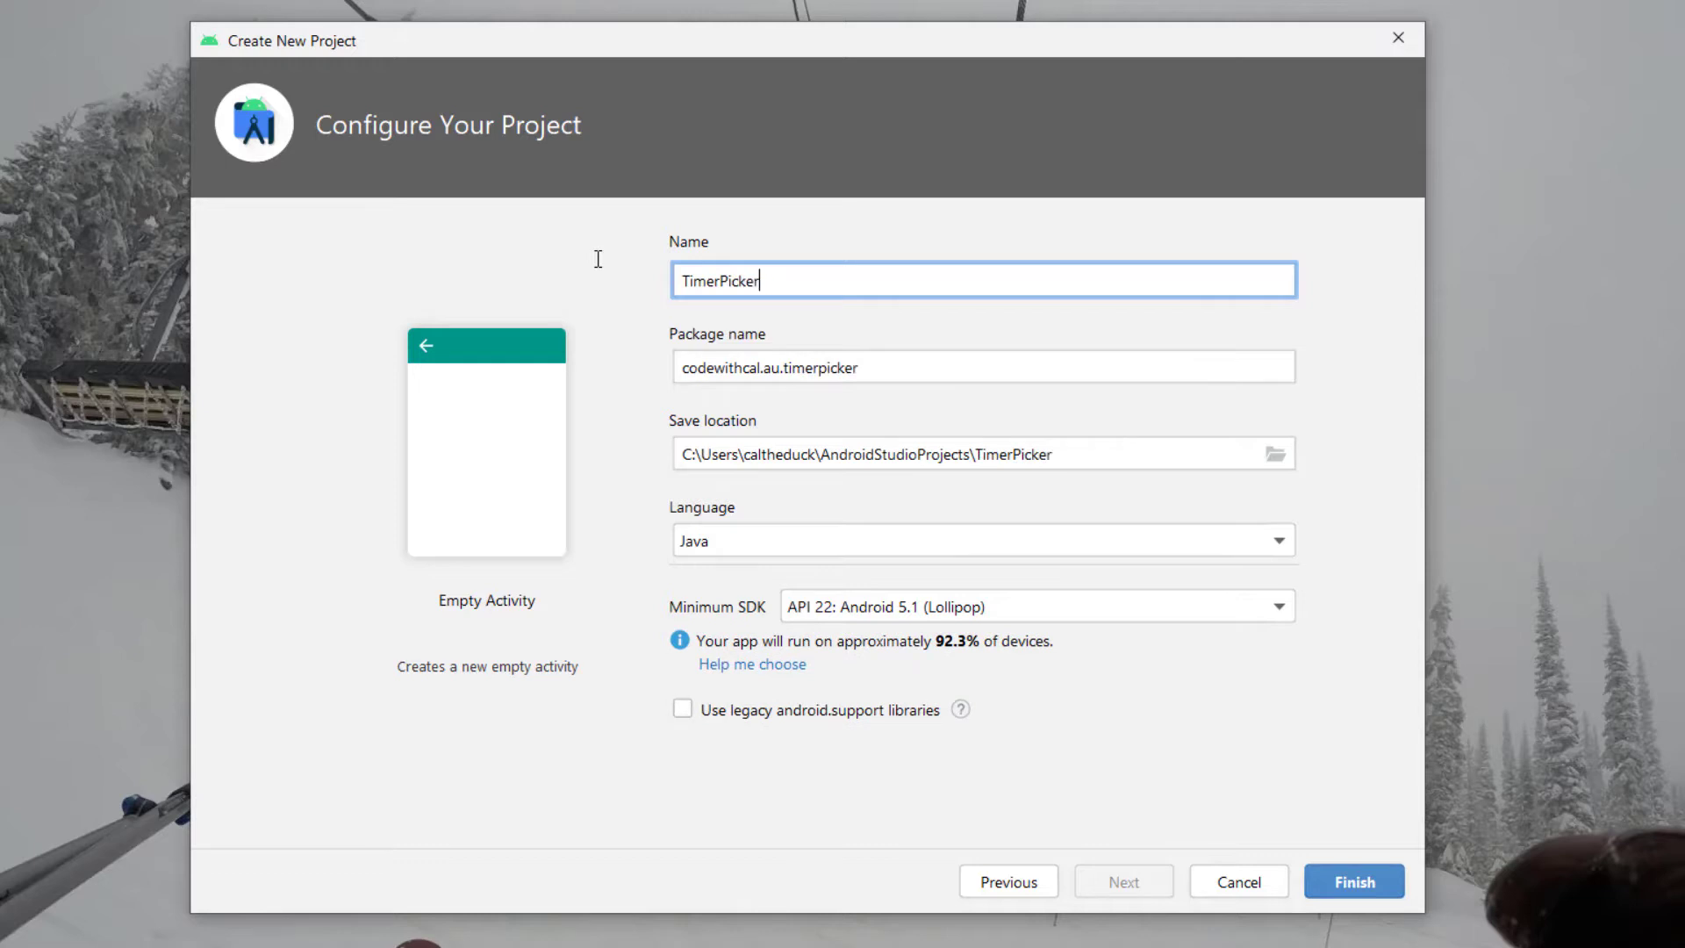
pyautogui.write('Tutorial')
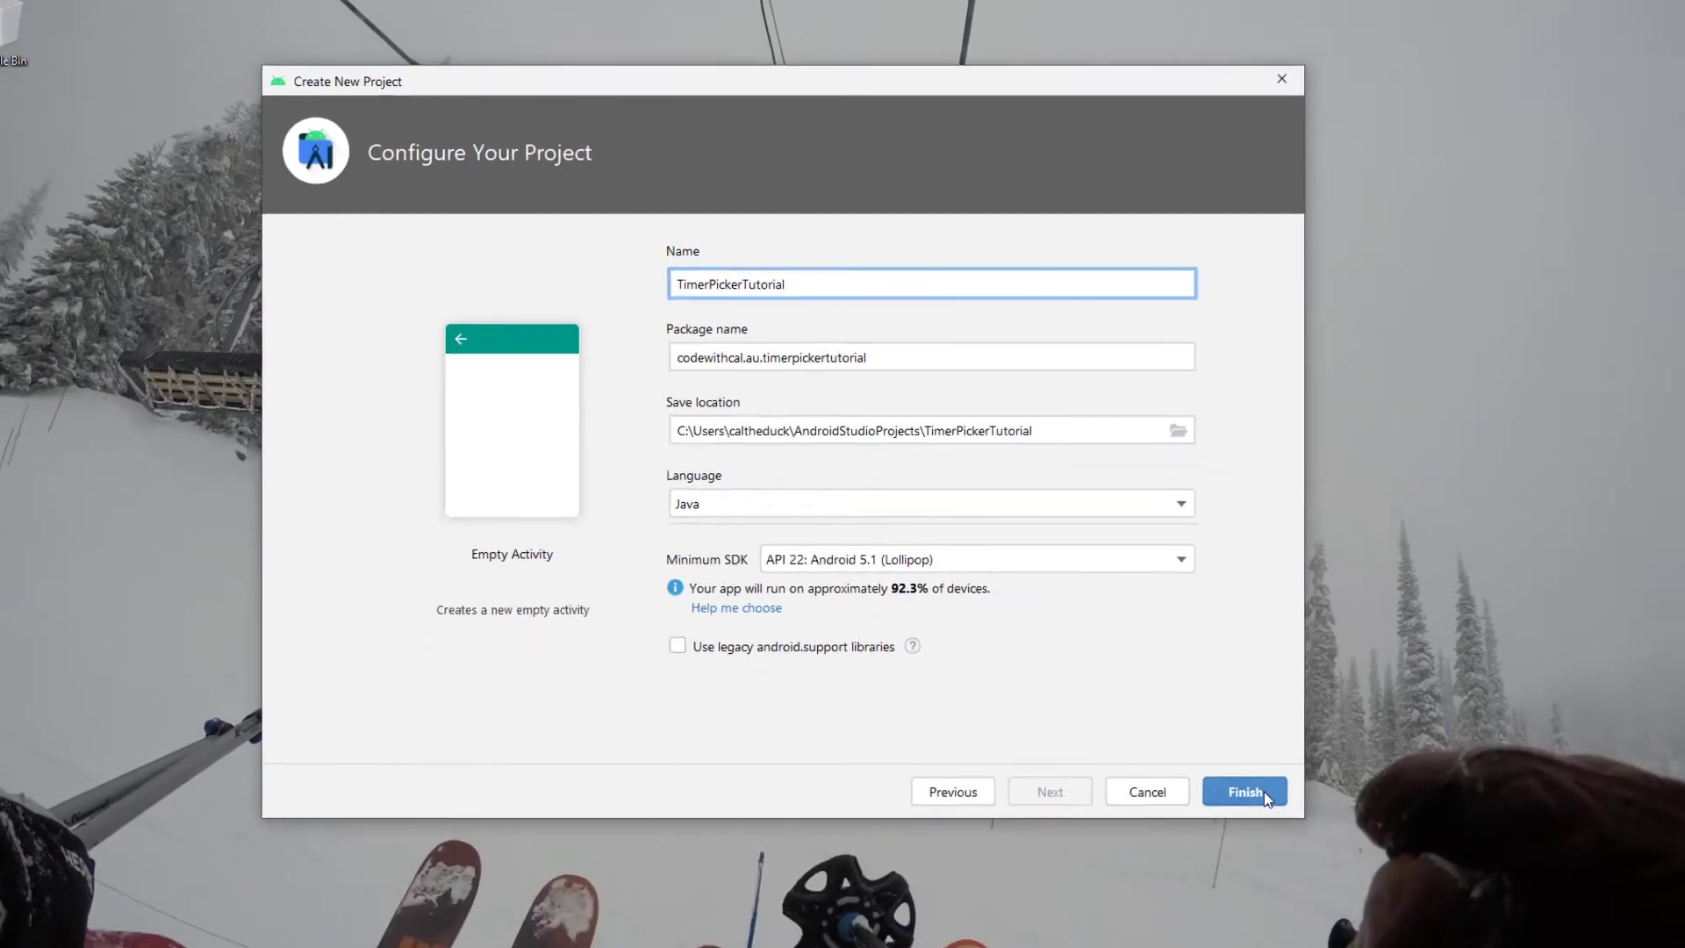
pyautogui.click(1244, 790)
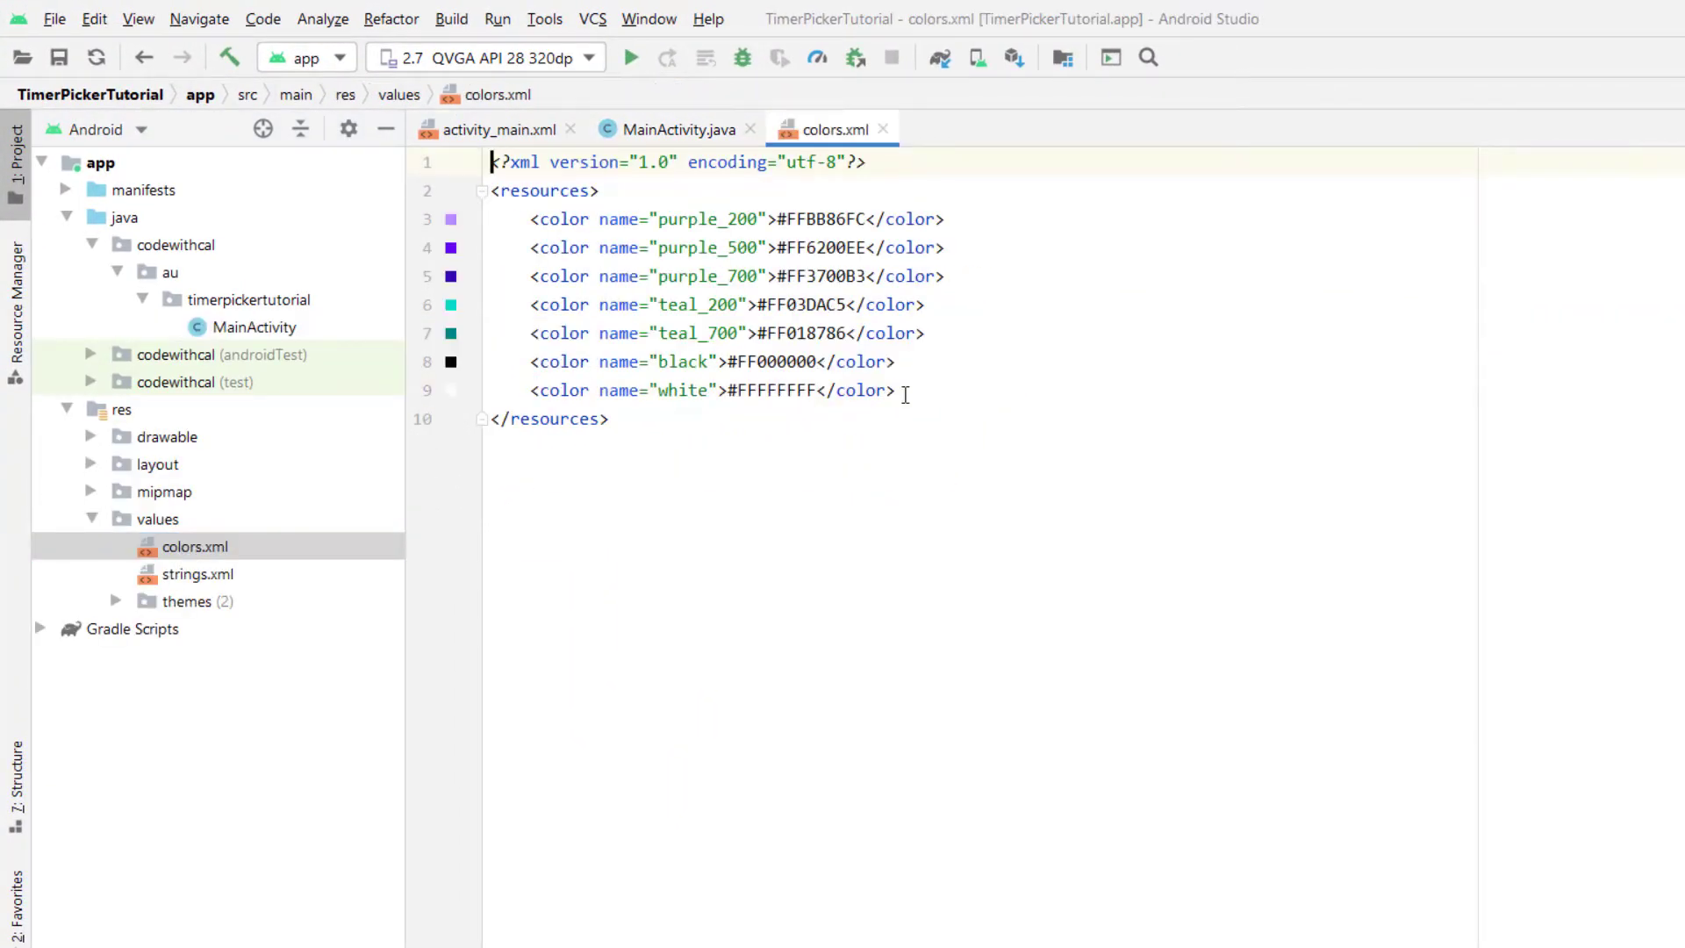
# - Define darkGray and lightGray (#EEE) colors and theme colorPrimary darkGray, colorPrimaryVariant black
pyautogui.write('<color name="darkGray">#333533</color')
pyautogui.write('<color name="lightGray')
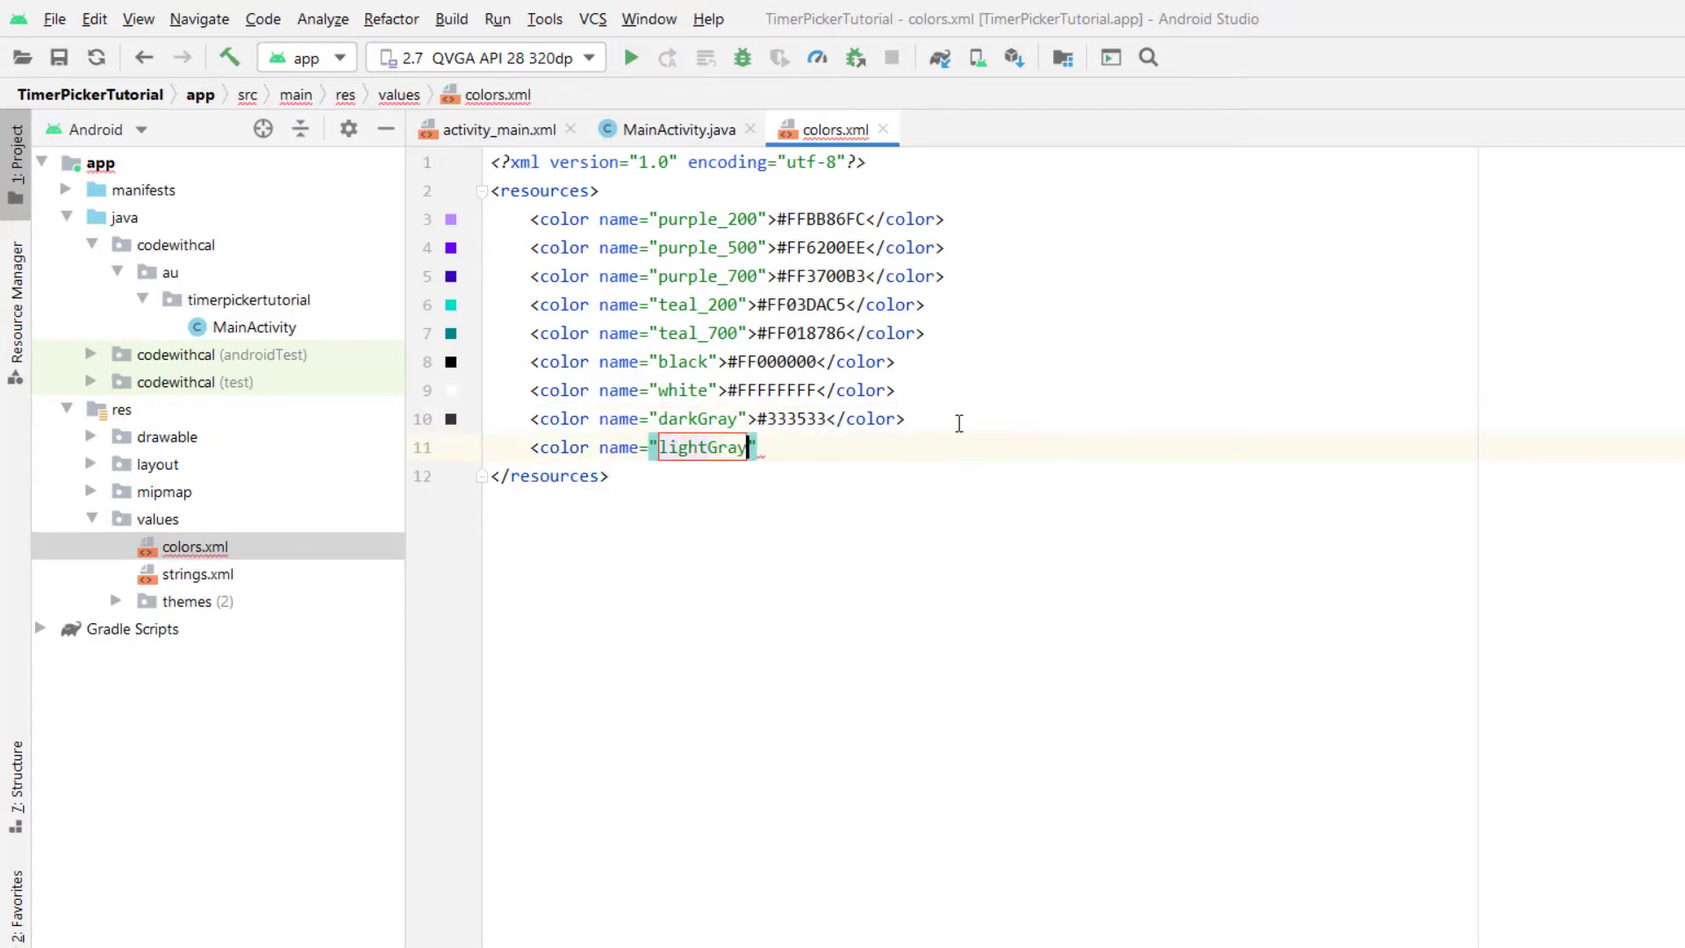
pyautogui.write('>#EEE</color>')
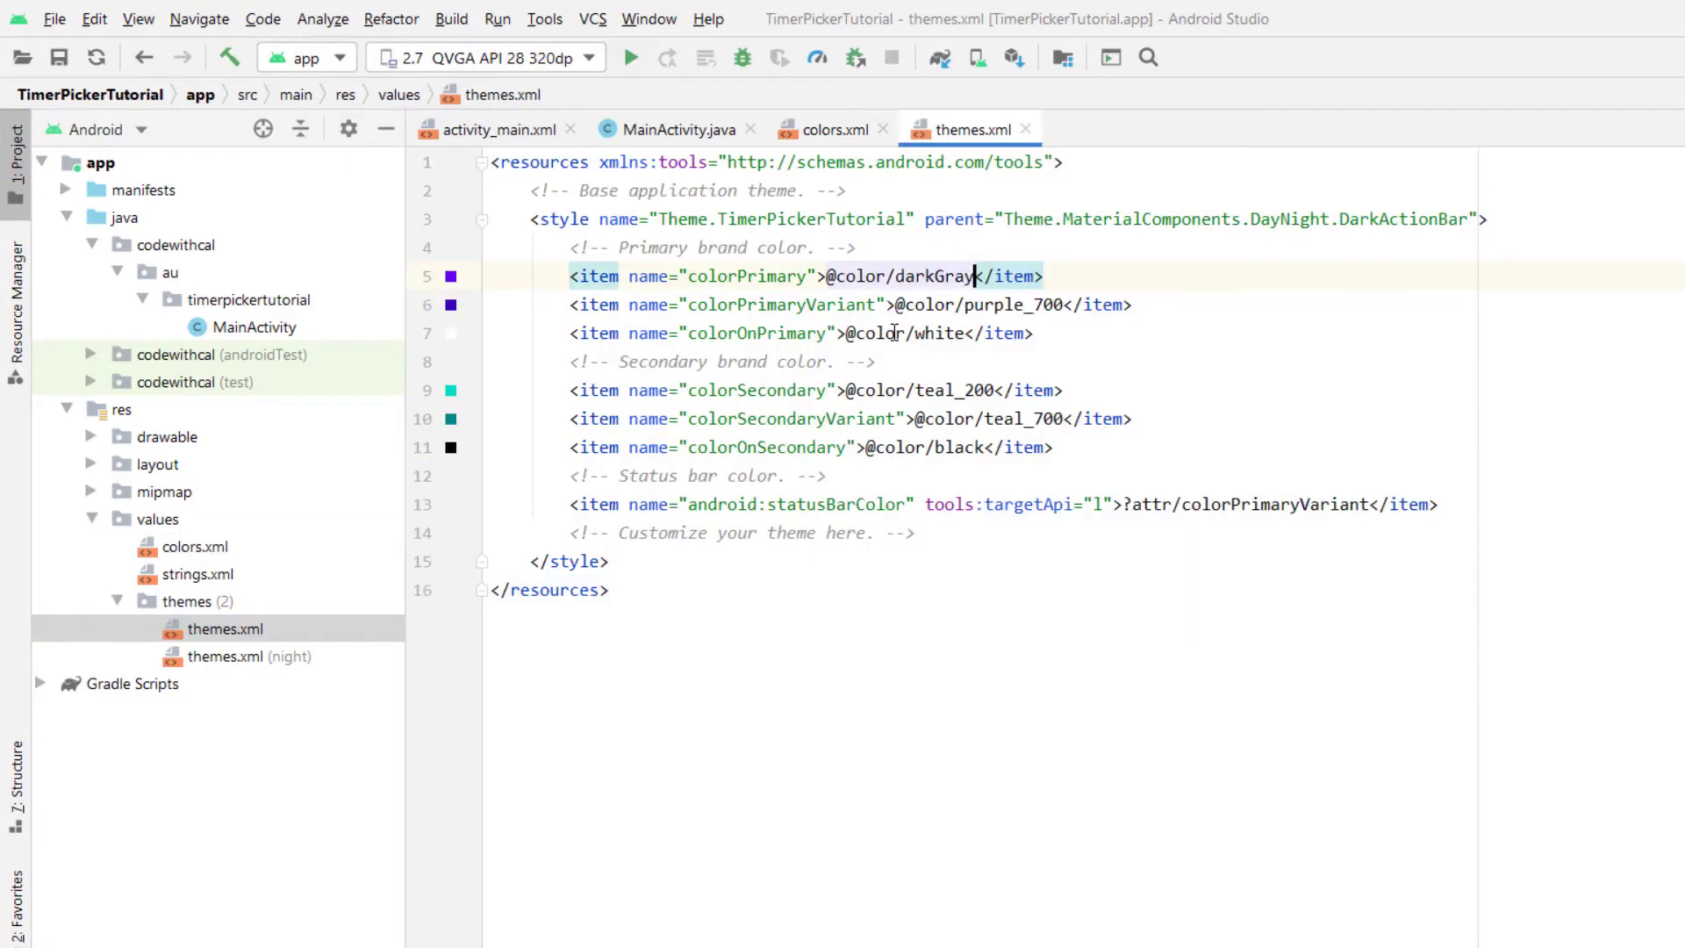
pyautogui.write('black')
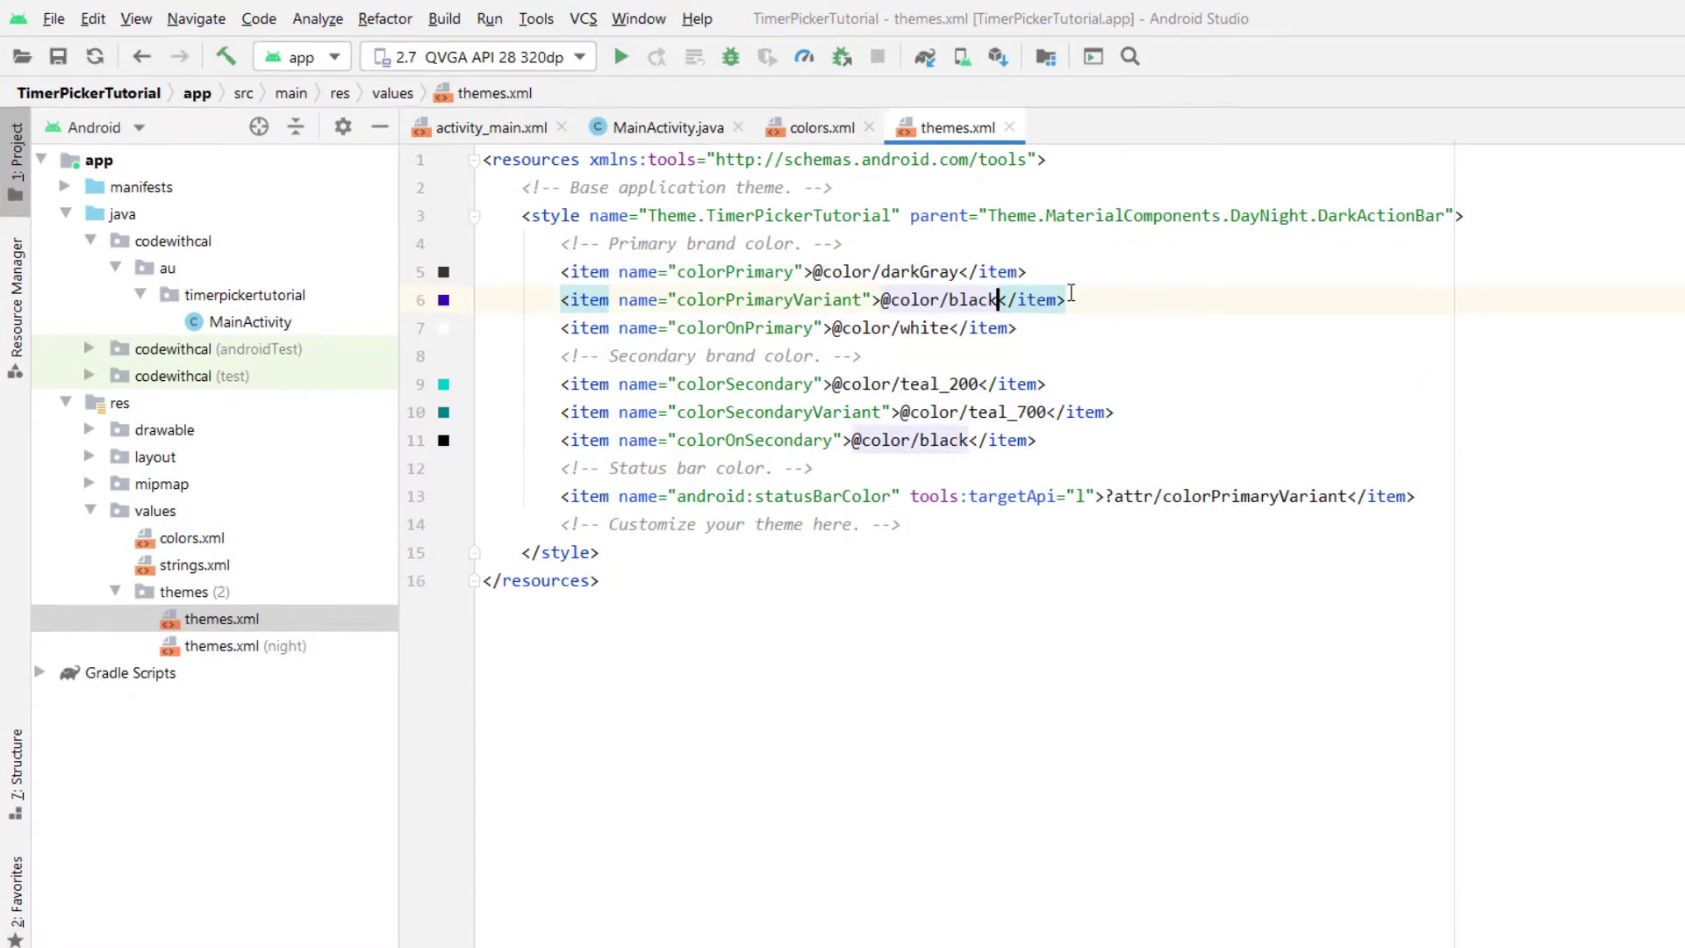
pyautogui.click(480, 127)
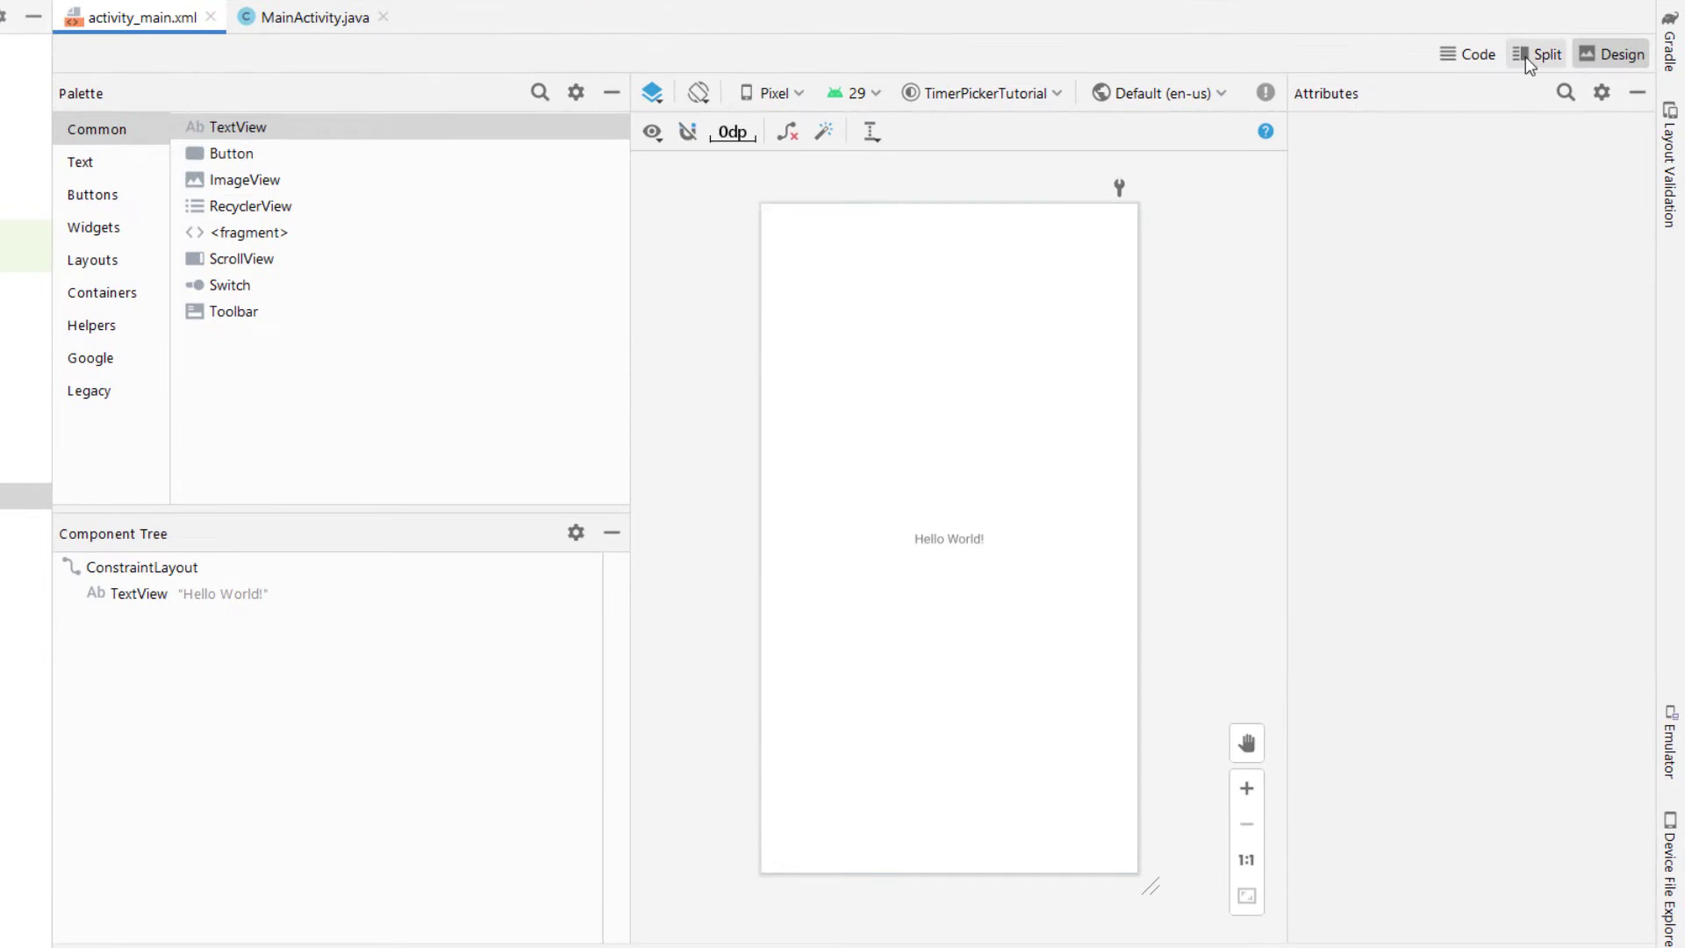
# - In split view, make the TextView a Select Time button at vertical bias 0.1 with textSize 30sp
pyautogui.click(1539, 53)
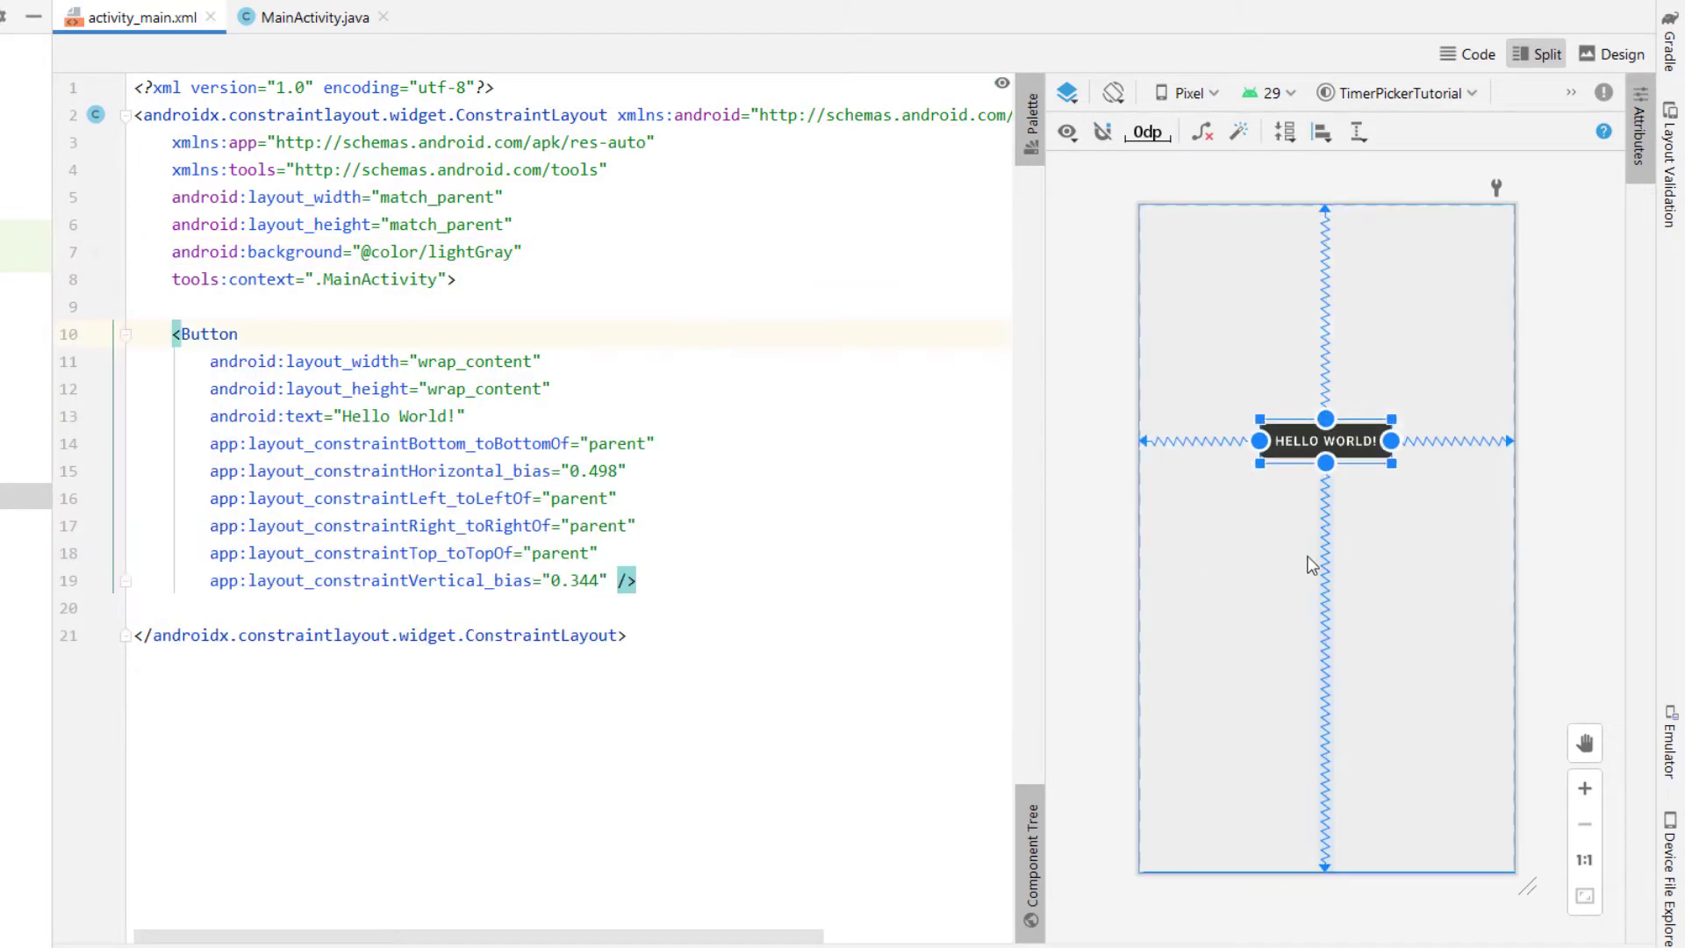
pyautogui.doubleClick(584, 581)
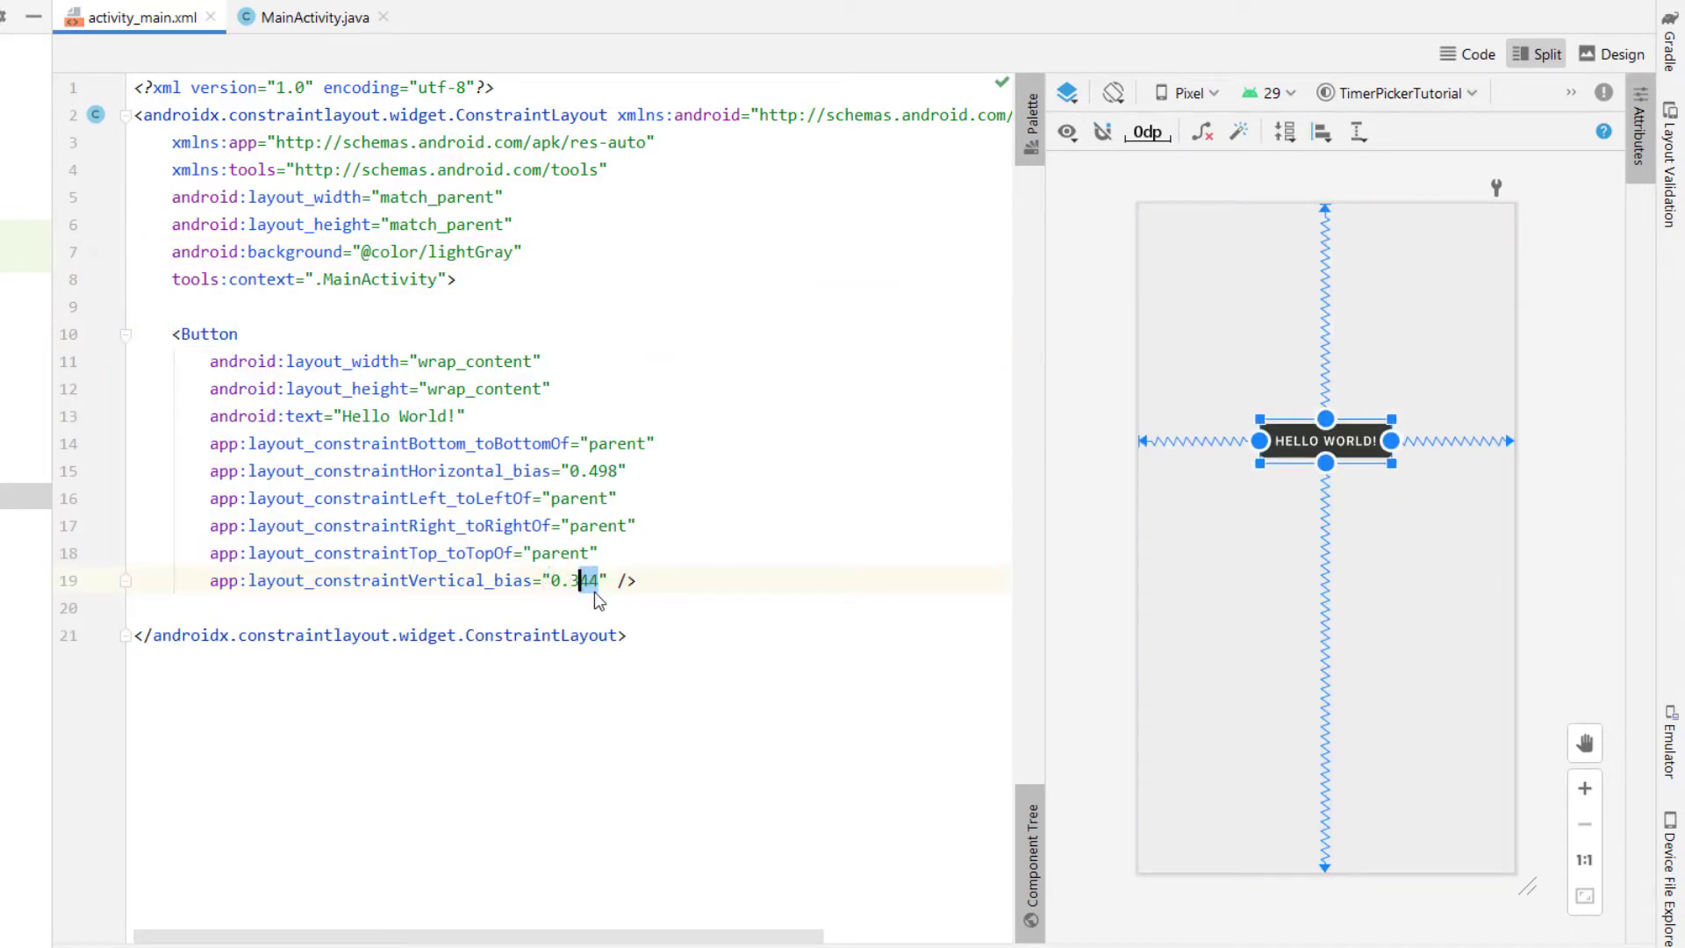
pyautogui.write('0.1')
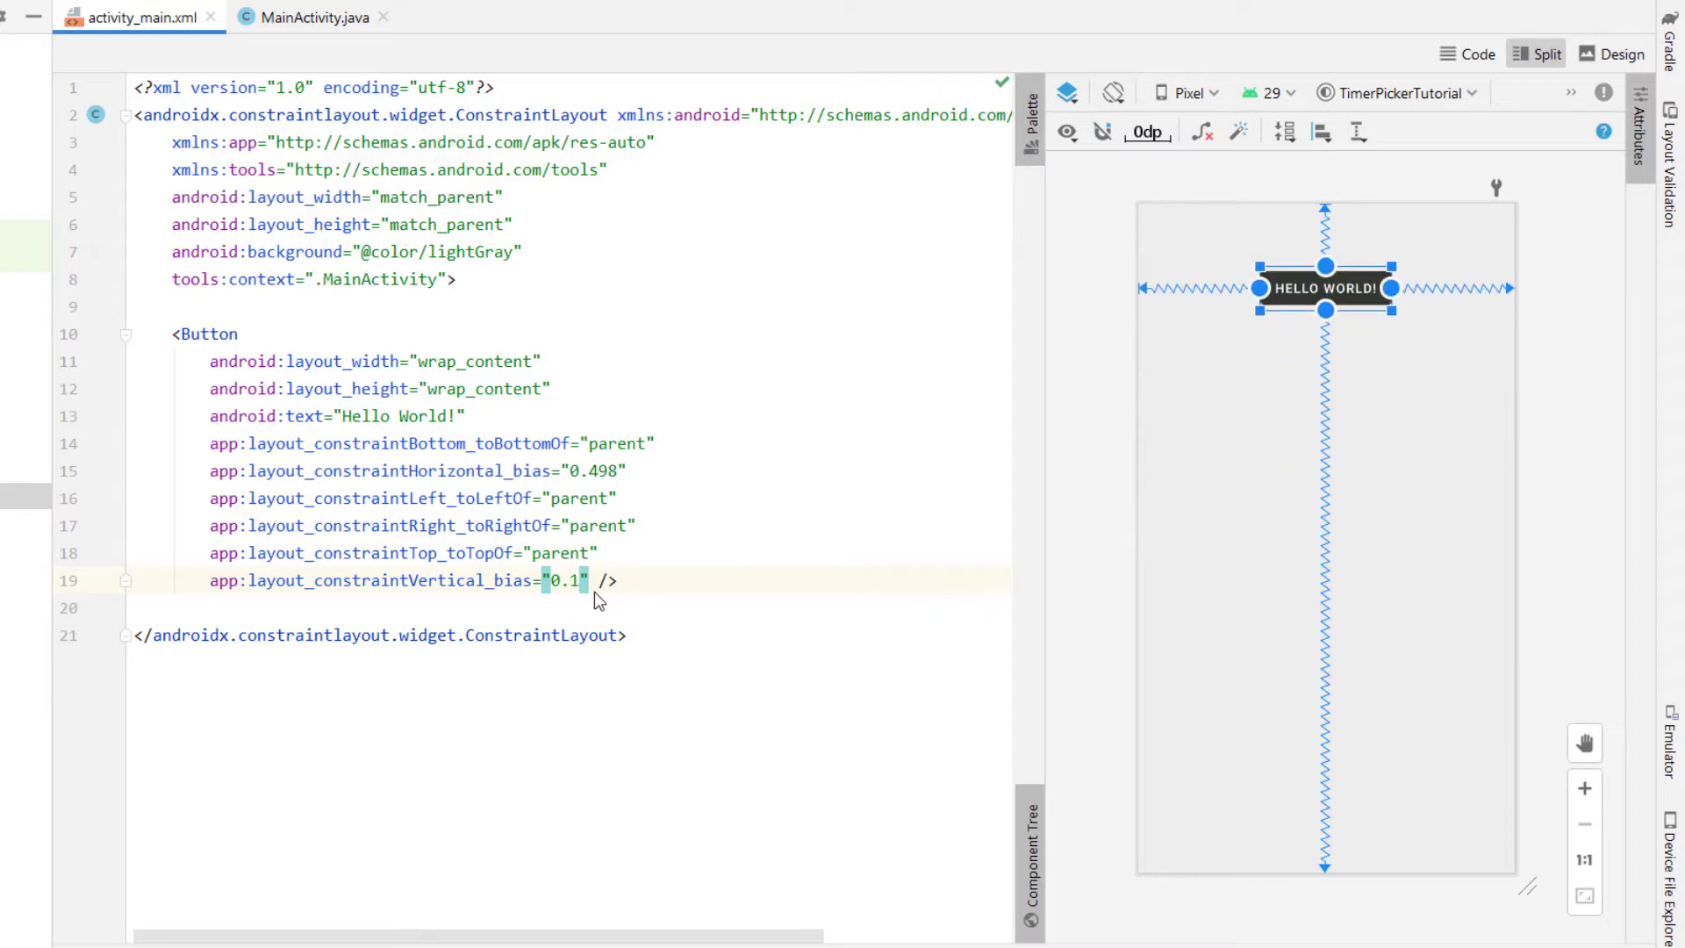
pyautogui.write('Select Time')
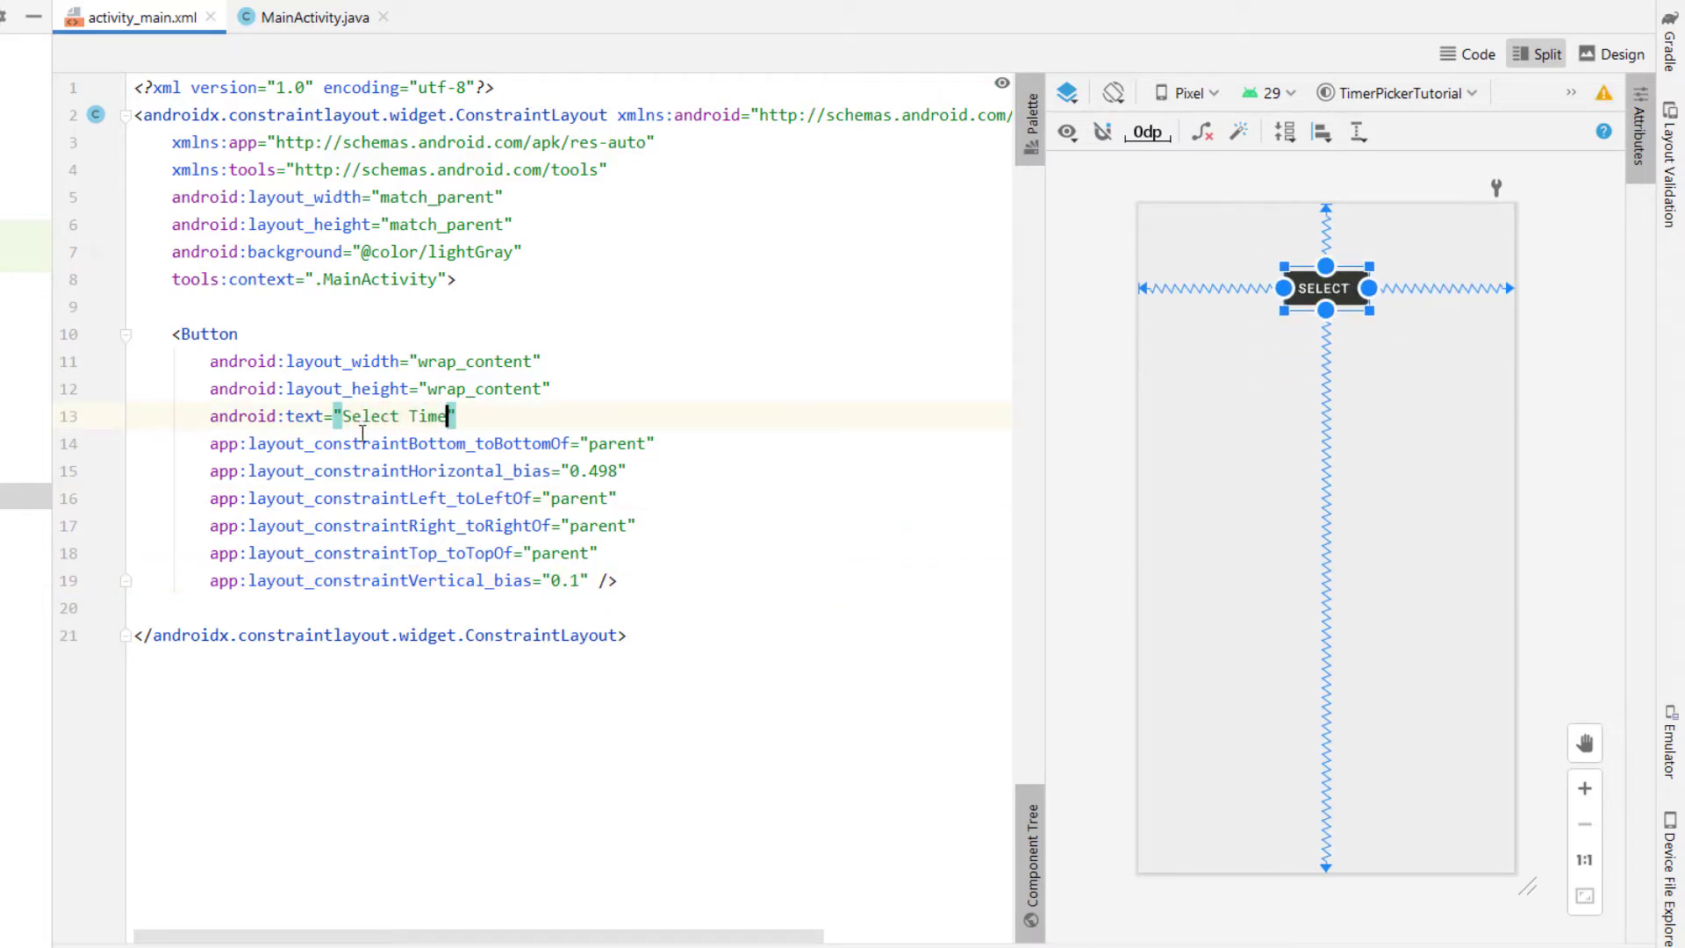
pyautogui.write('android:textSize="30sp"')
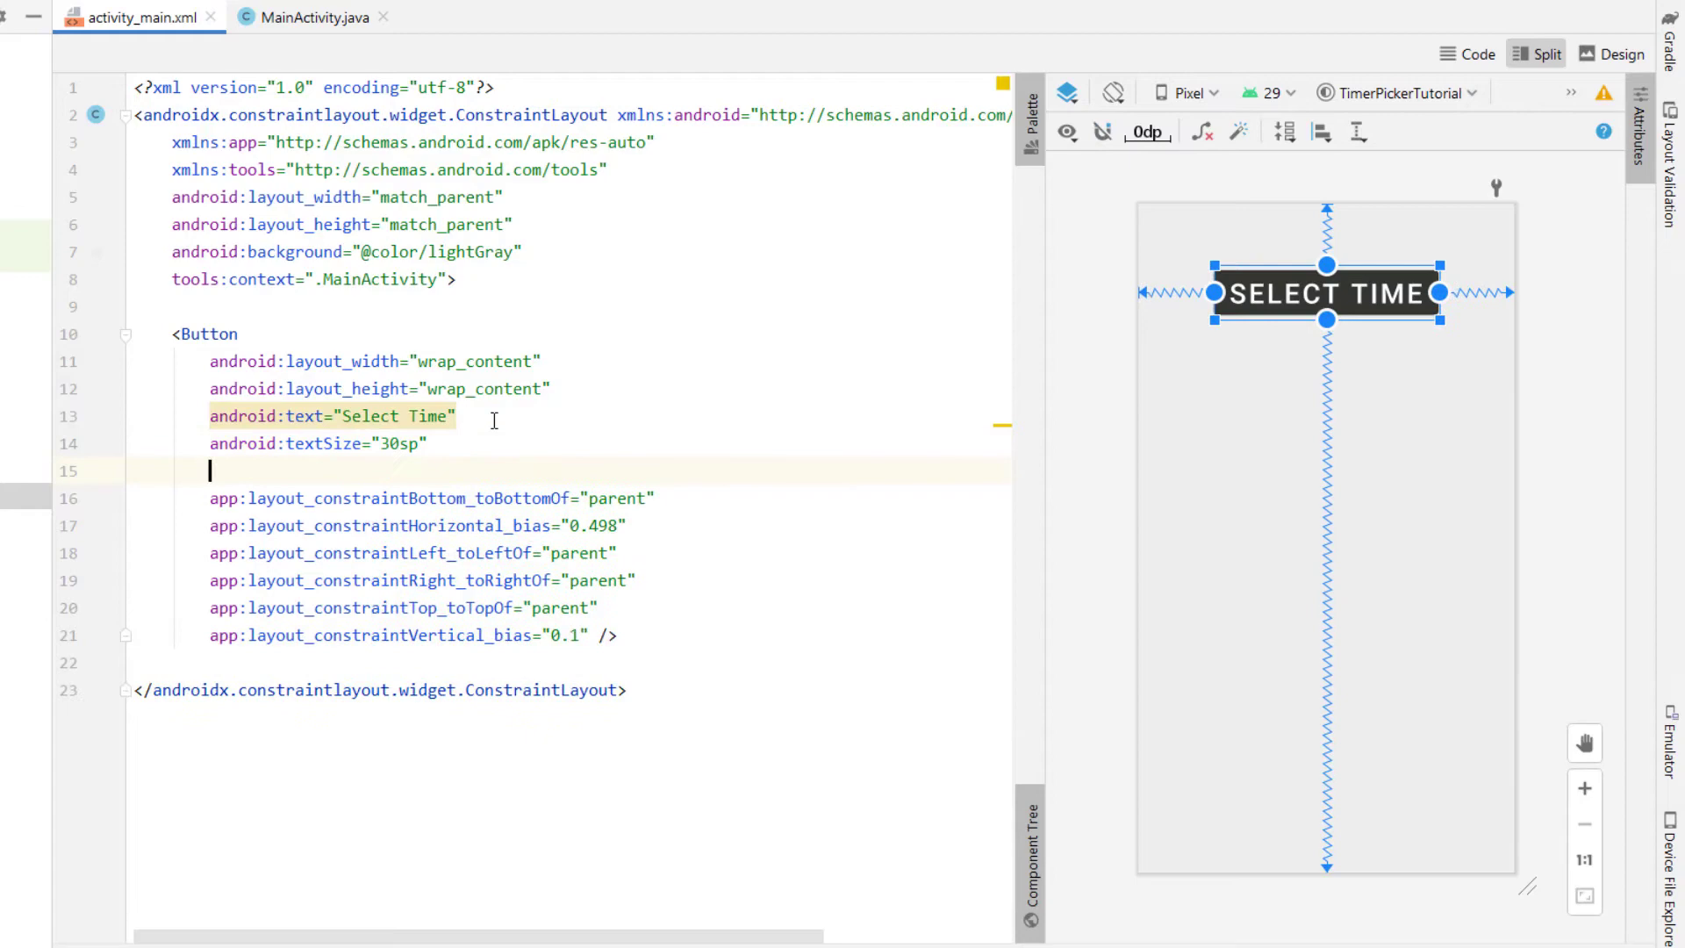
# - Give the button width, height, id timeButton and onClick popTimePicker, showing the missing-method fixes
pyautogui.write('android:width="500dp"')
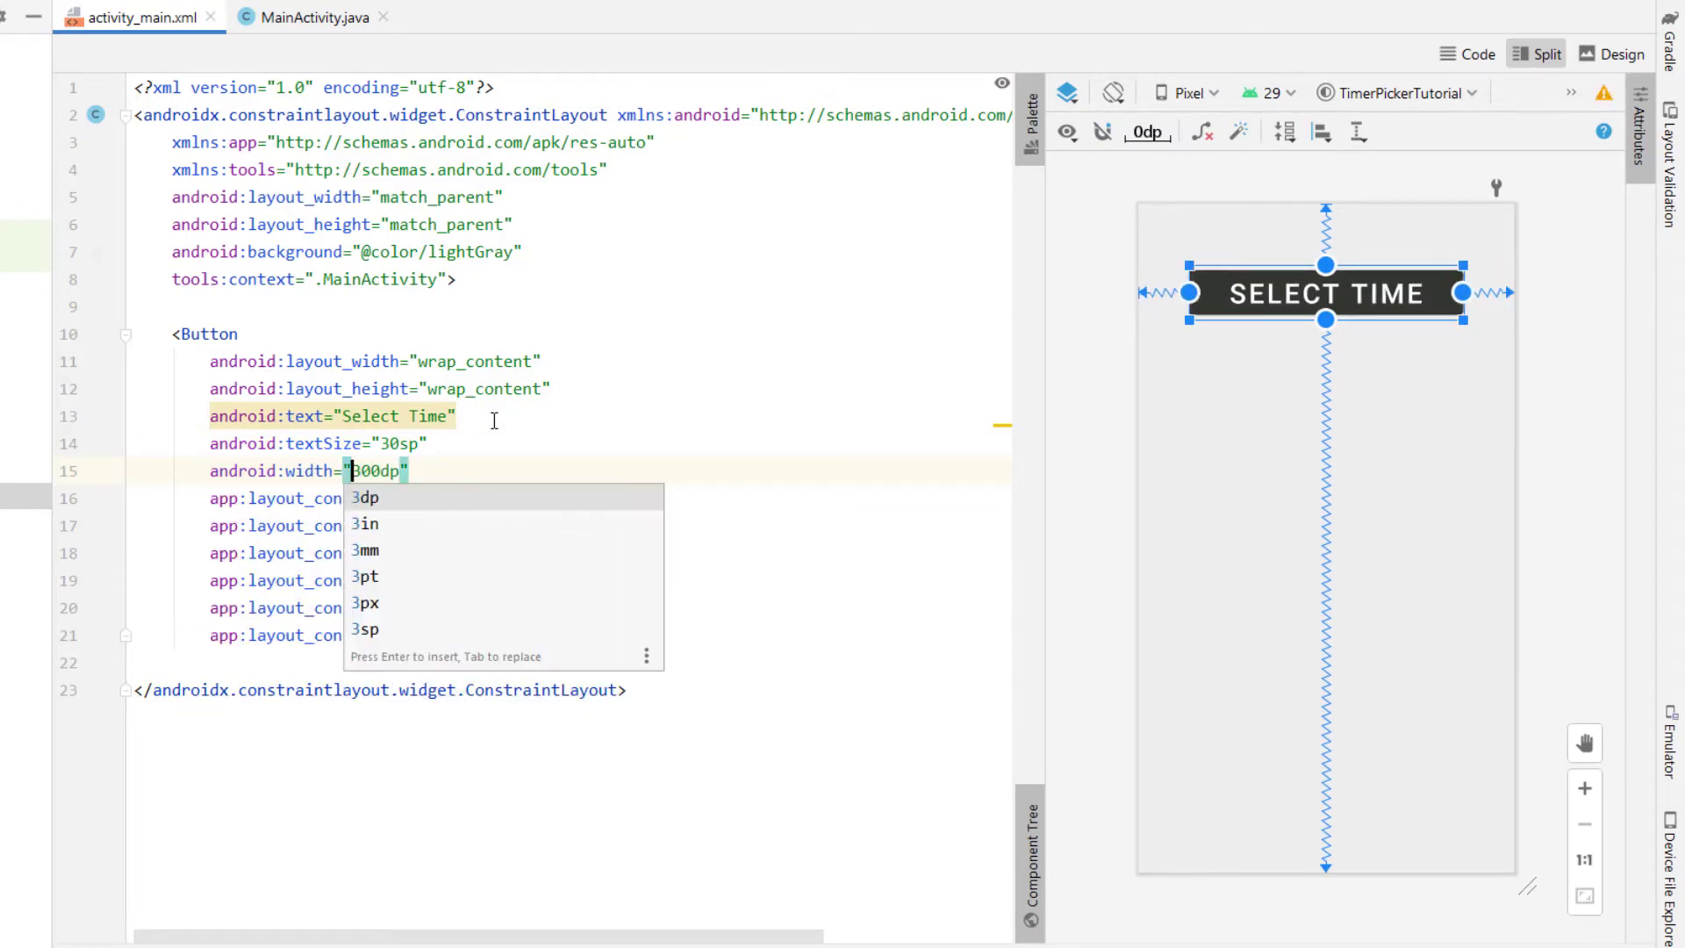
pyautogui.write('android:height="100dp')
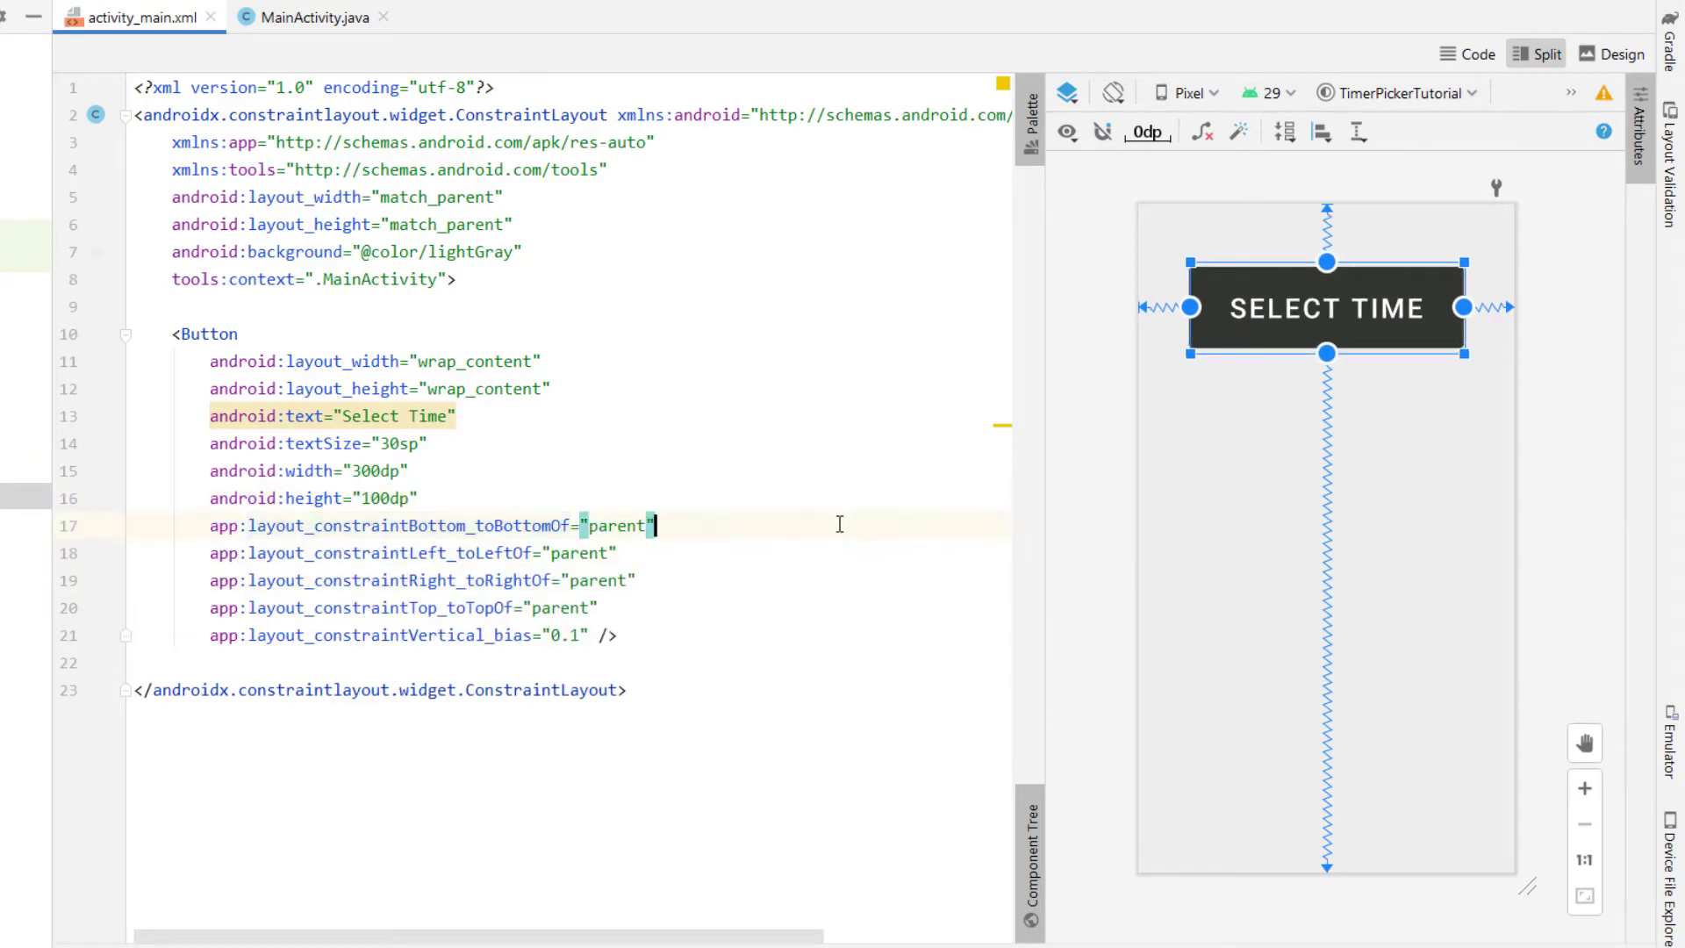
pyautogui.write('android:id="@+id/"')
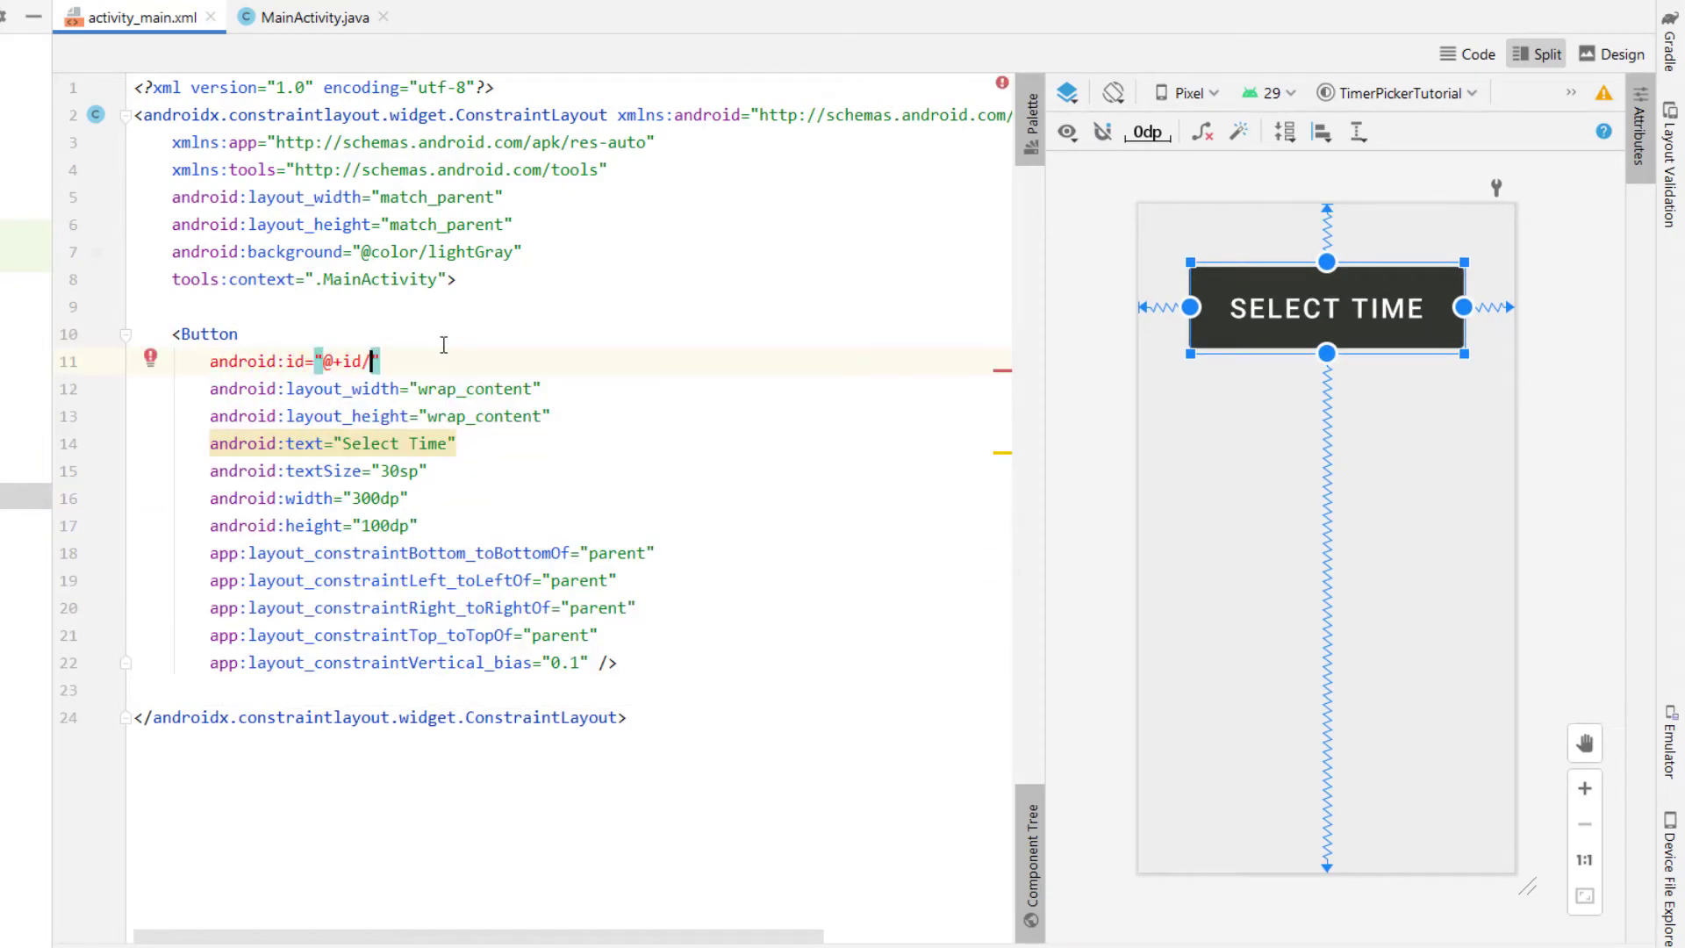
pyautogui.write('timeButton"')
pyautogui.write('android:onClick="popTimePicker"')
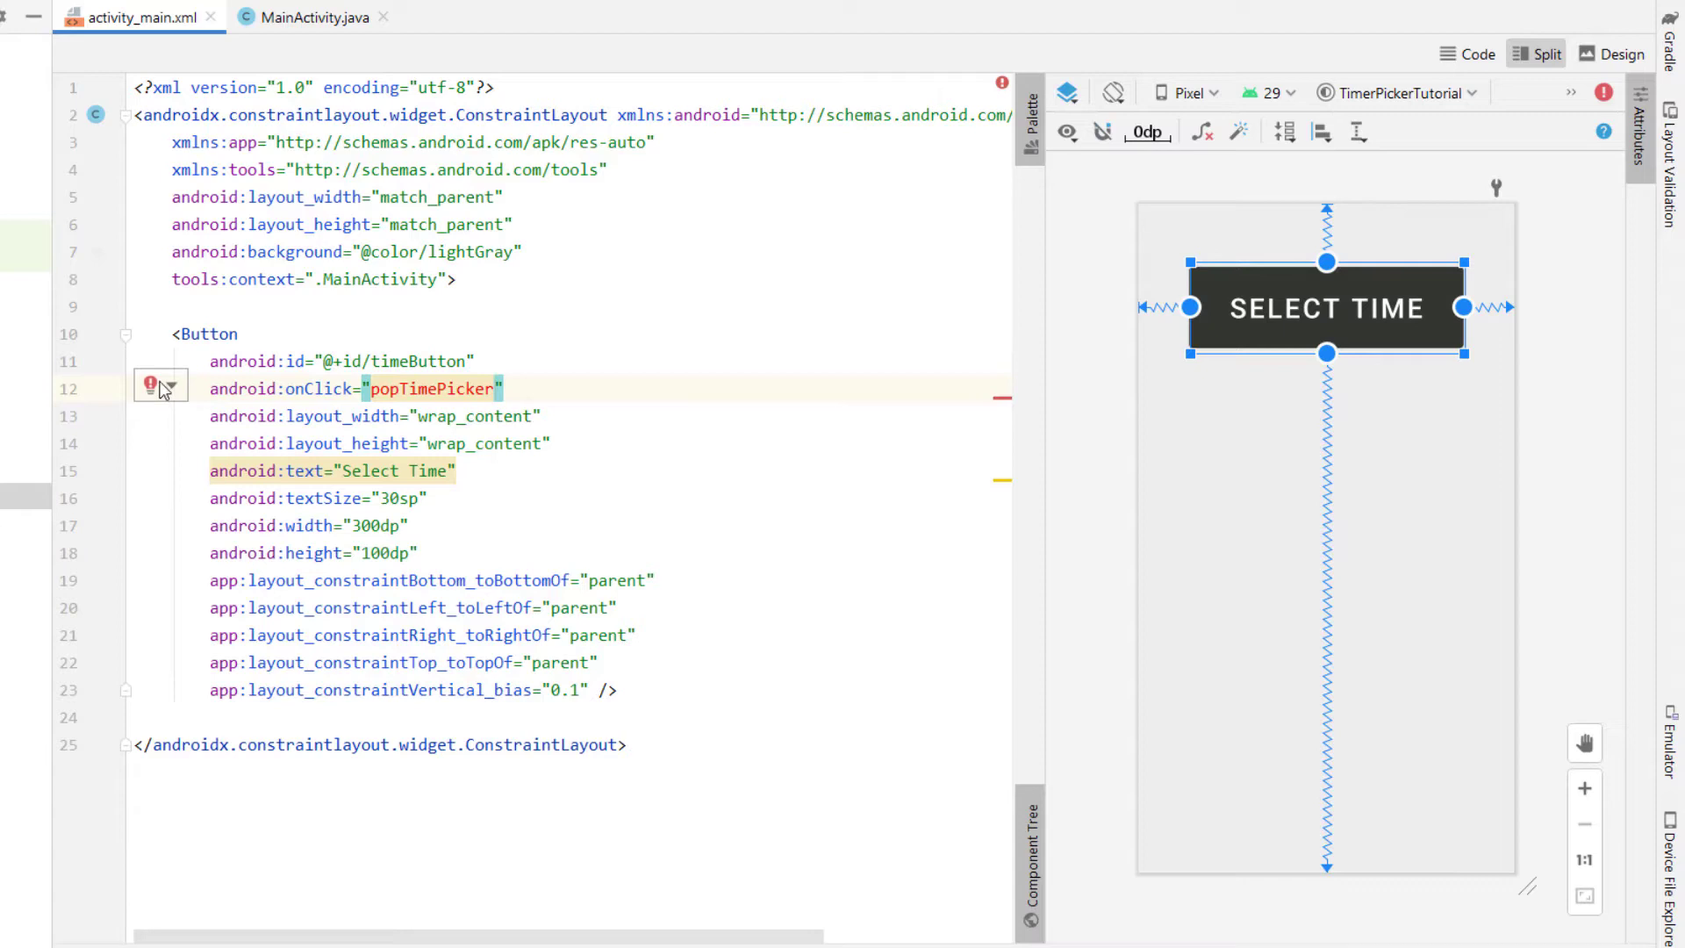
pyautogui.click(172, 388)
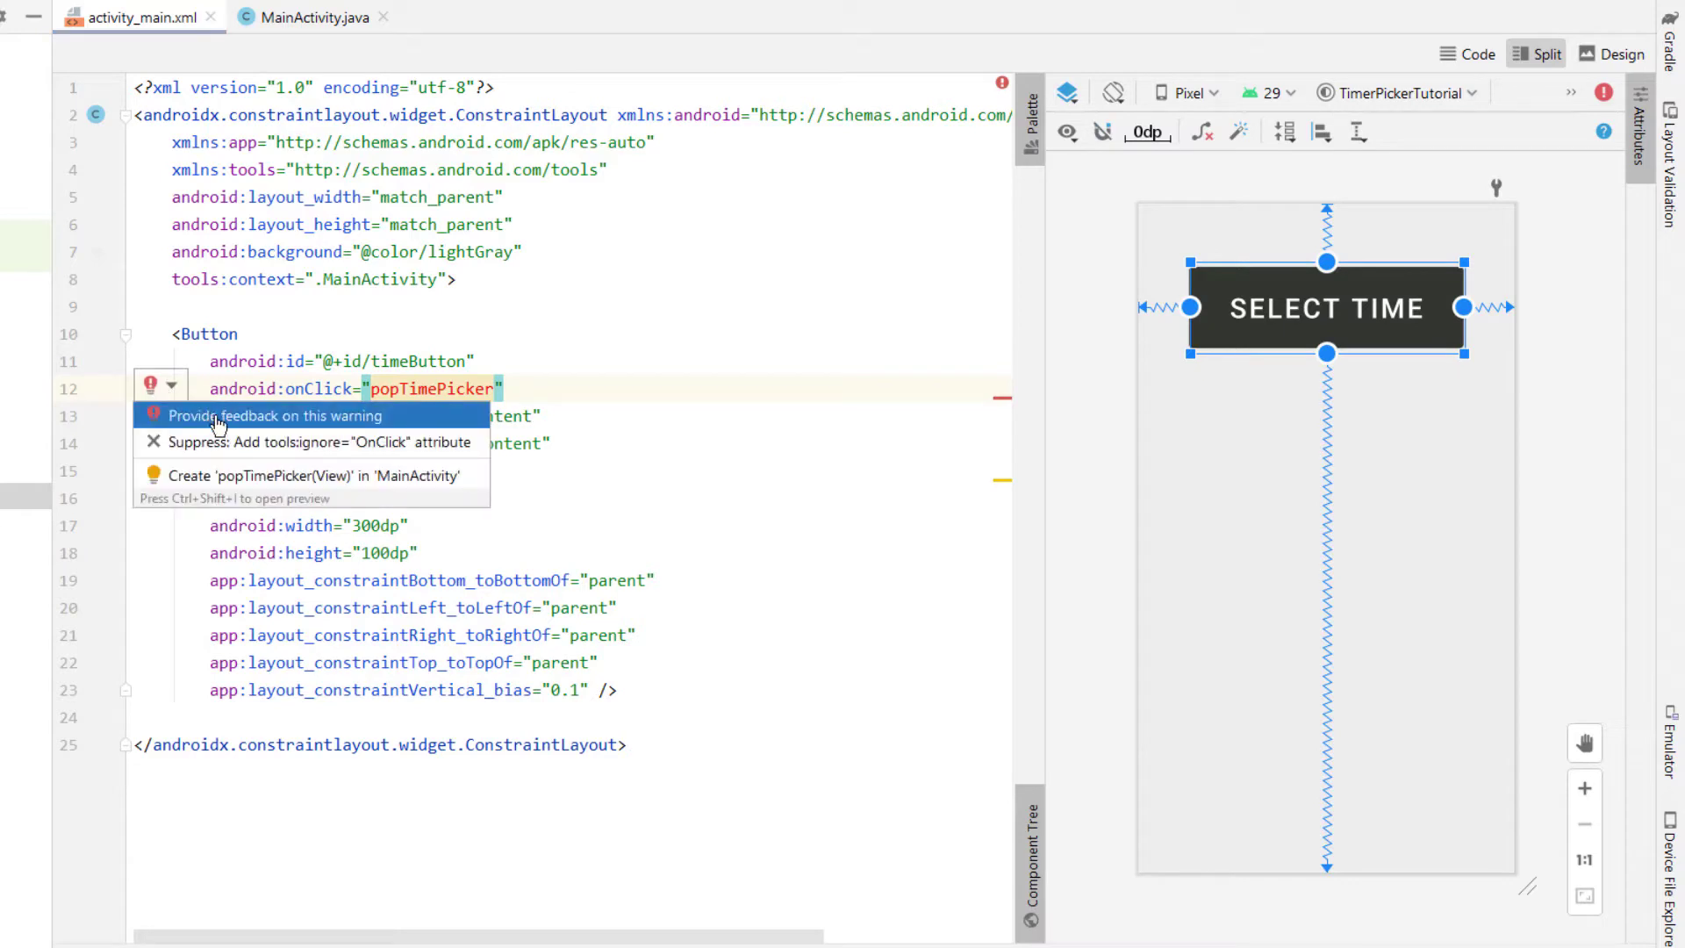
pyautogui.moveTo(291, 488)
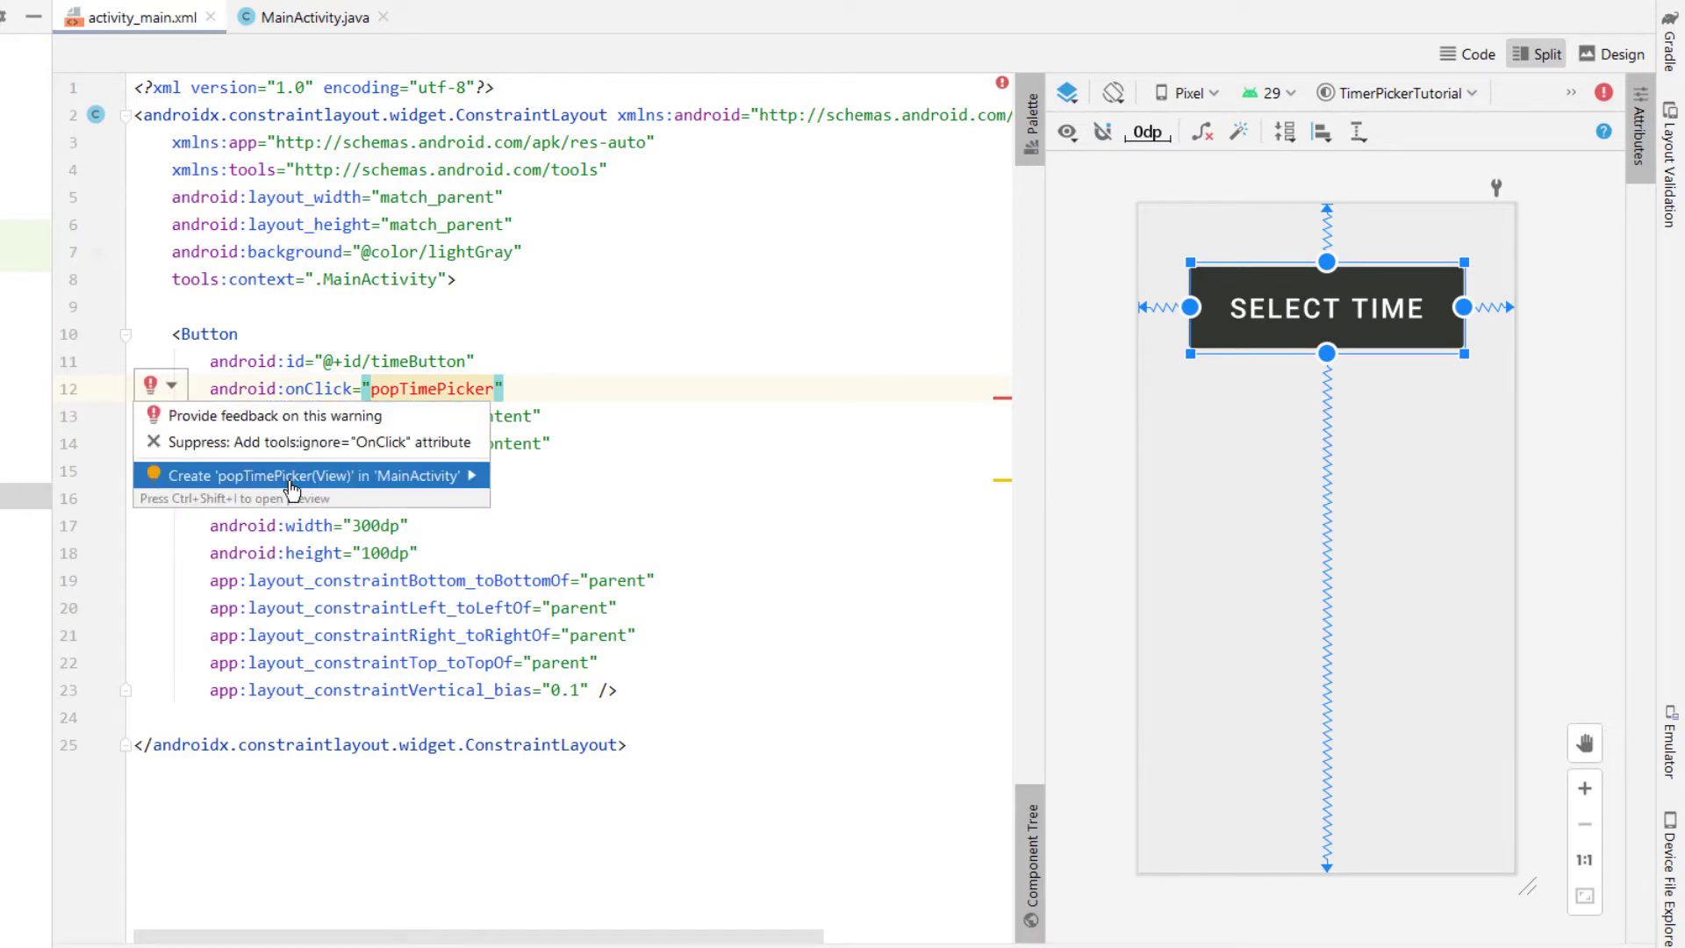
# - Create popTimePicker in MainActivity with timeButton from findViewById and int hour, minute fields
pyautogui.click(290, 476)
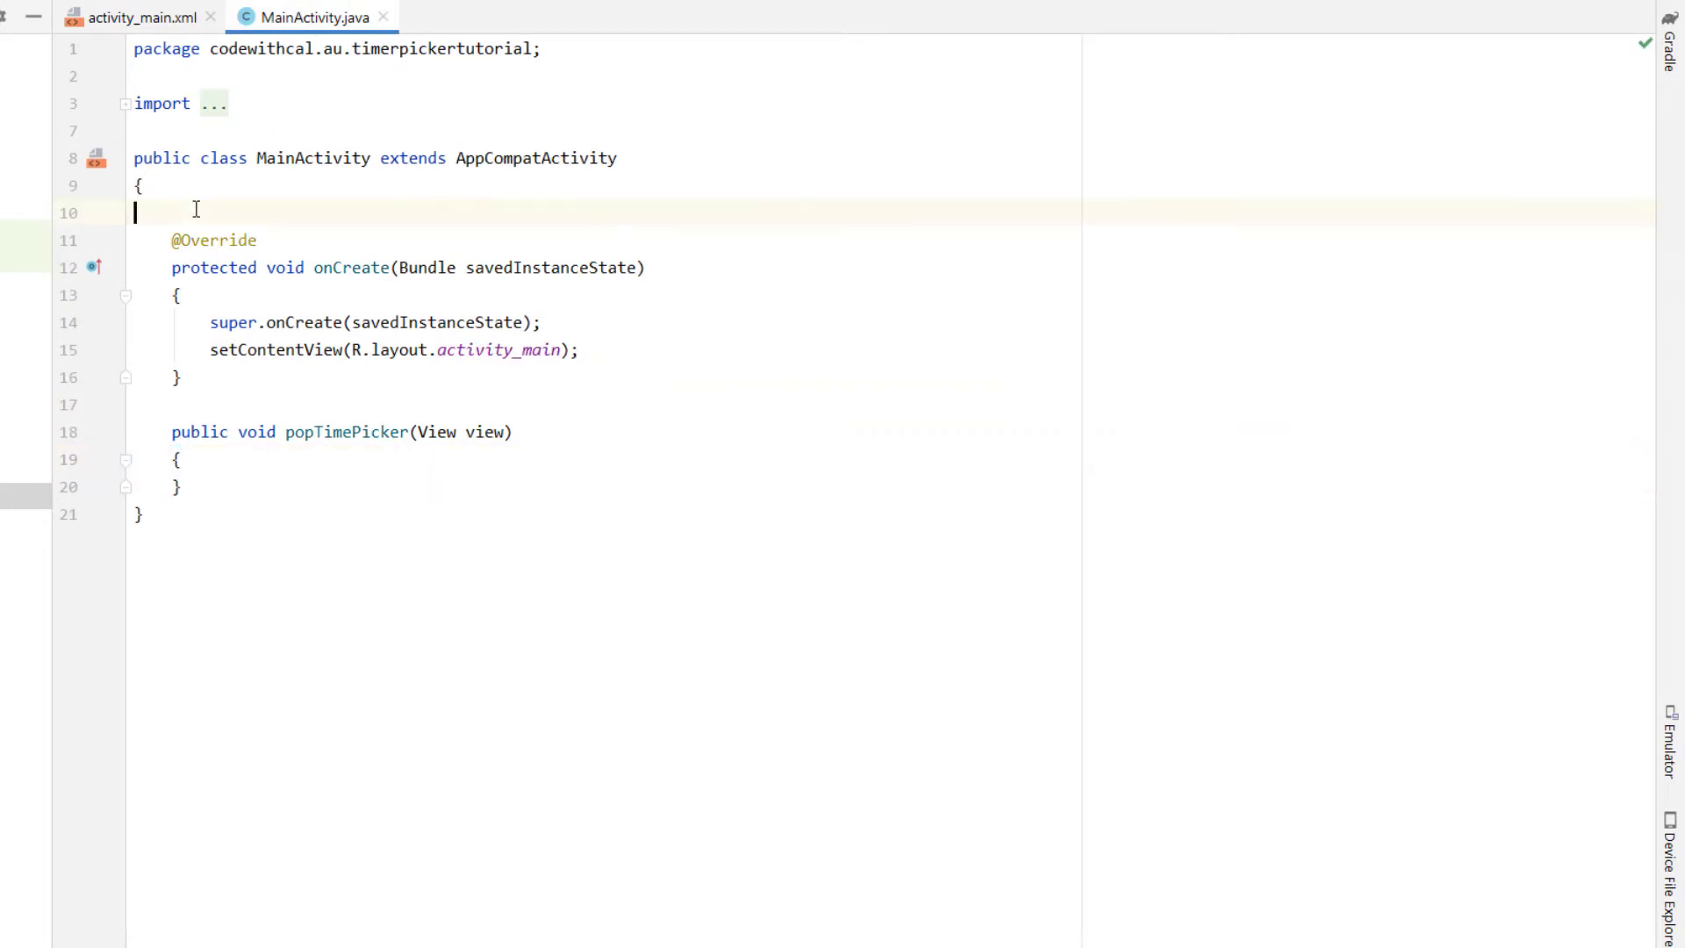
pyautogui.write('Button timeButton;')
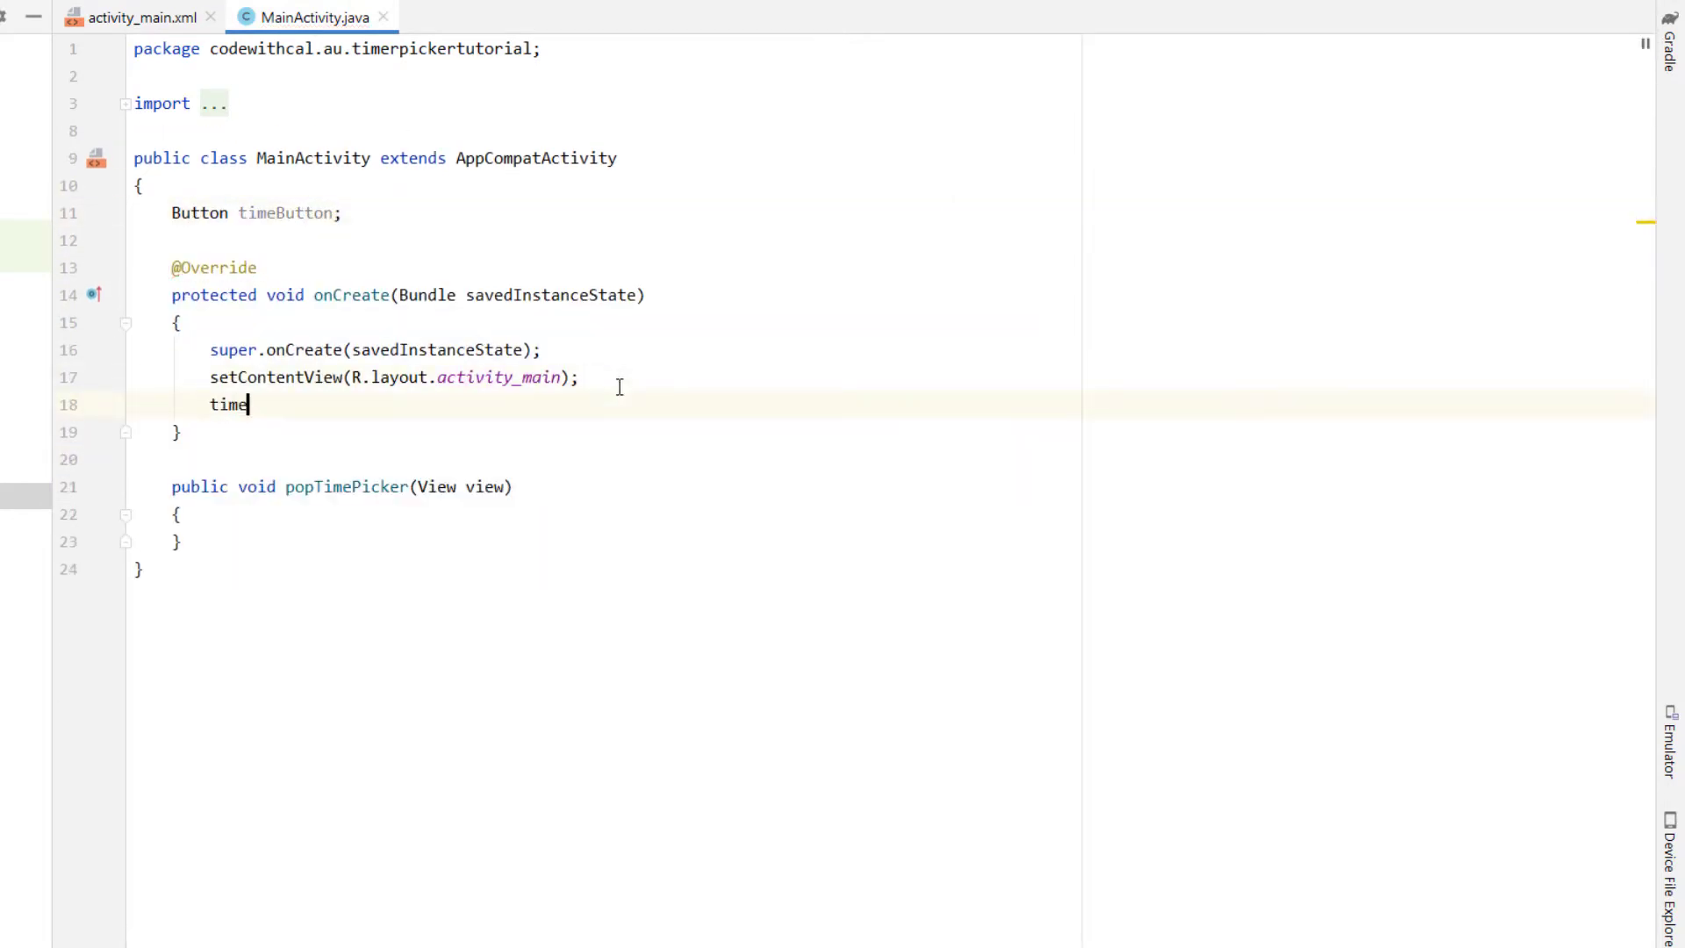
pyautogui.write('Button = findViewById(R')
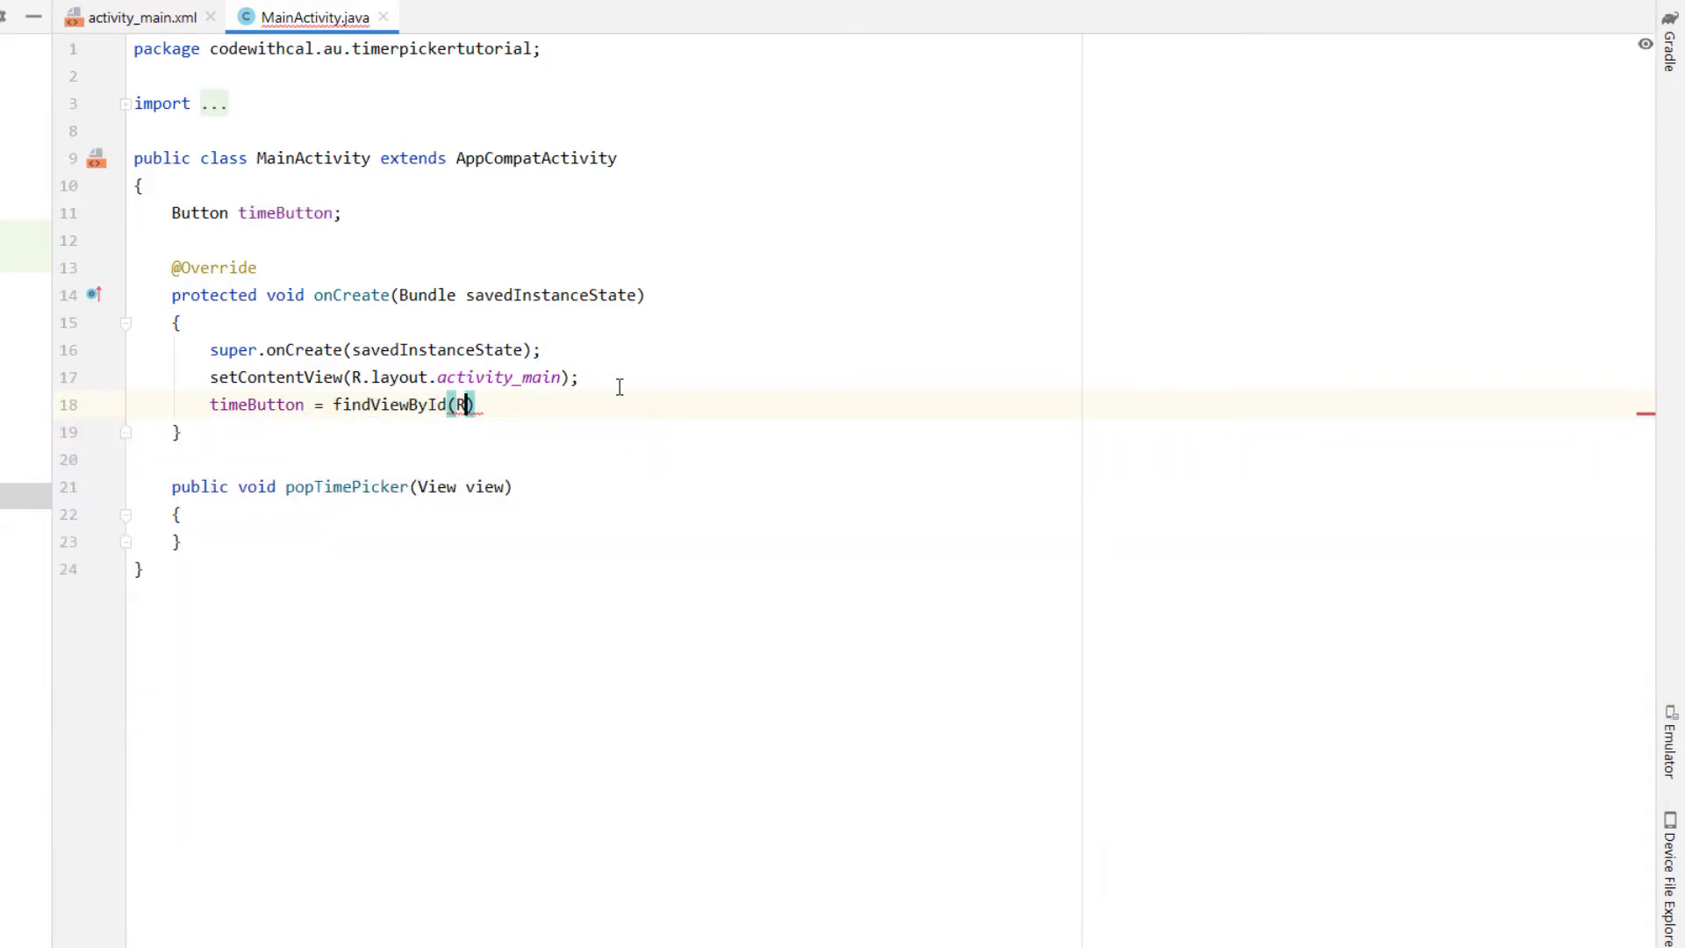
pyautogui.write('.id.timeButton)')
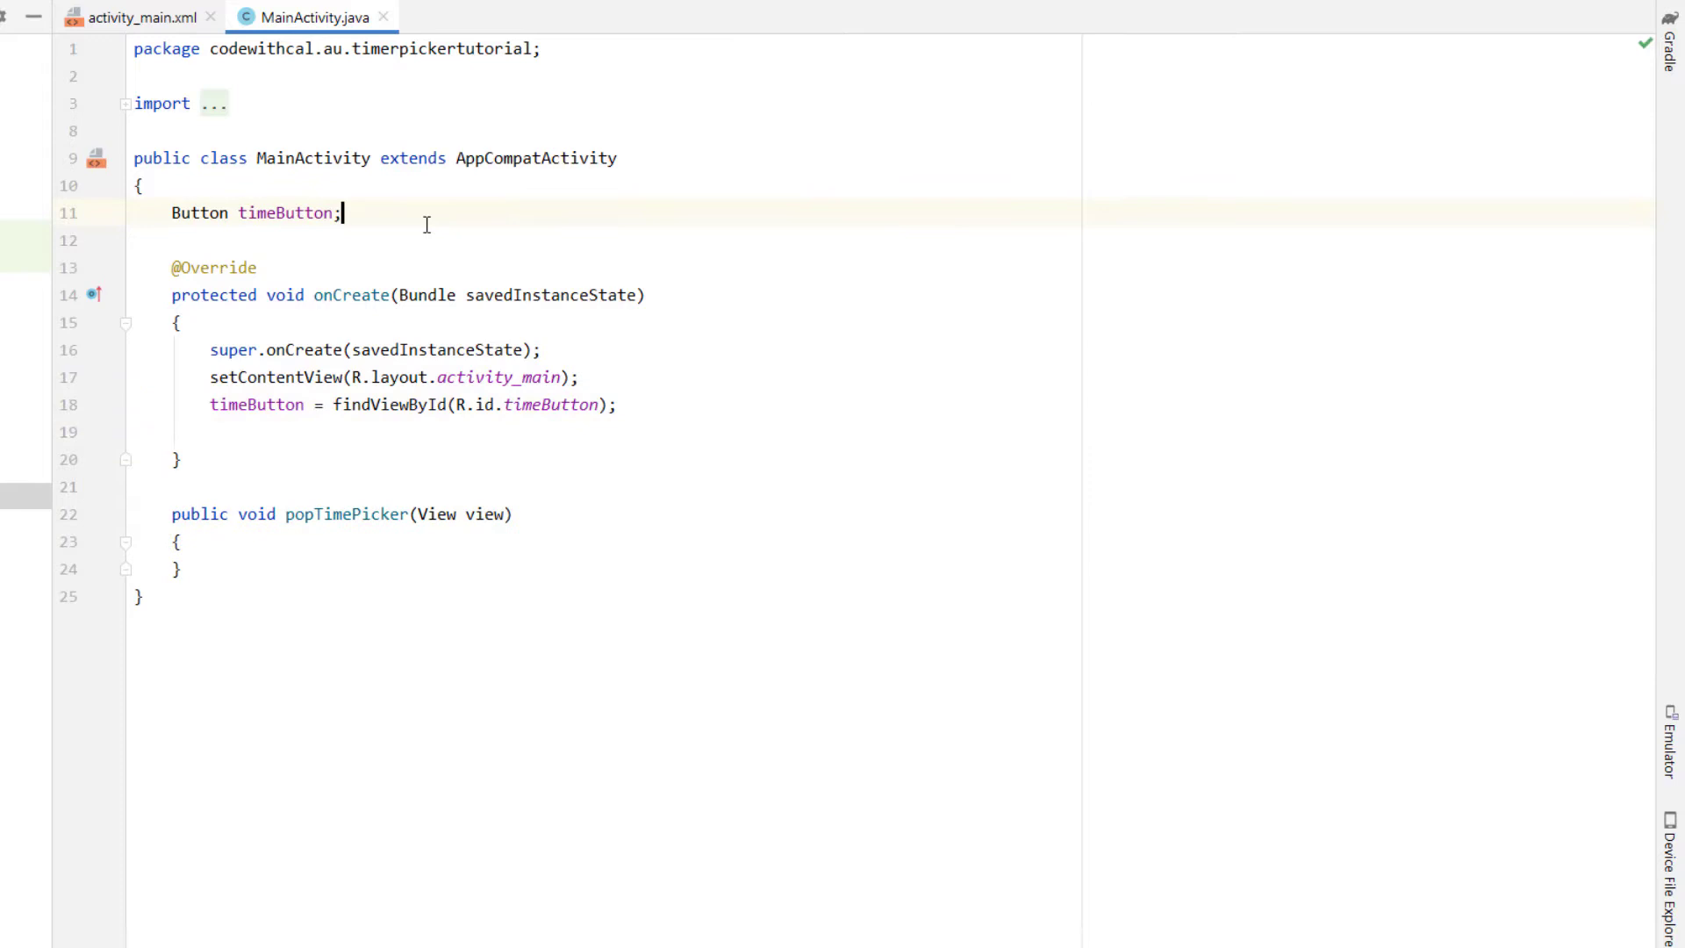
pyautogui.write('int hour,')
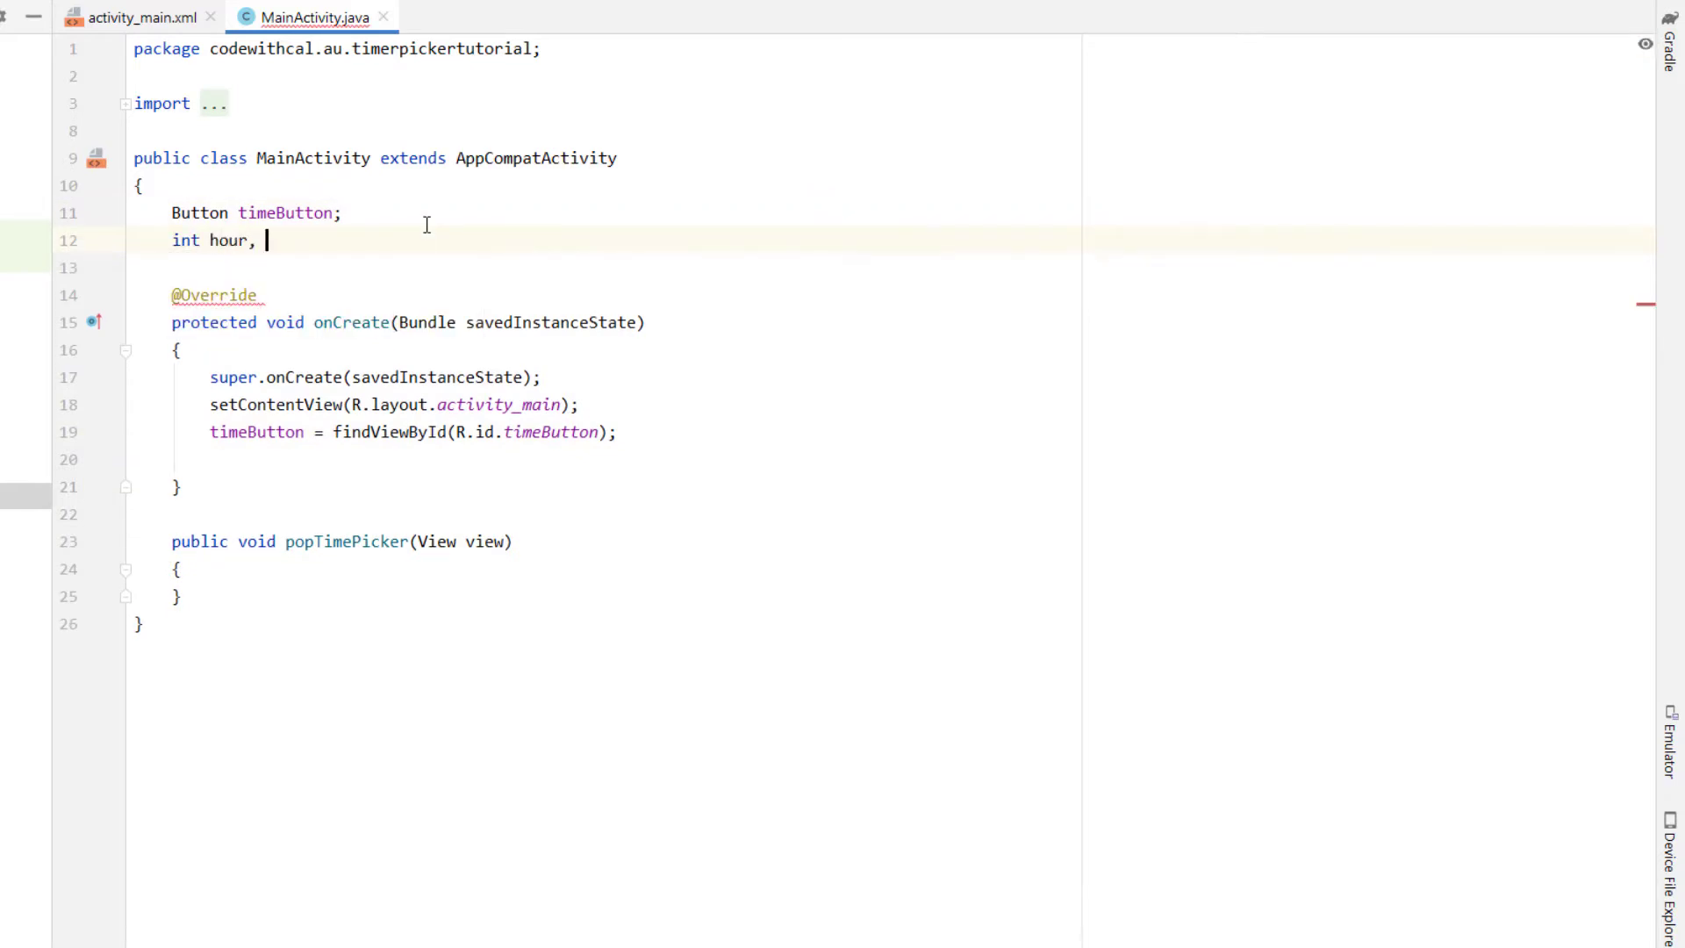
pyautogui.write('minute;')
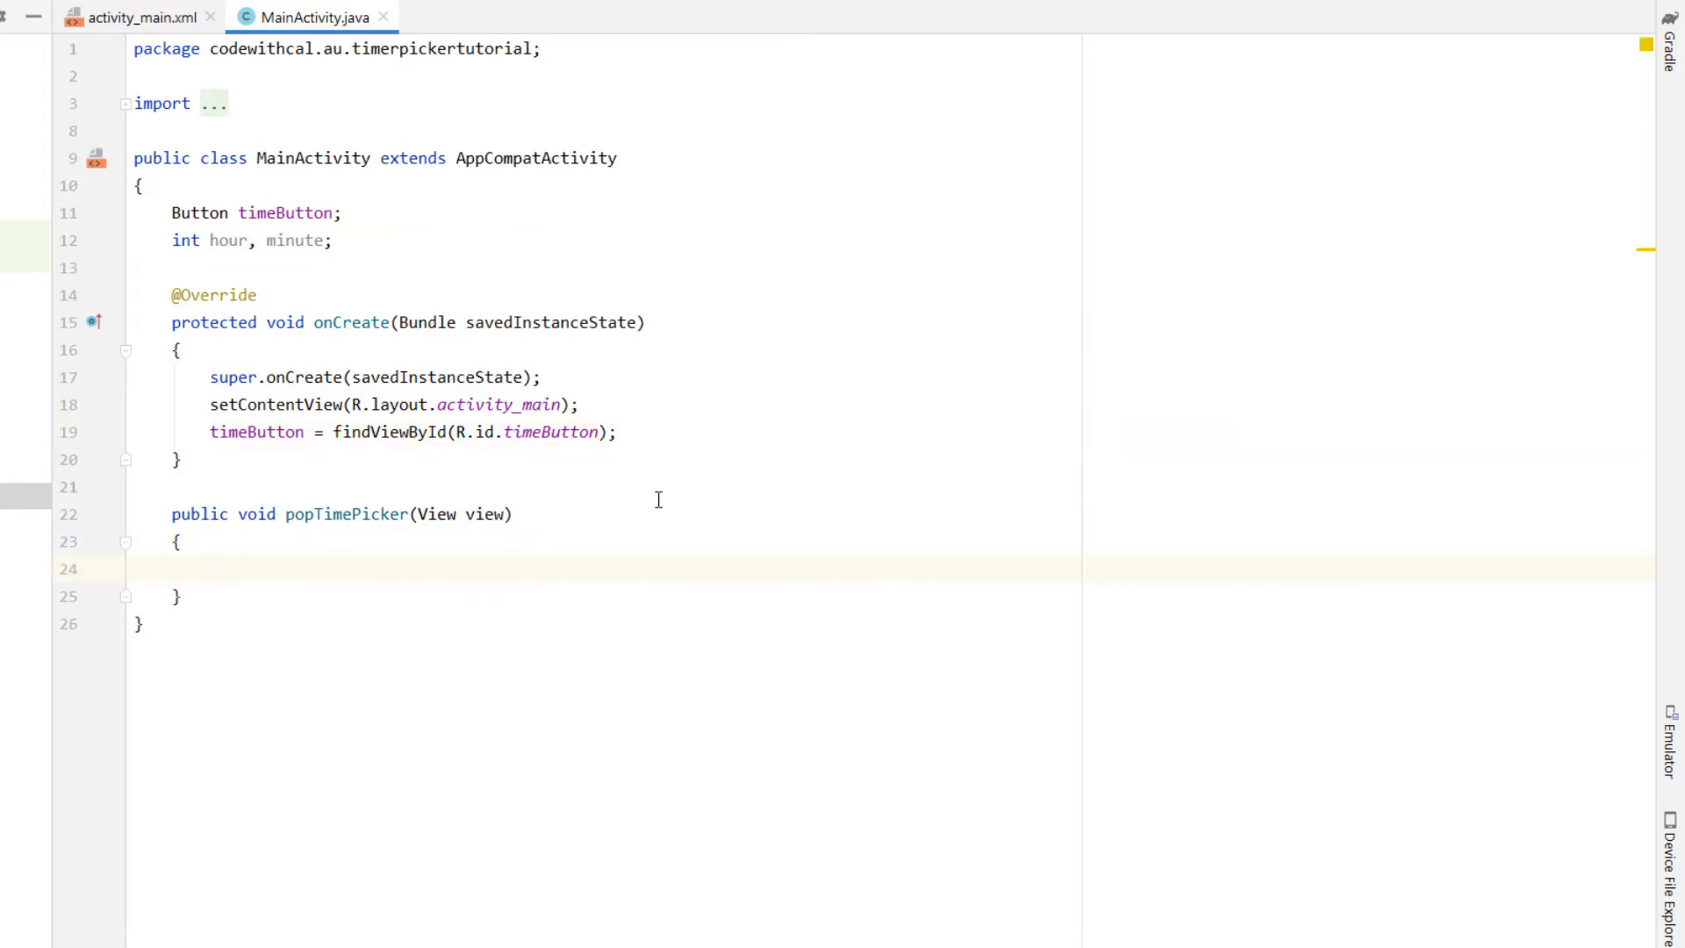
# - Add a TimePickerDialog.OnTimeSetListener whose onTimeSet stores selectedHour and selectedMinute
pyautogui.write('TimePickerDialog.')
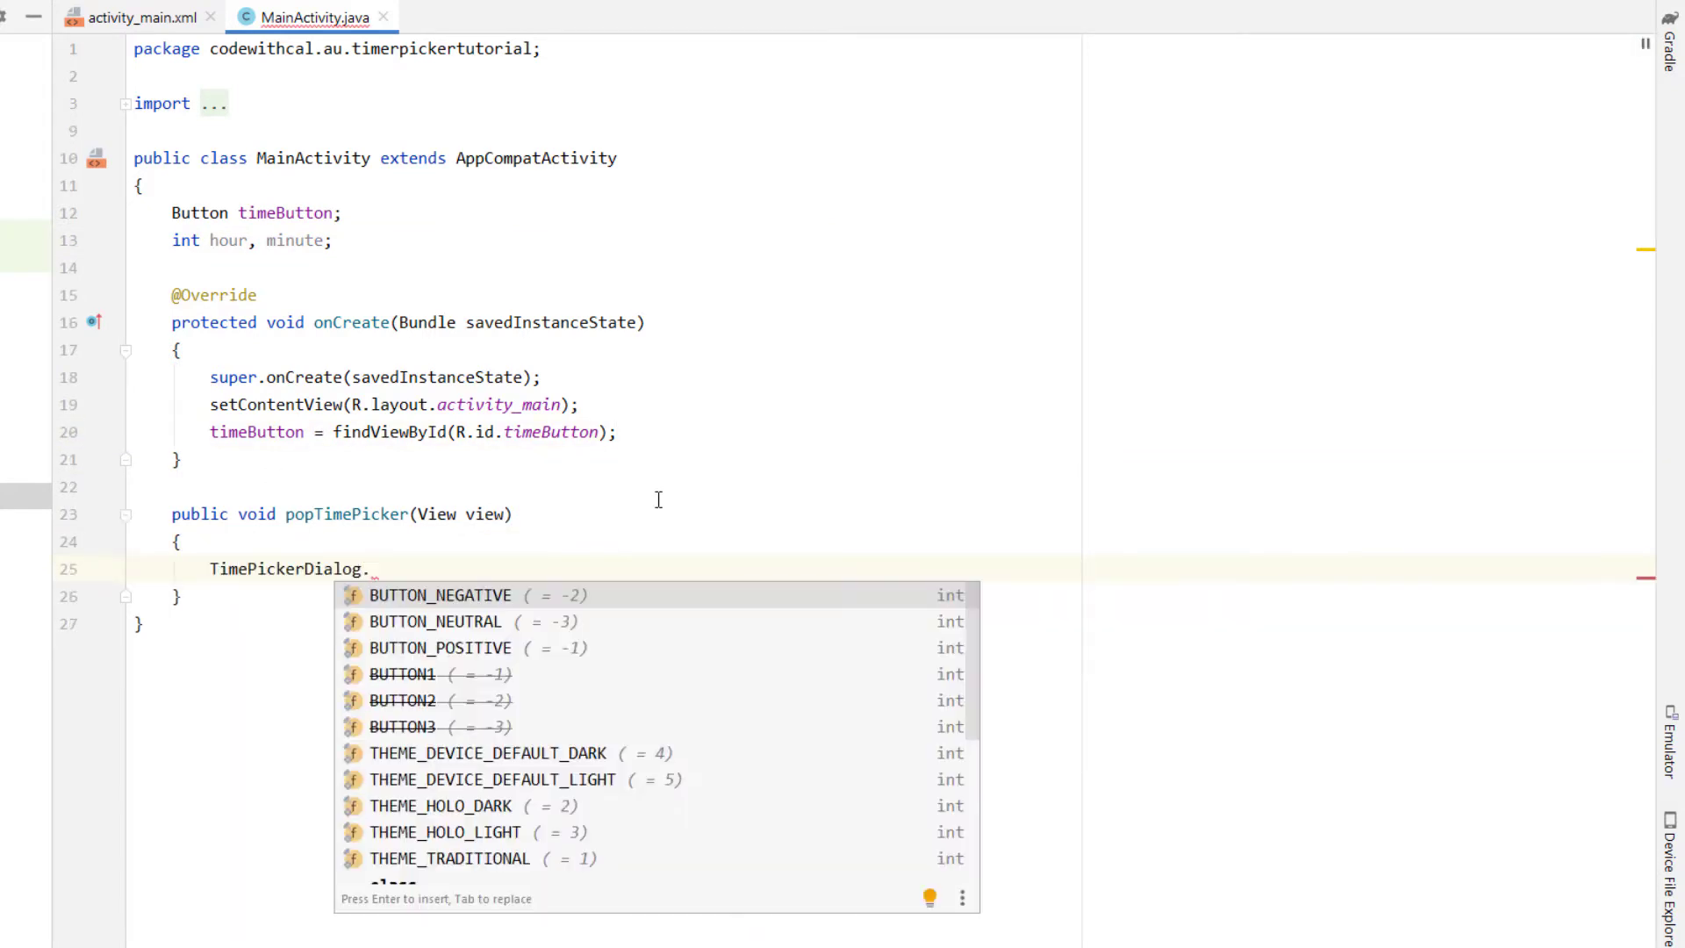
pyautogui.write('ON')
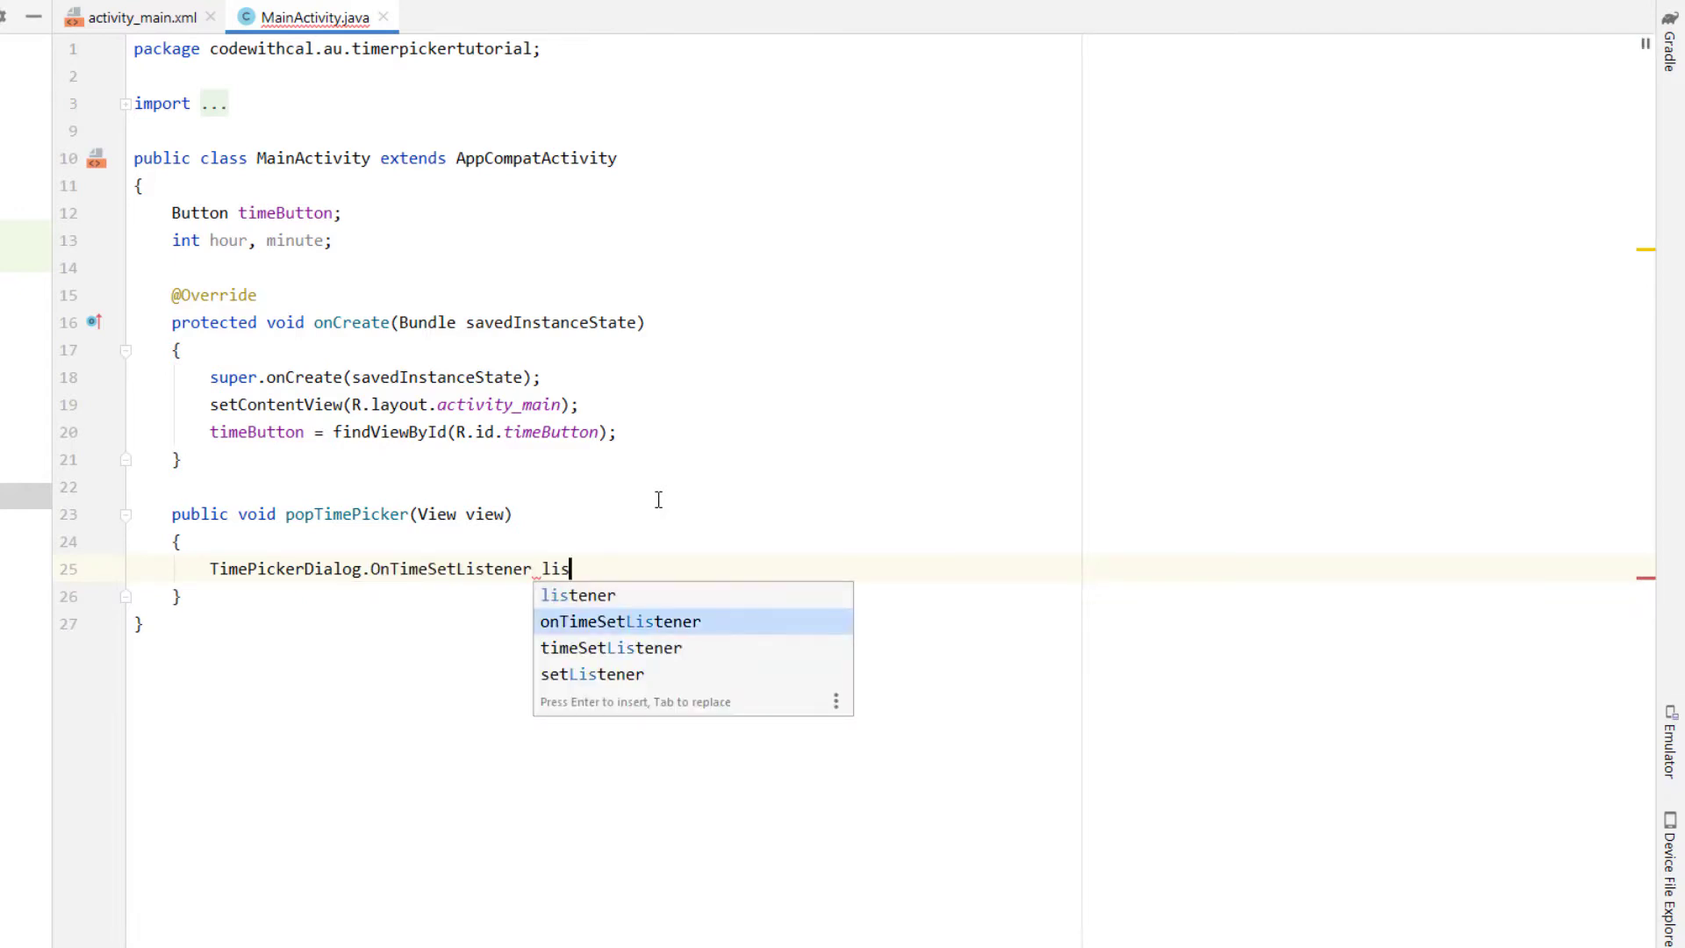
pyautogui.write('onTimeSetListener = new TimePickerDialog.OnTimeSetListener(')
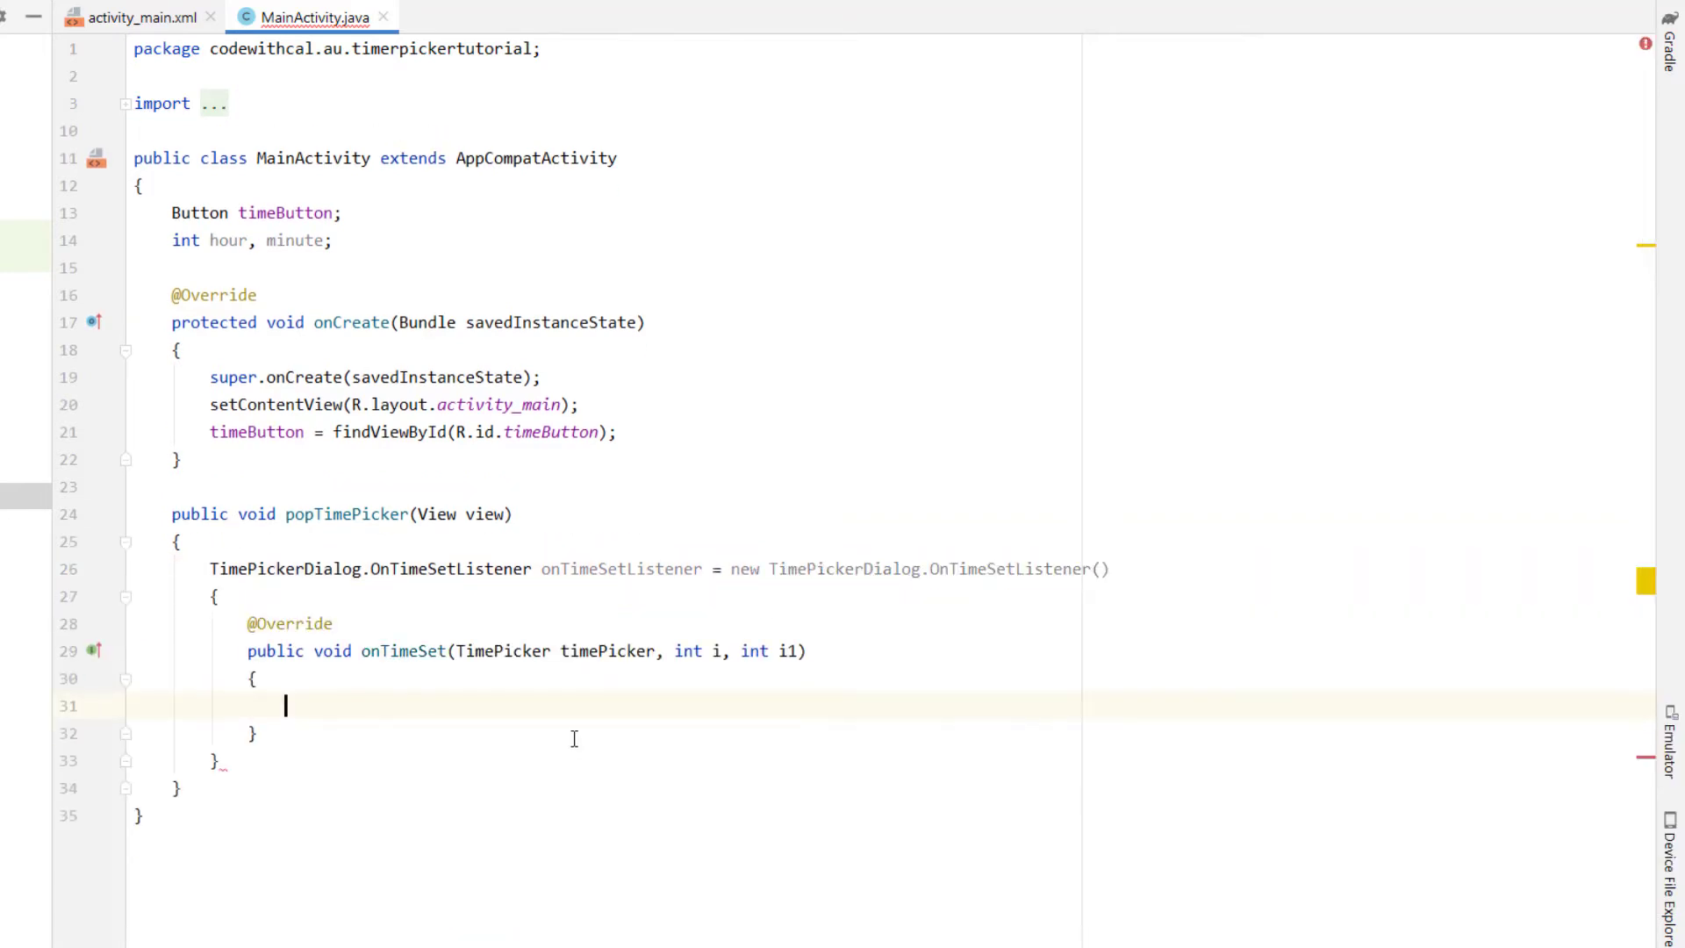
pyautogui.write('selectedHour')
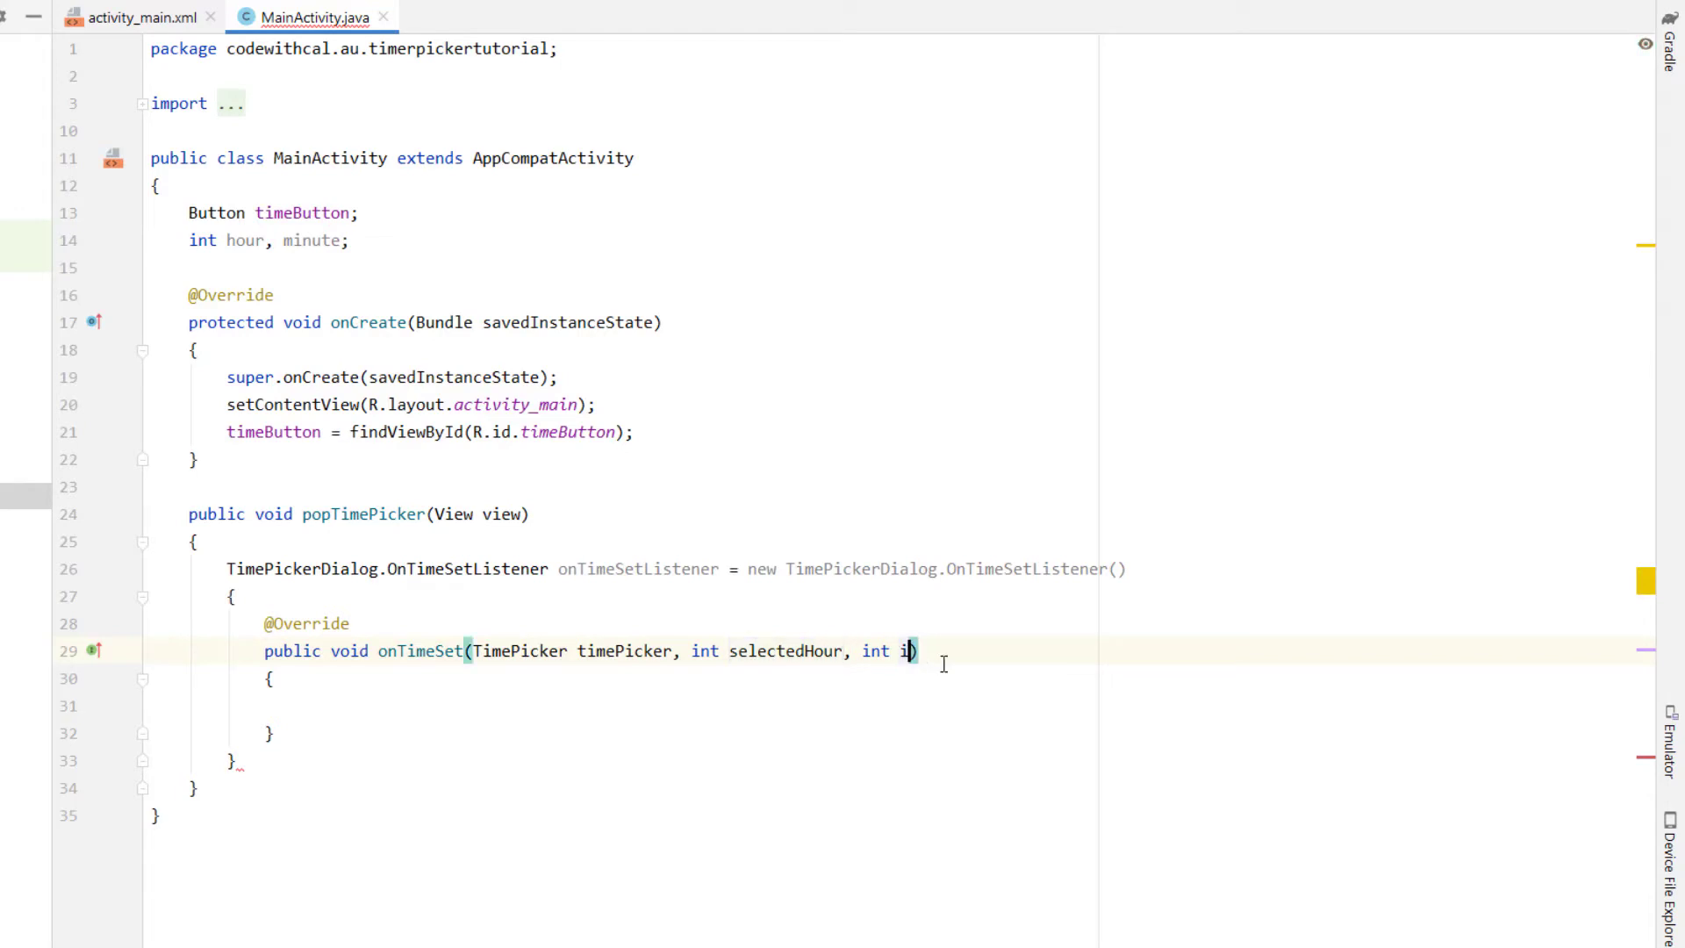
pyautogui.write('selectedMinute')
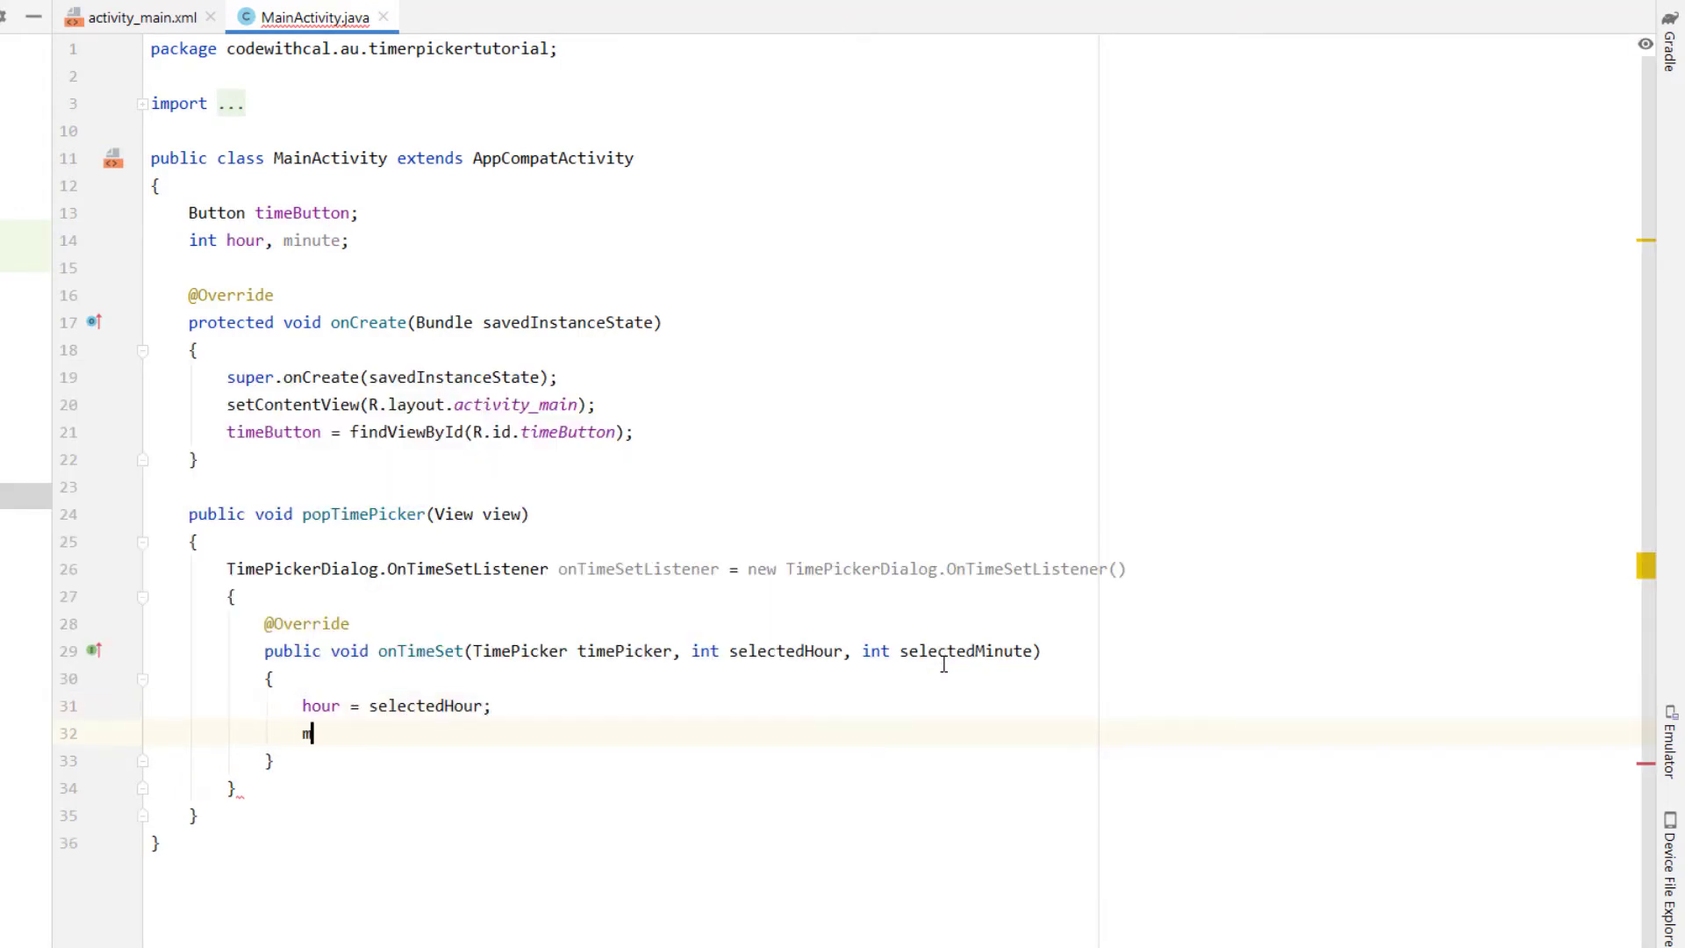
pyautogui.write('imeButton.setText(String);')
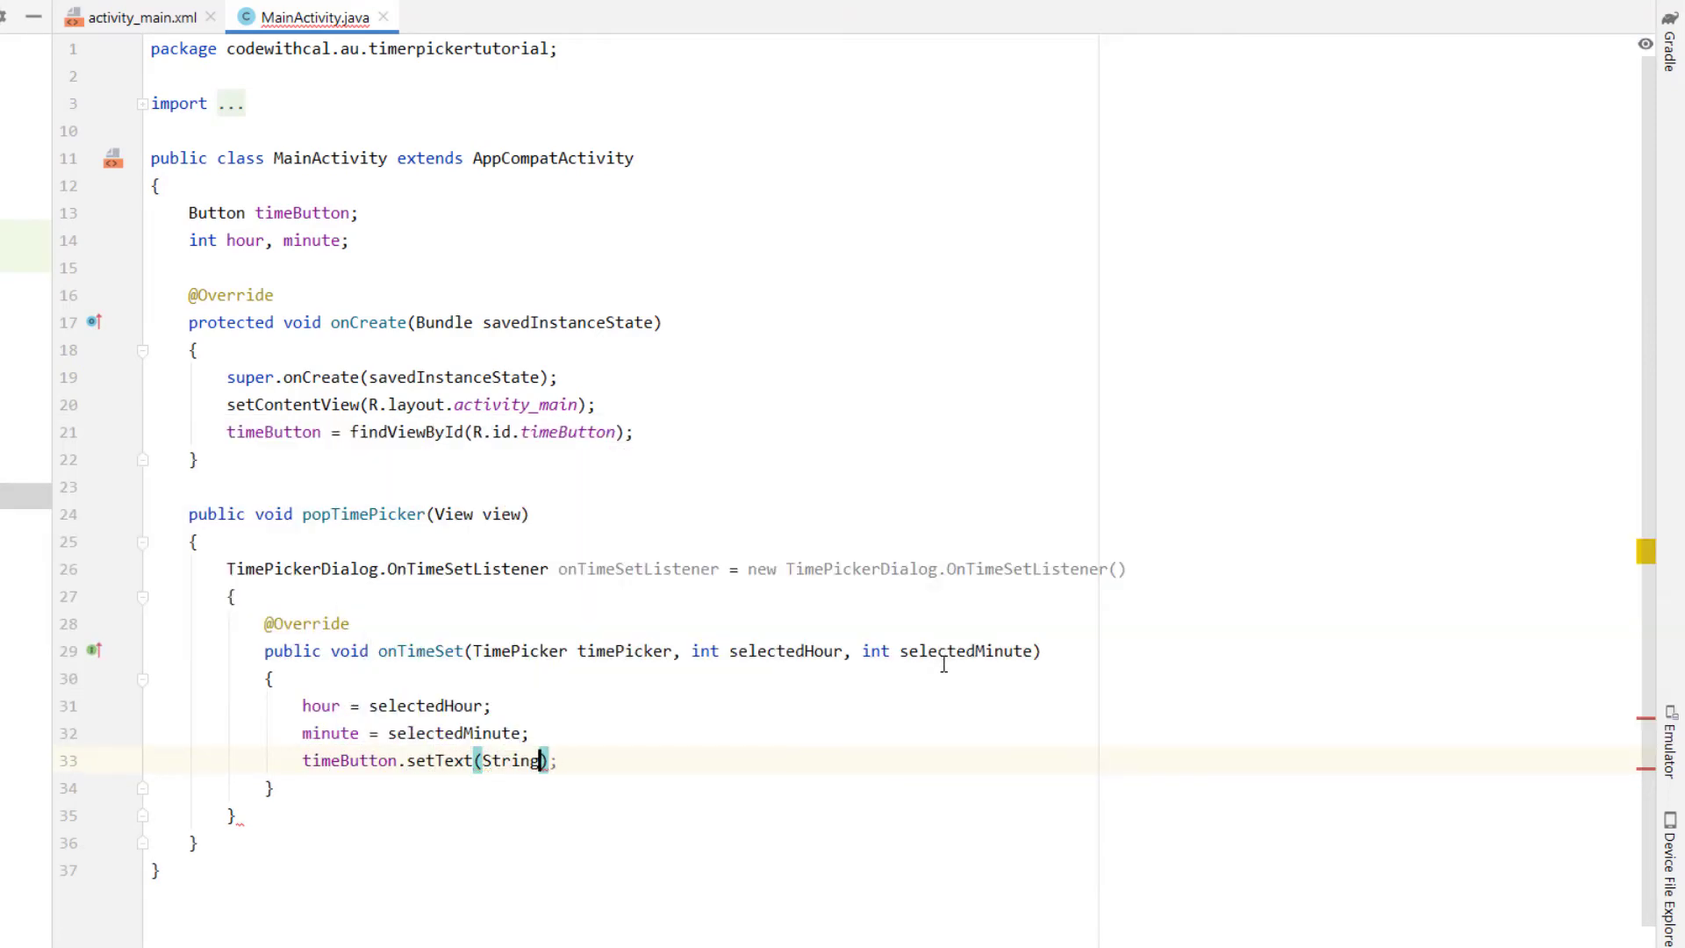
# - Set timeButton text with String.format(Locale.getDefault(), "%02d:%02d", hour, minute)
pyautogui.write('.format(Locale.getDefault(),')
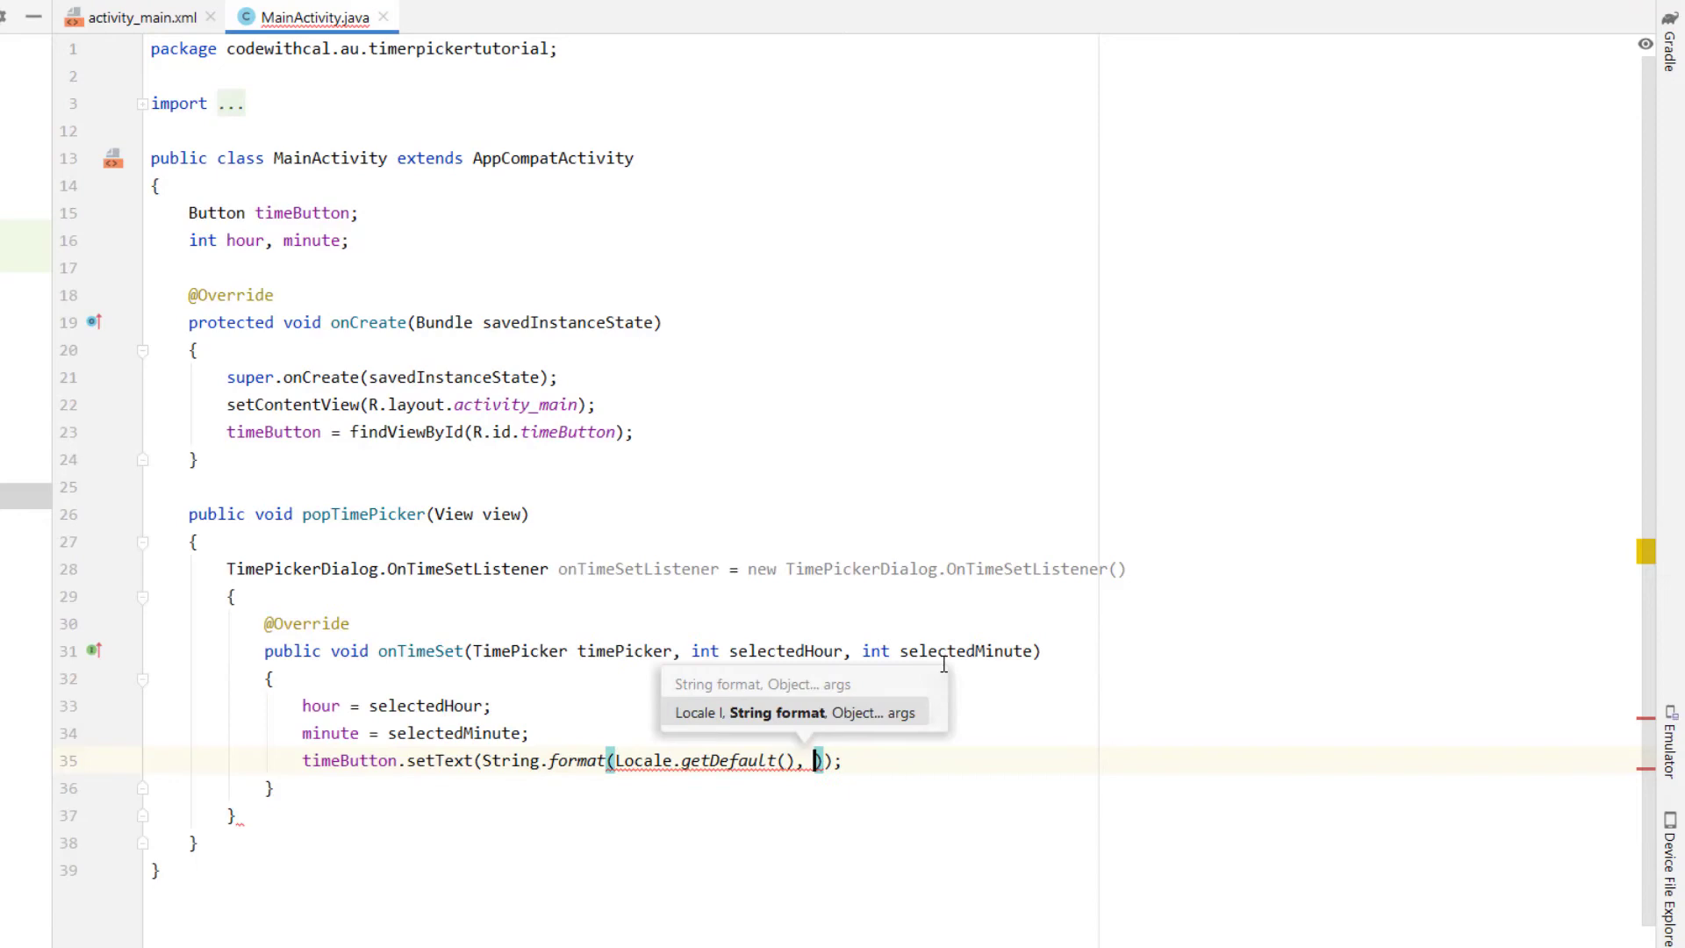
pyautogui.write('"%02d:"')
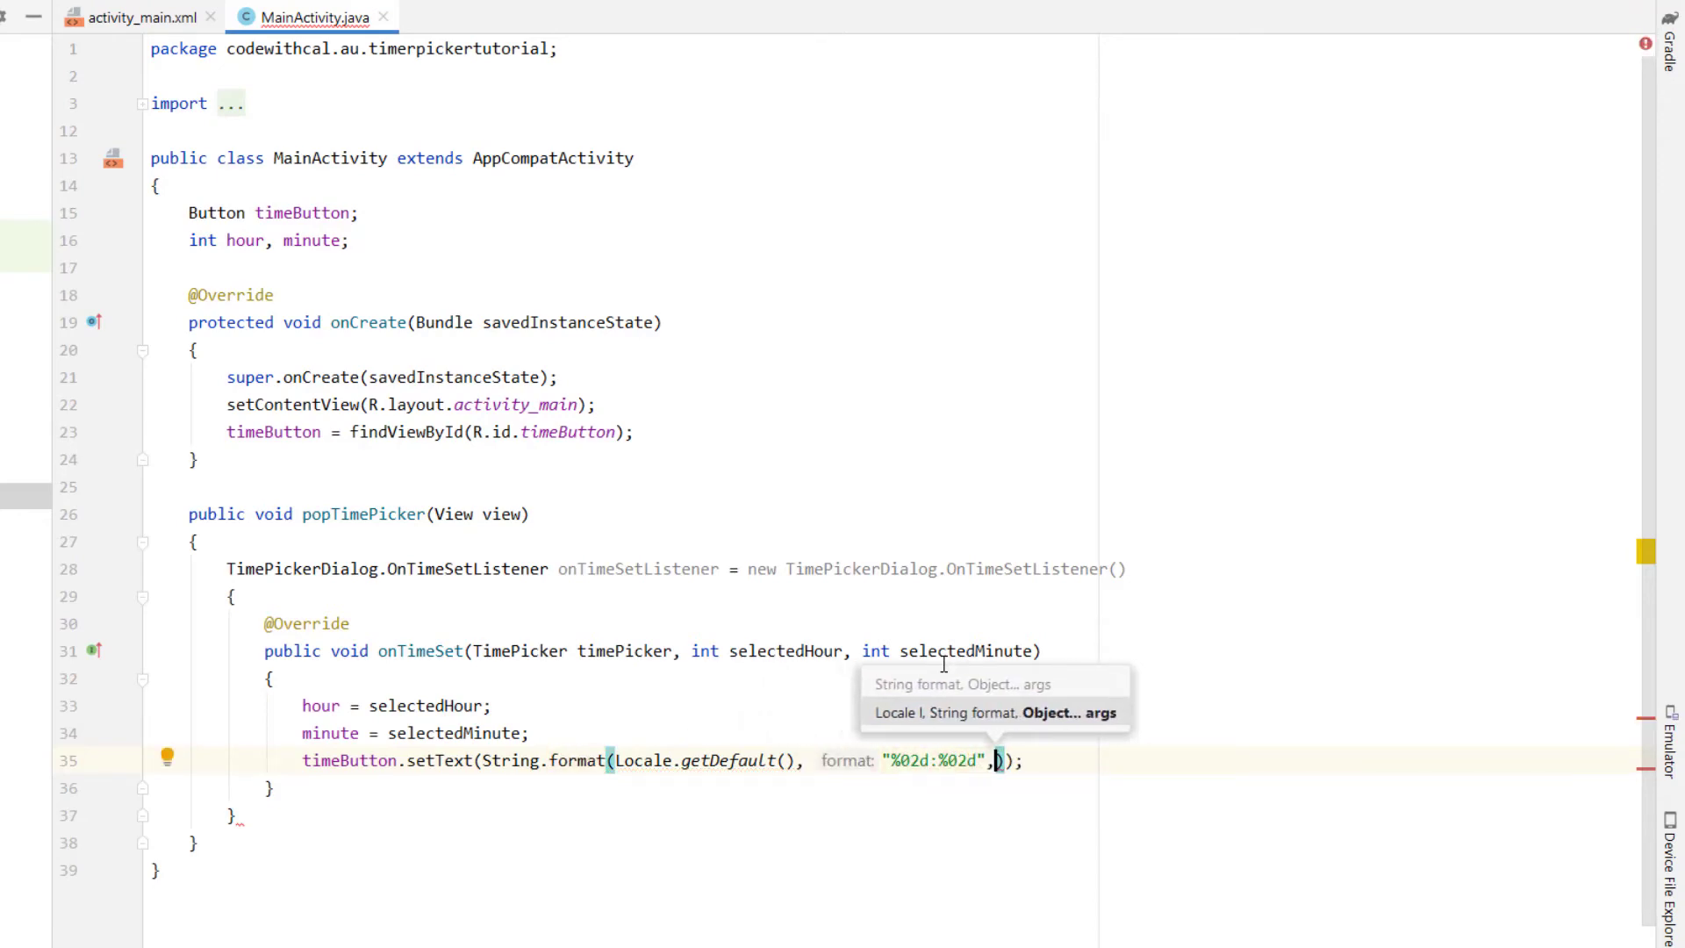
pyautogui.write('hour, minute')
pyautogui.write('TimePickerDialog timePickerDialog = new TimePickerDialog(')
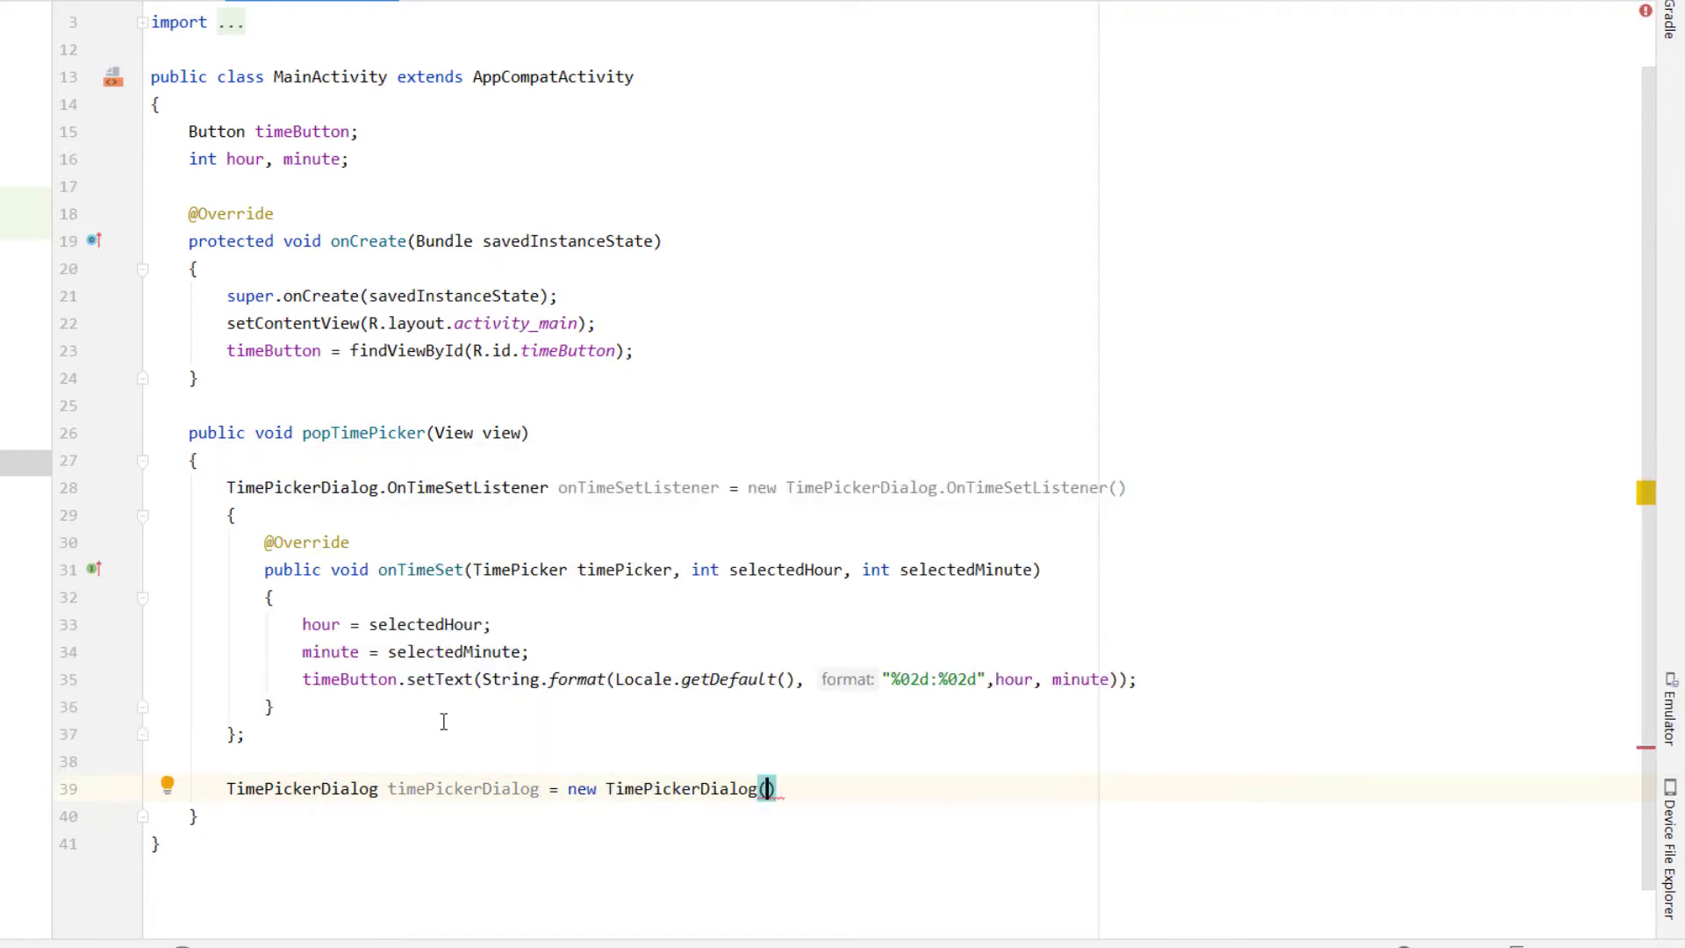
# - Build a 24-hour TimePickerDialog(this, listener, hour, minute, true) titled Select Time, show it, and run the app
pyautogui.write('this, lis')
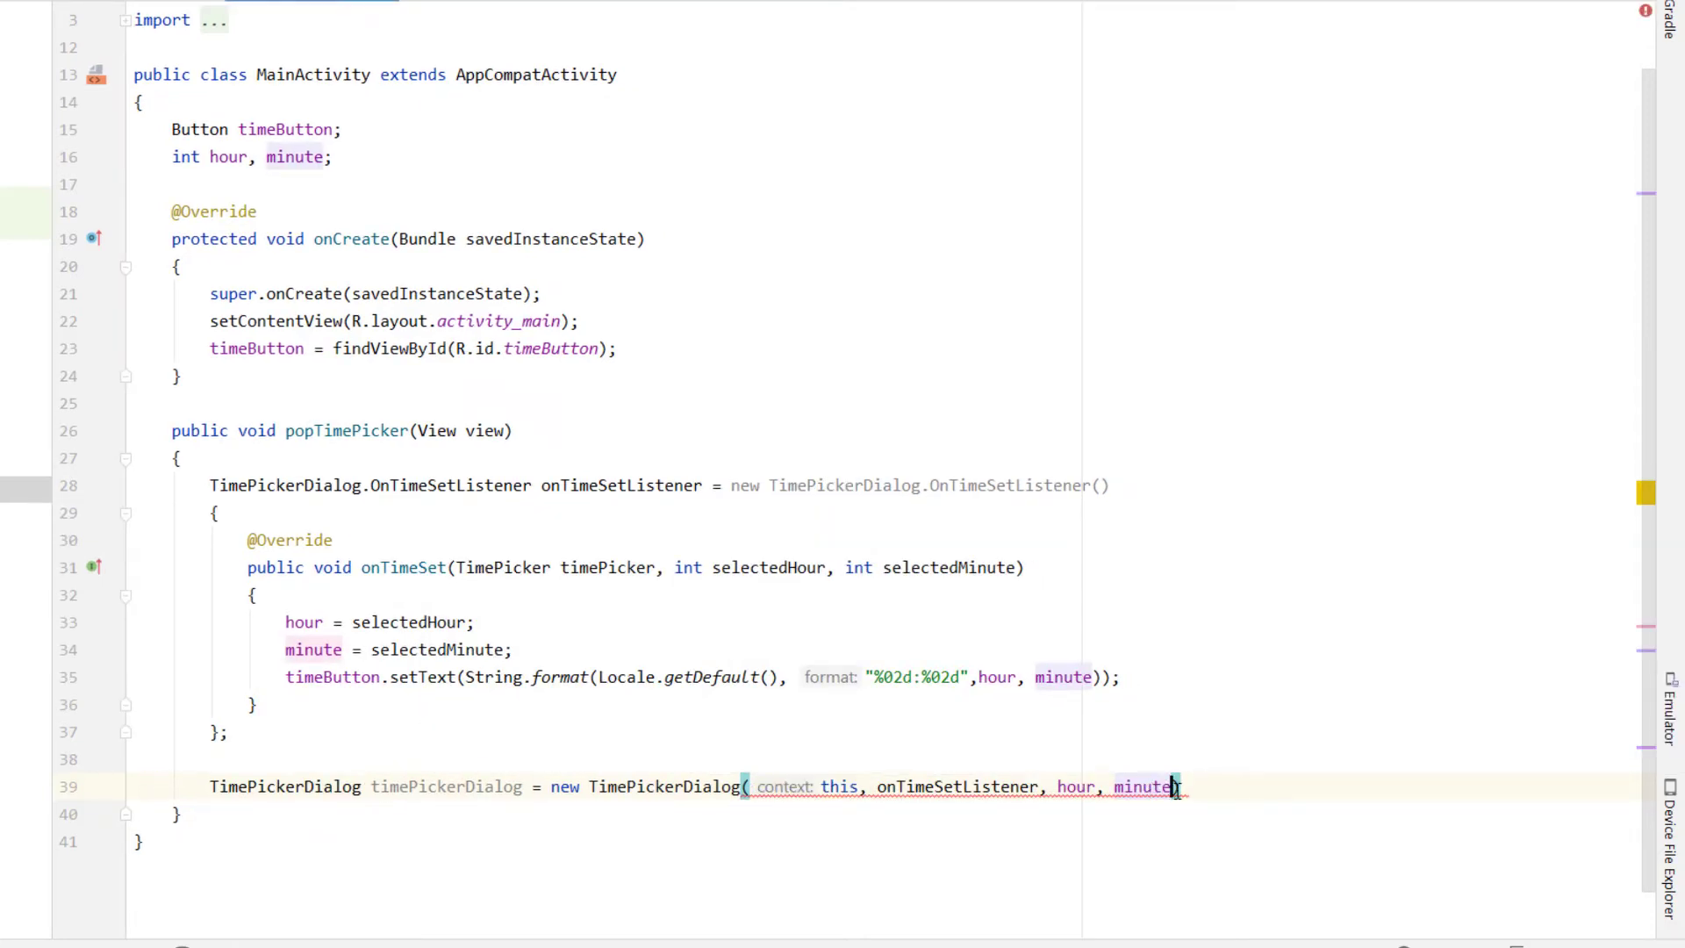
pyautogui.write('true);')
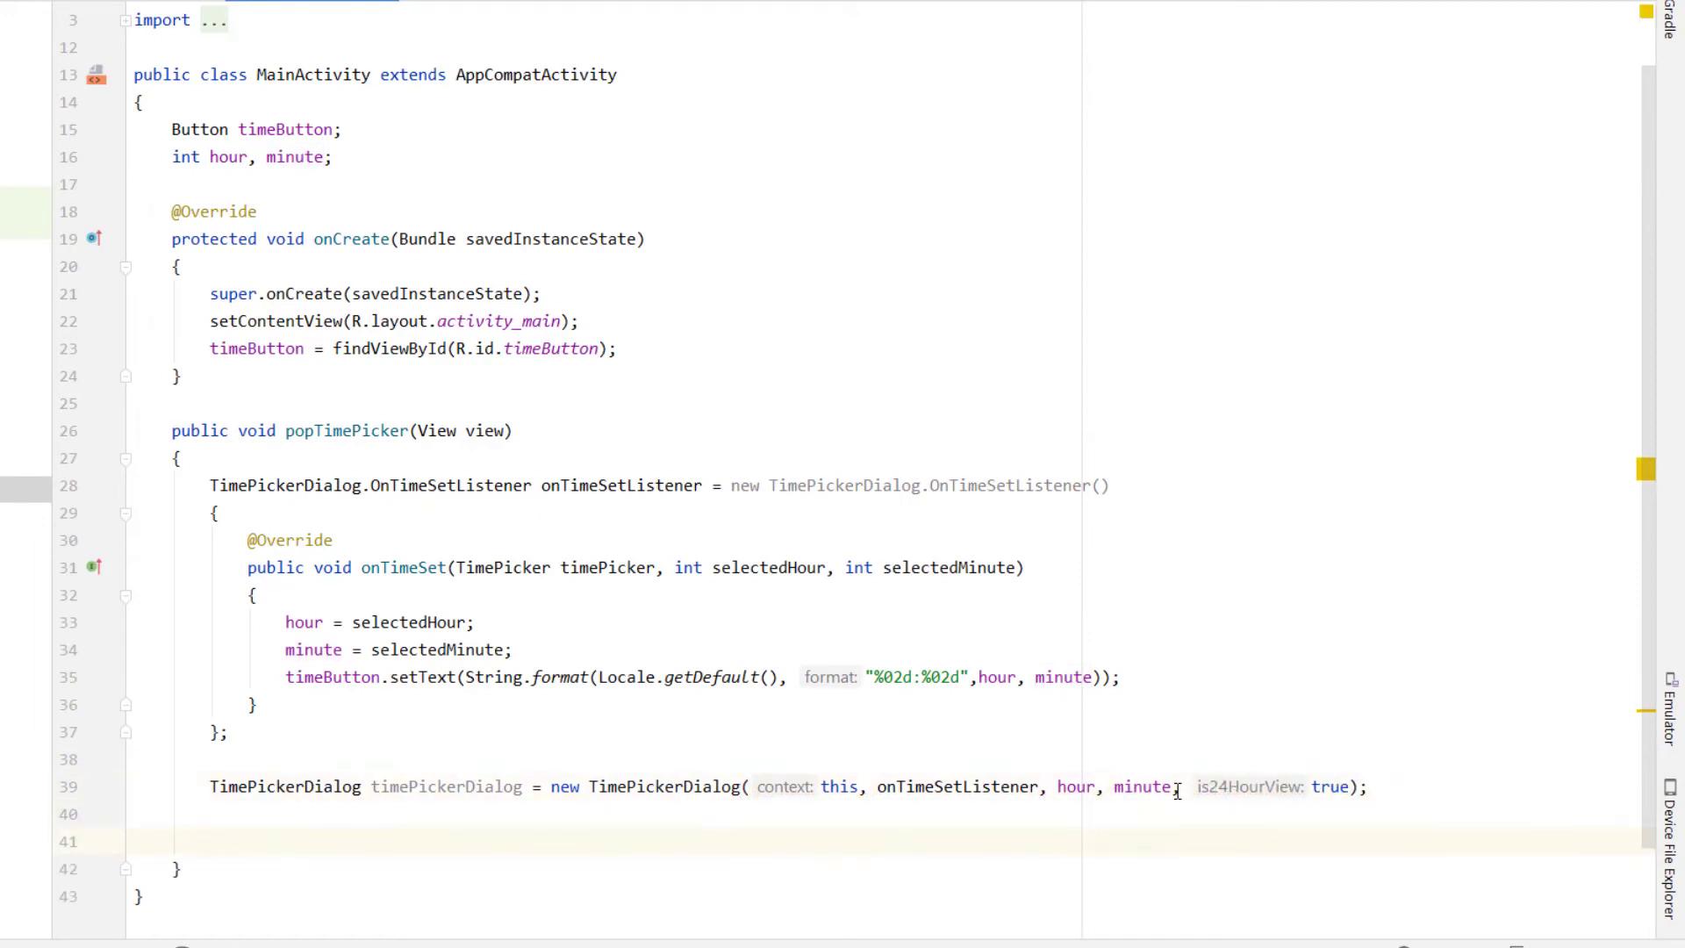
pyautogui.write('timePickerDialog.setTitle("Sele");')
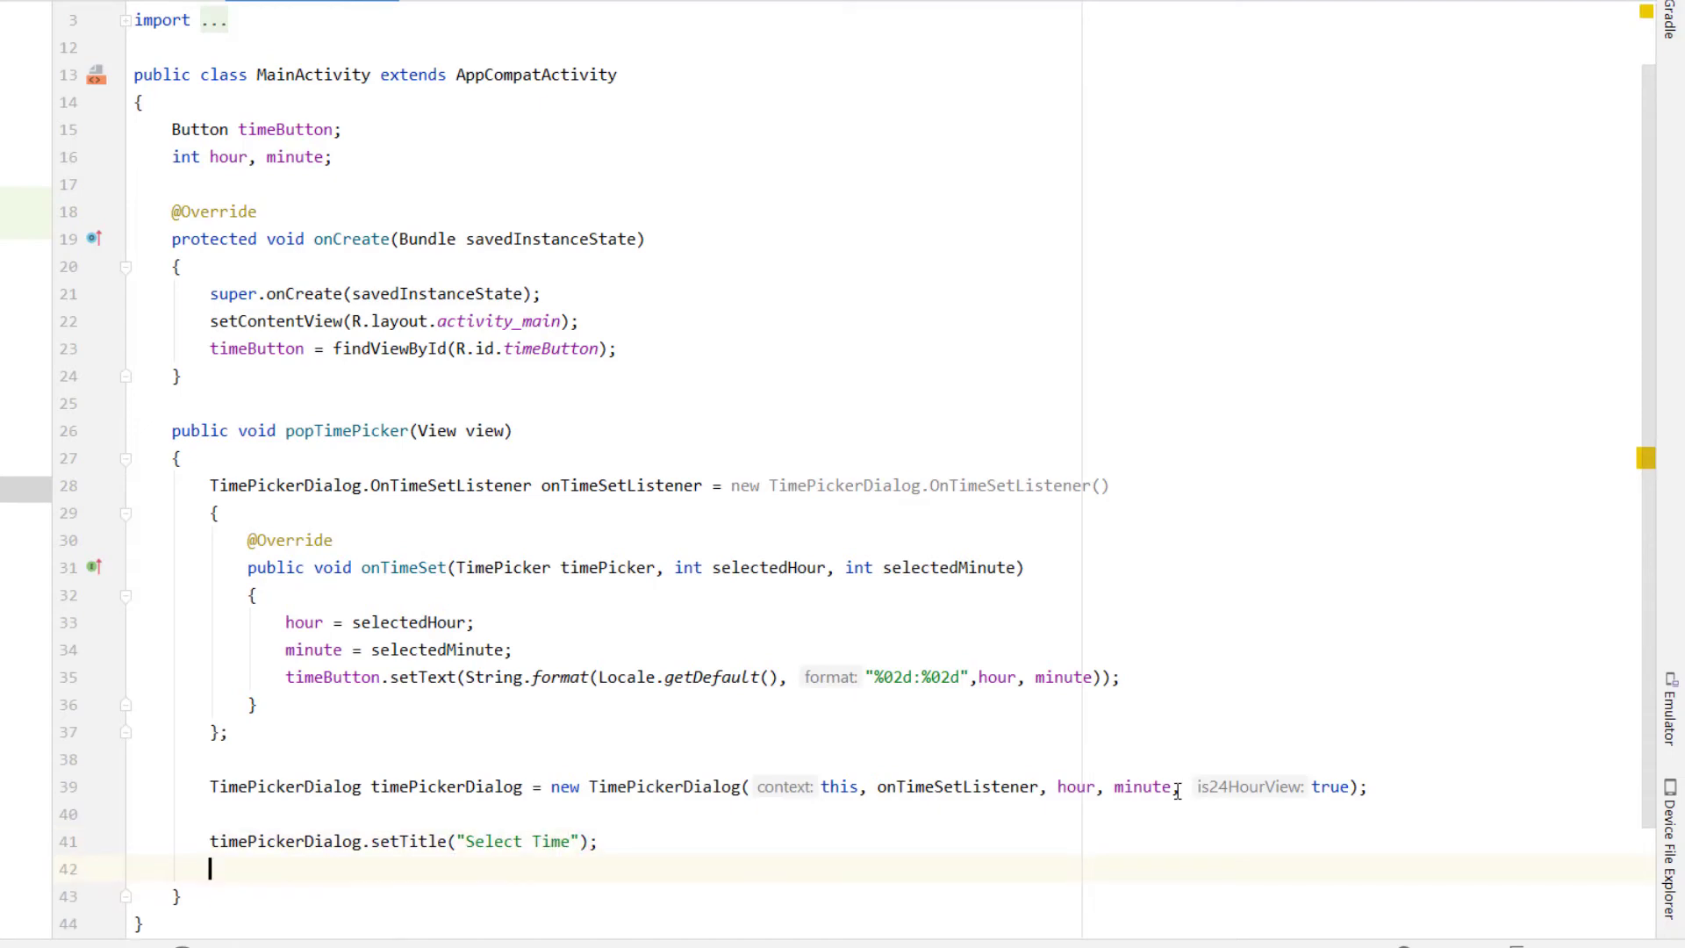
pyautogui.write('timePickerDialog.show();')
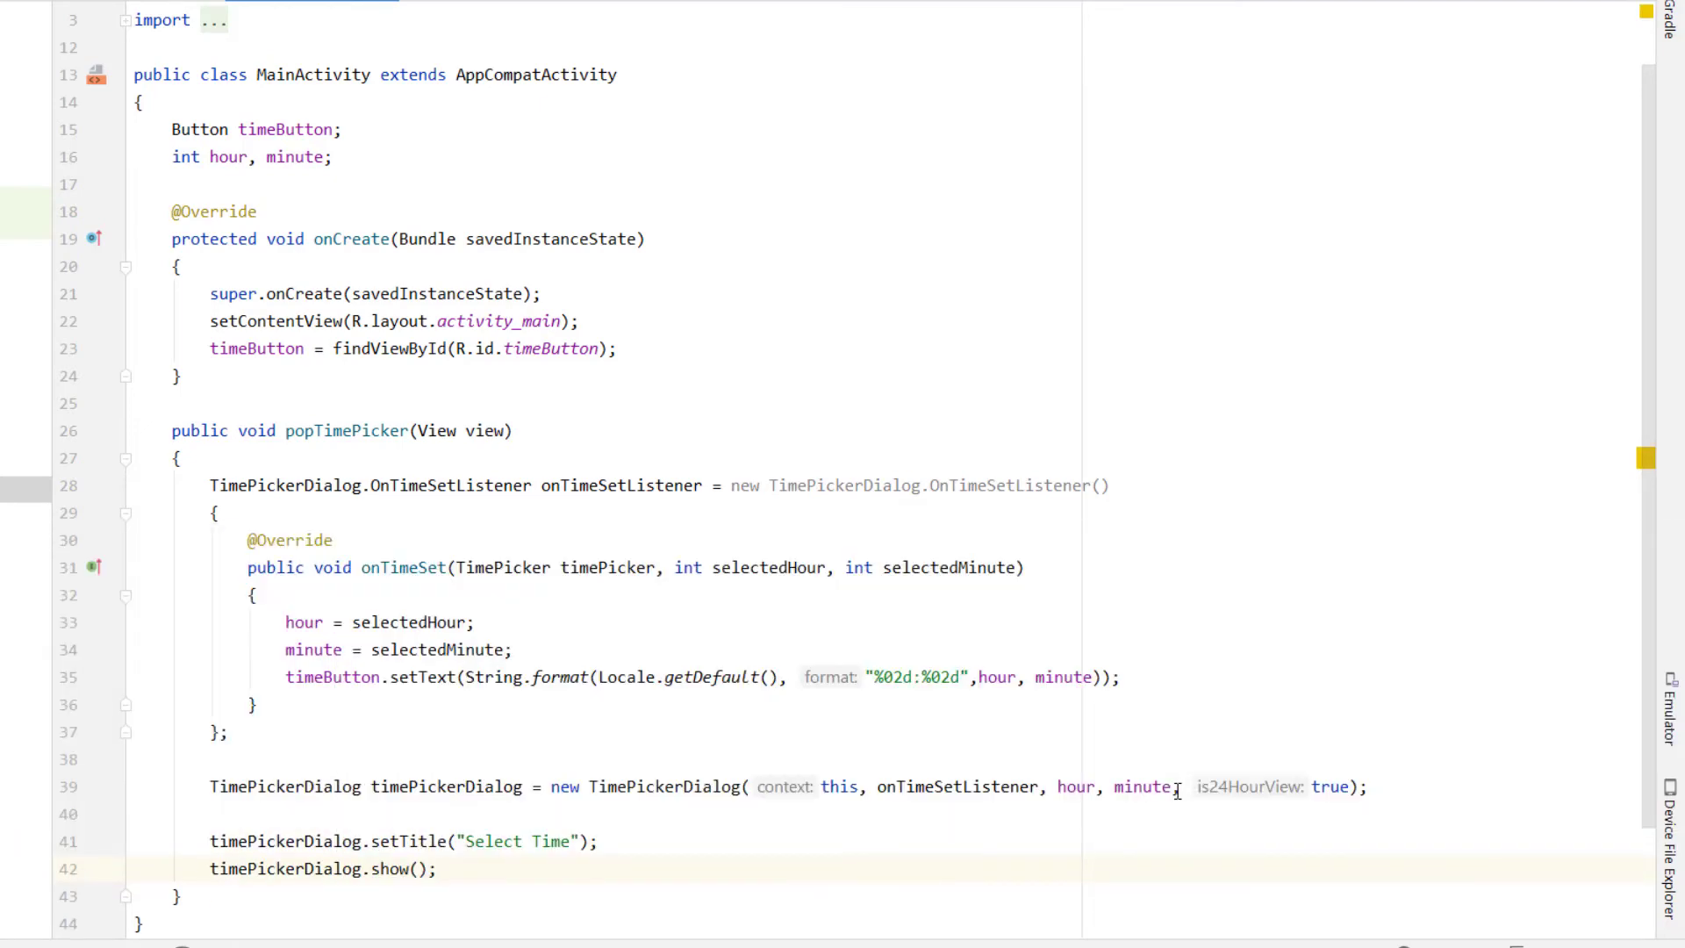
pyautogui.click(442, 46)
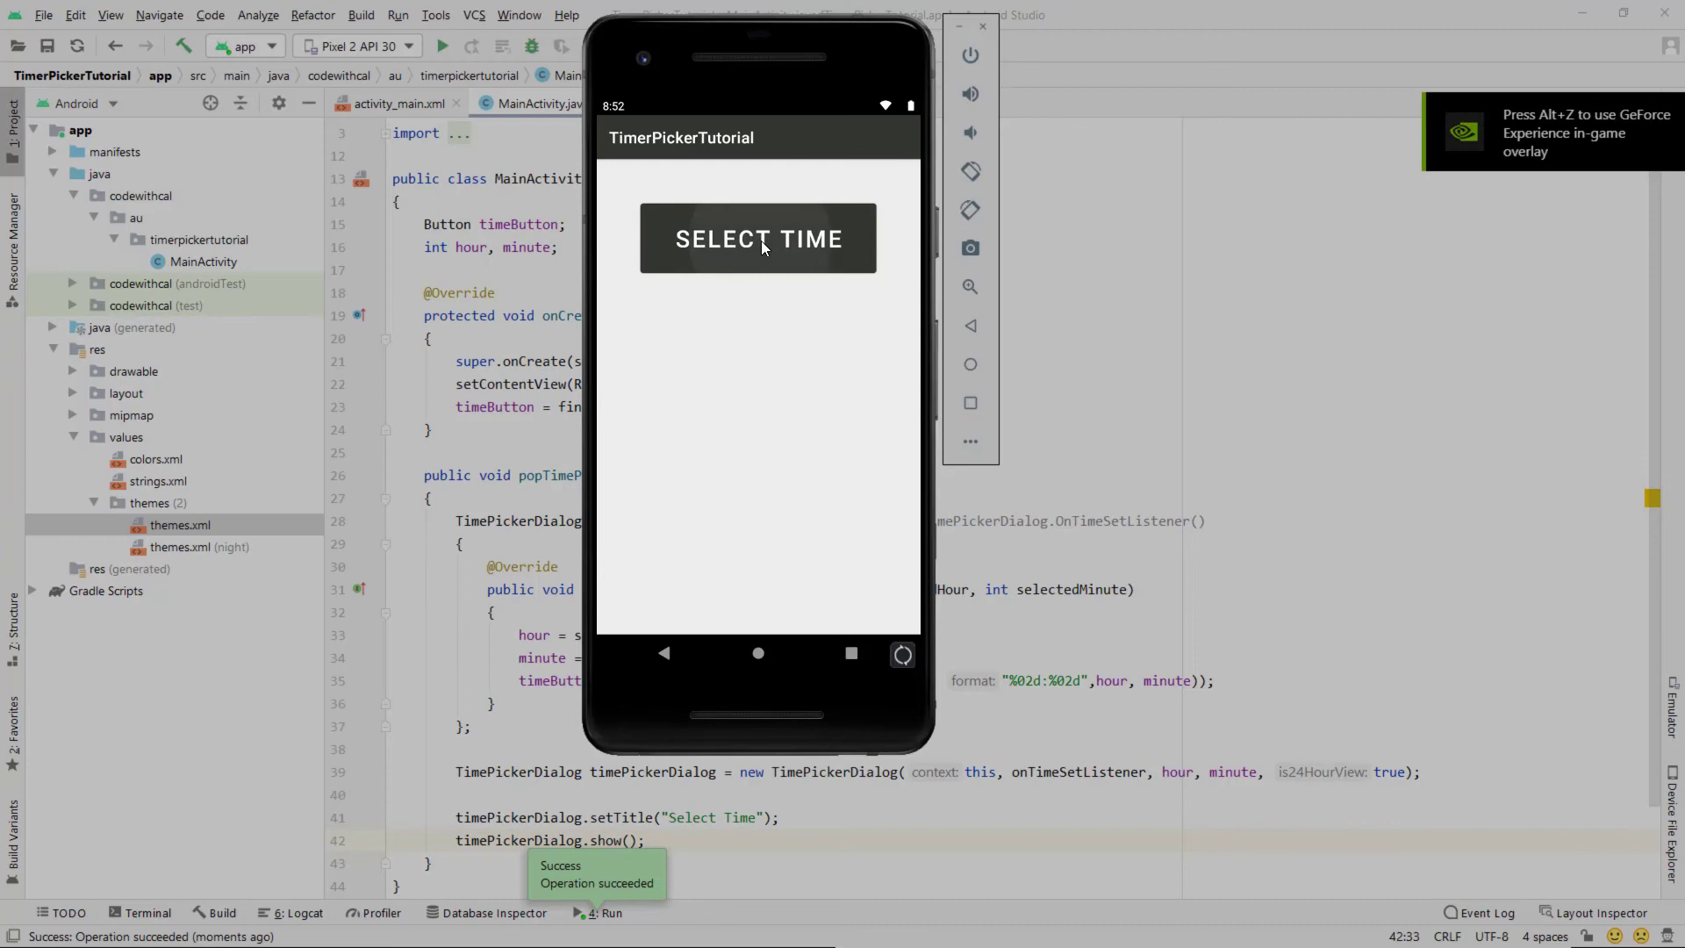
# - In the emulator, tap SELECT TIME repeatedly and pick times on the clock-face dialog
pyautogui.click(758, 239)
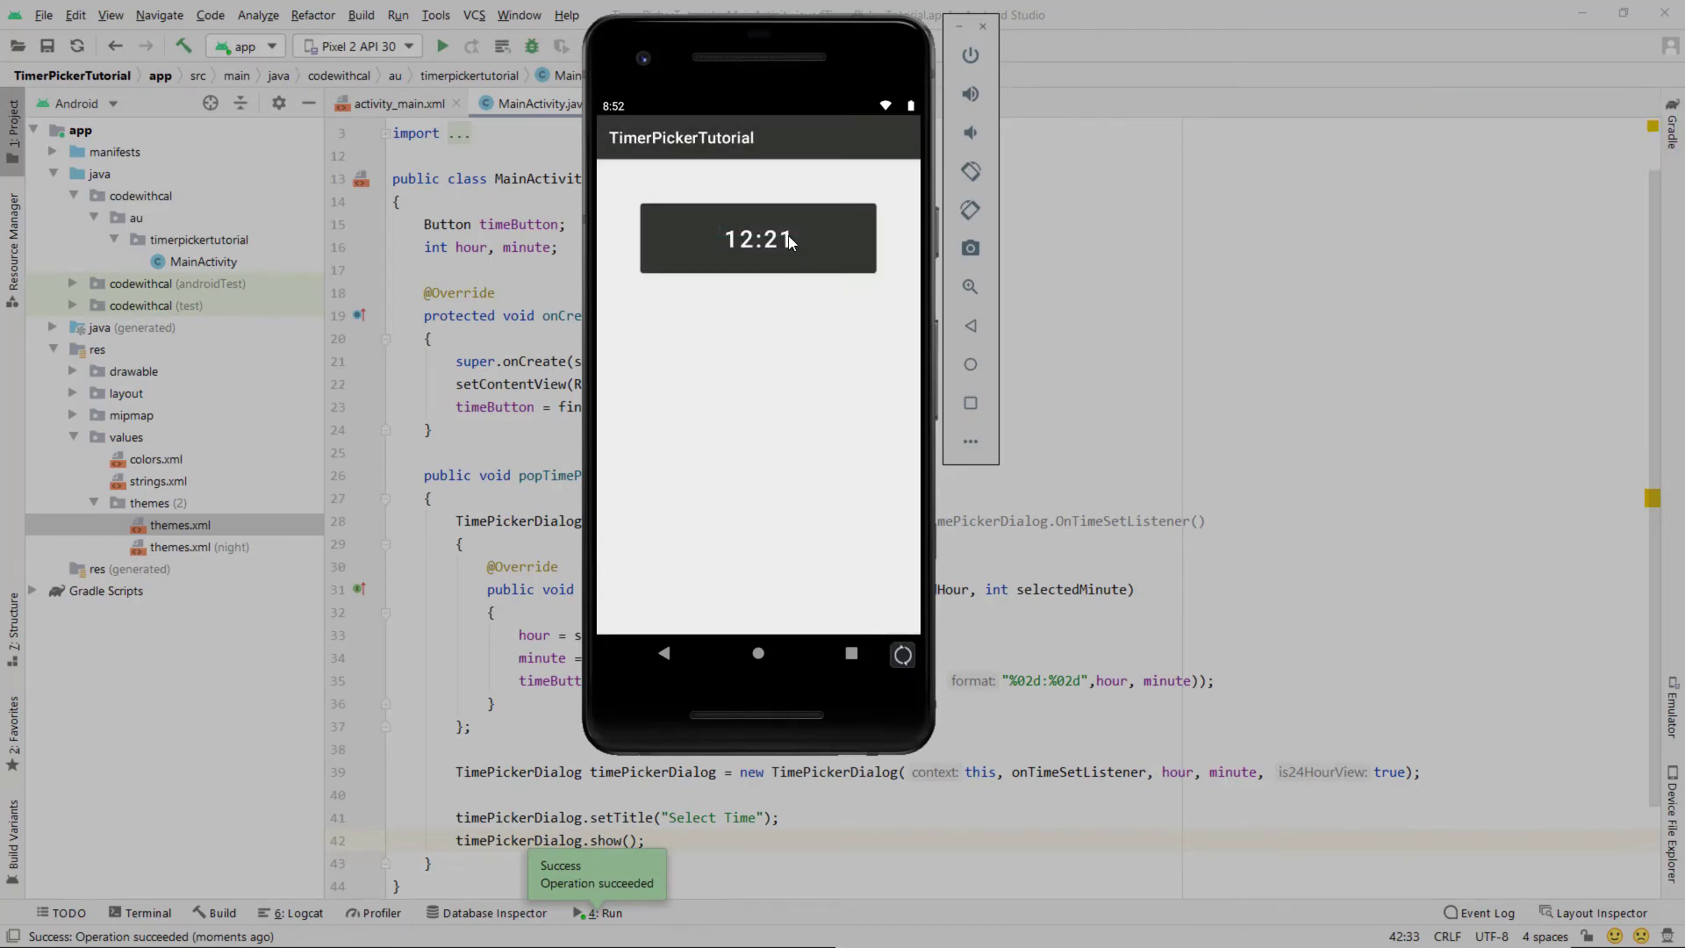
pyautogui.click(758, 238)
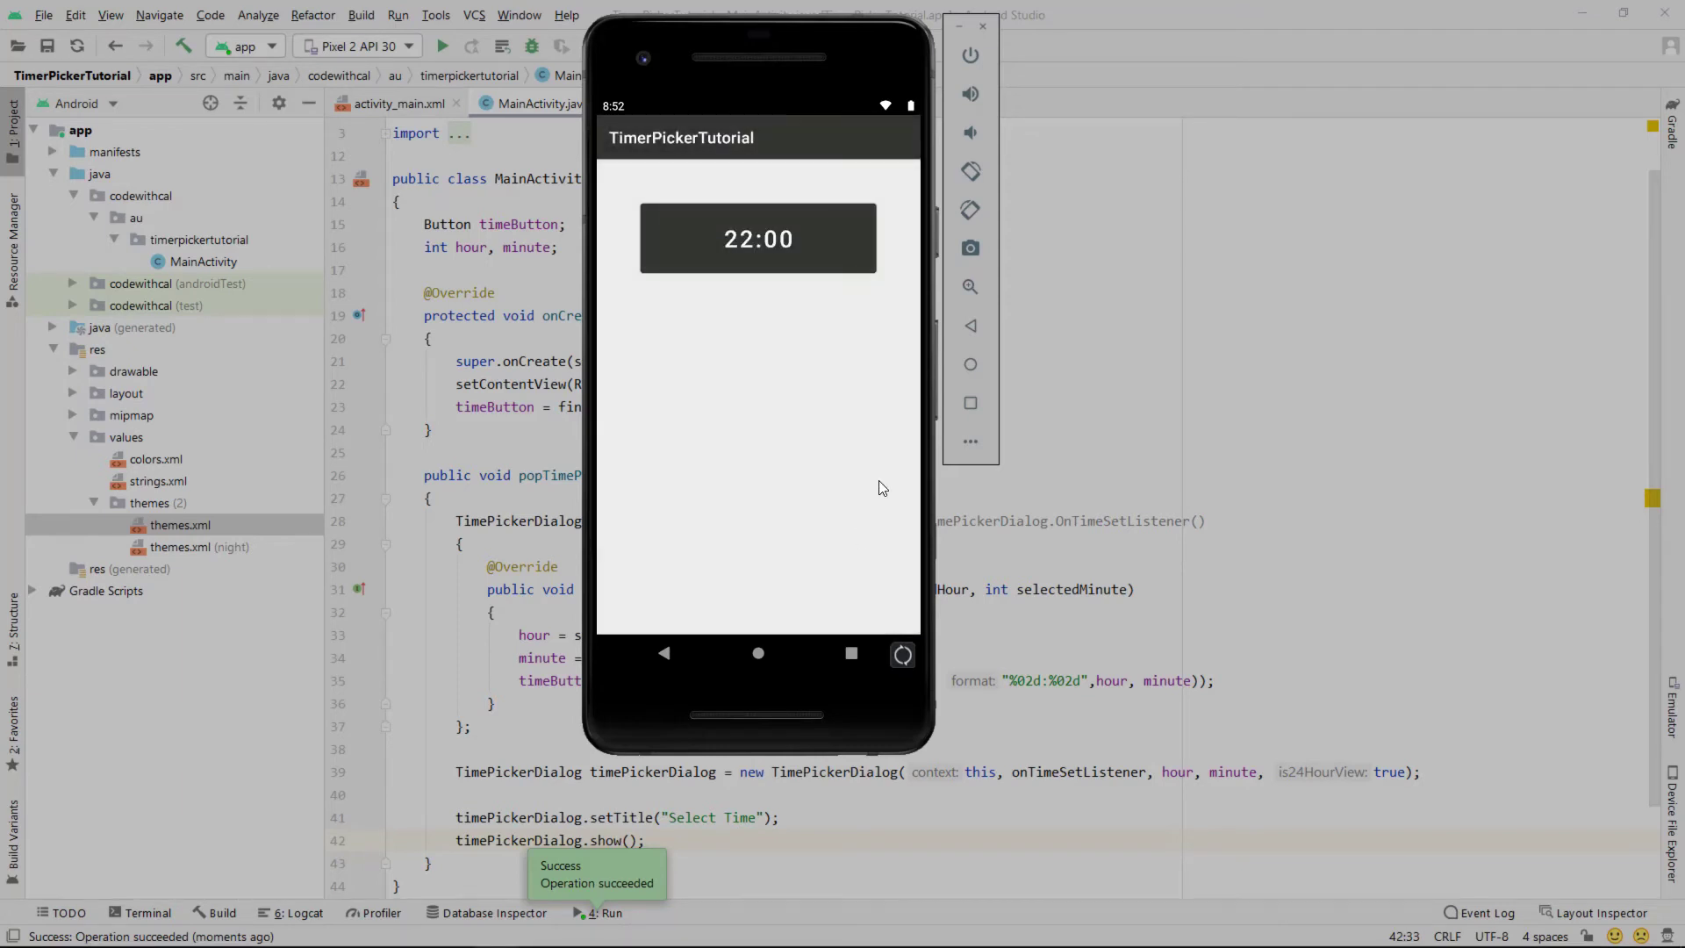
pyautogui.click(759, 239)
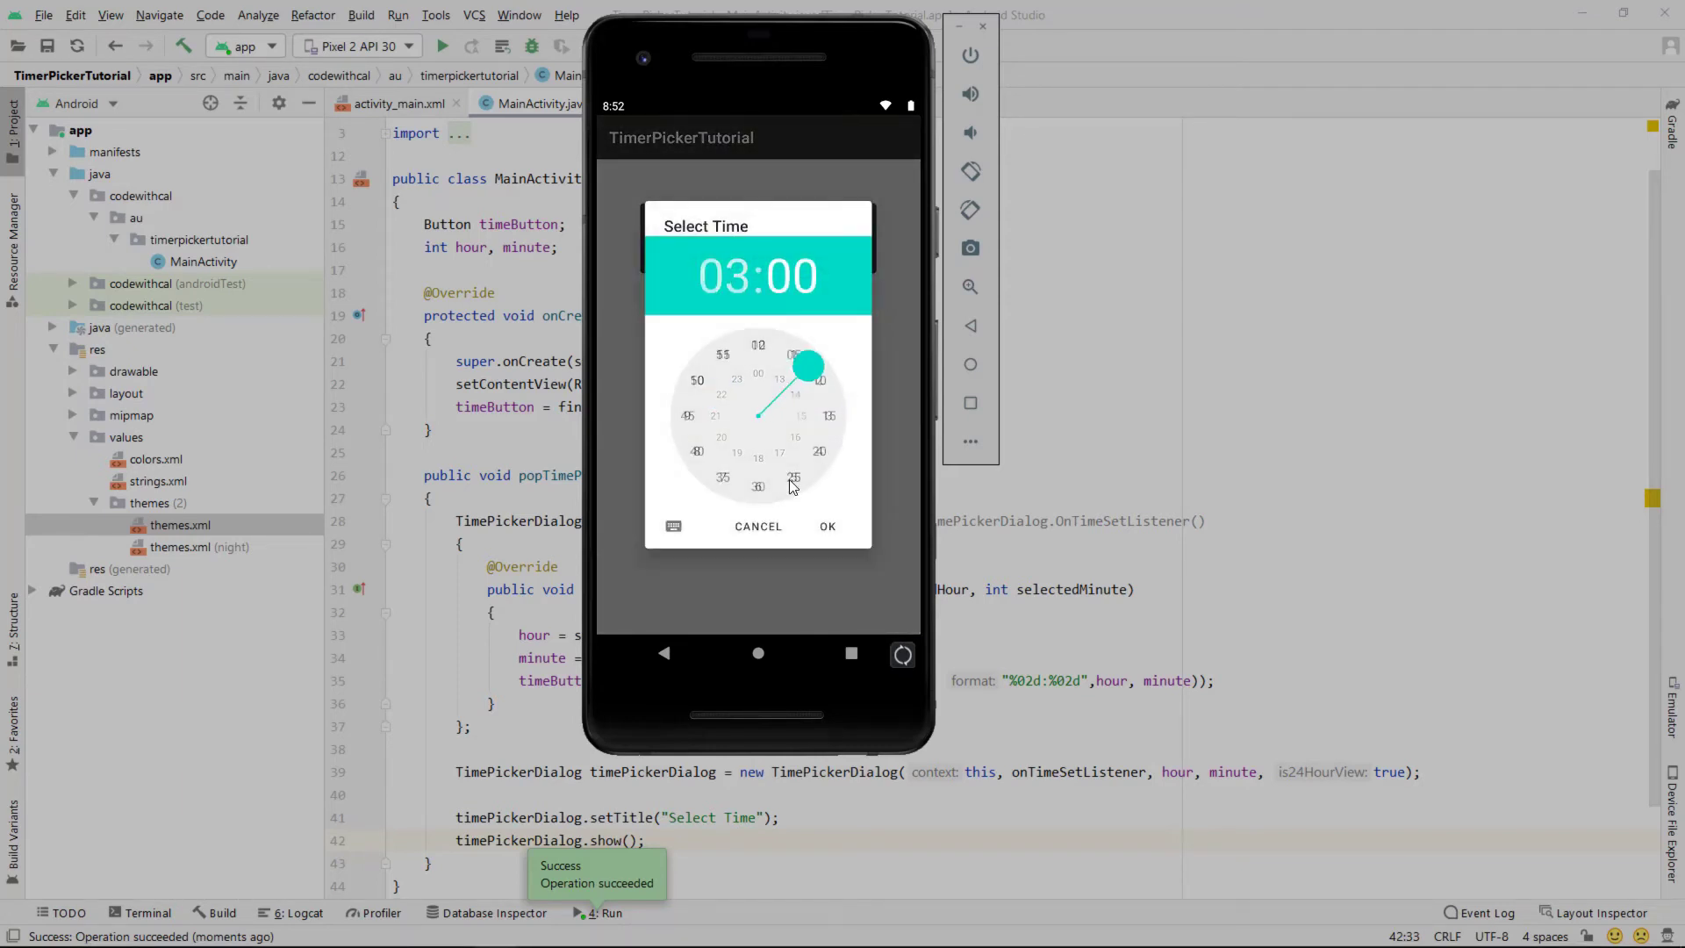
pyautogui.click(827, 526)
pyautogui.write('i')
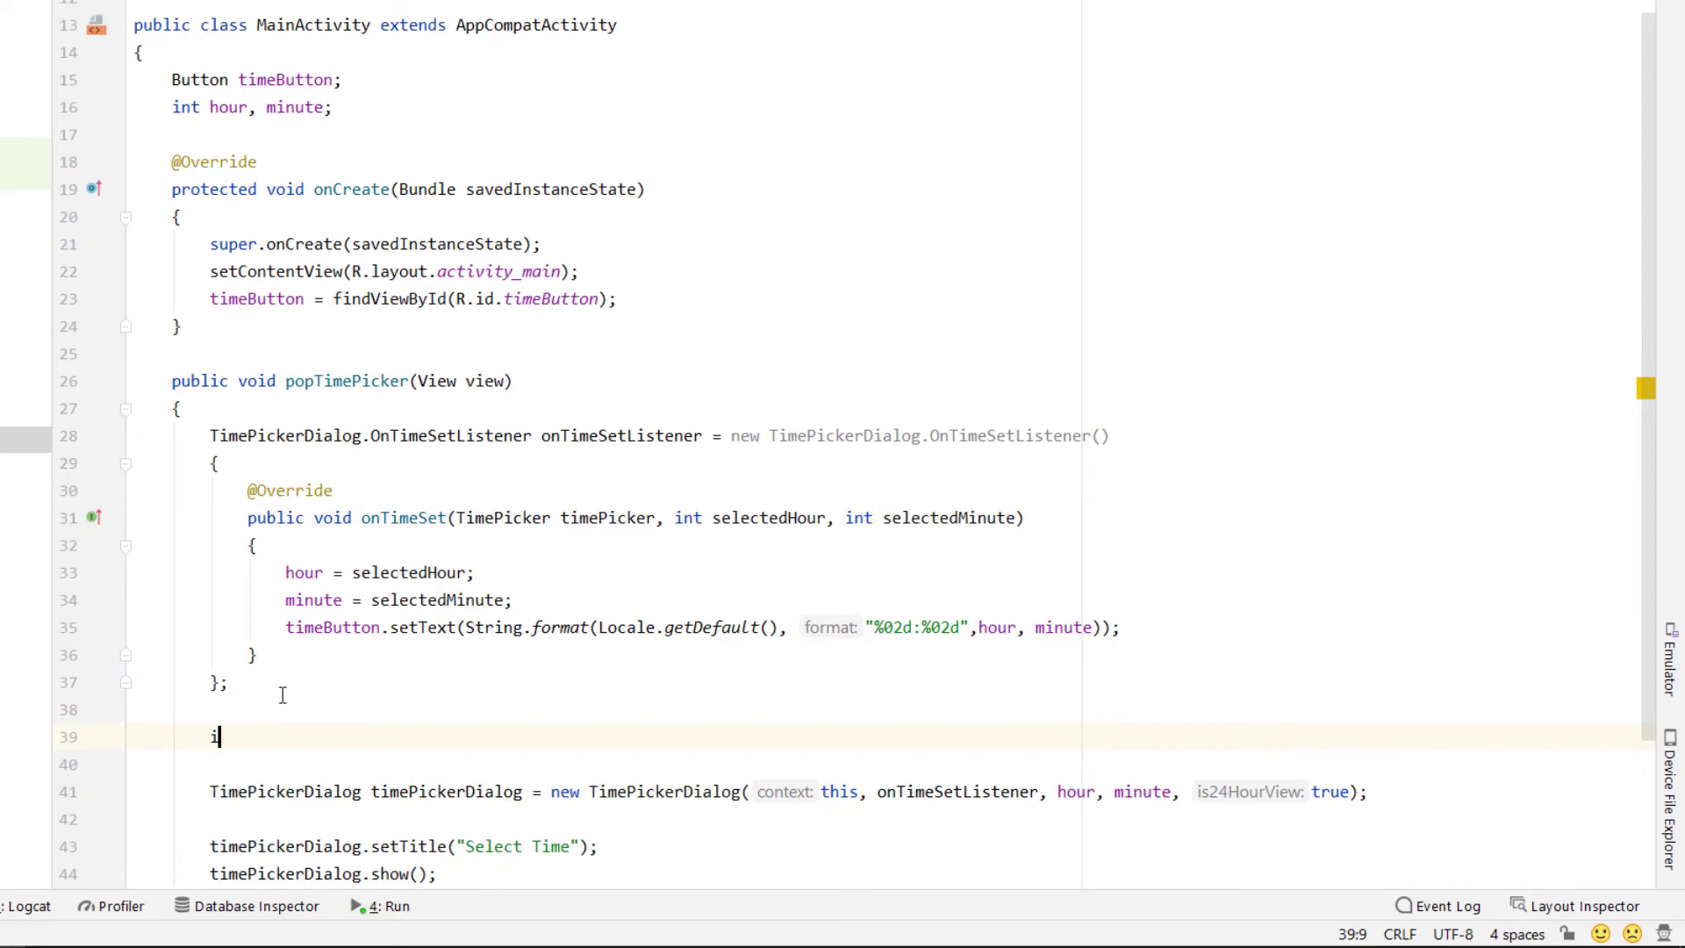
# - Declare int style = AlertDialog.THEME_HOLO_DARK and pass style as the dialog's second argument
pyautogui.write('nt style =')
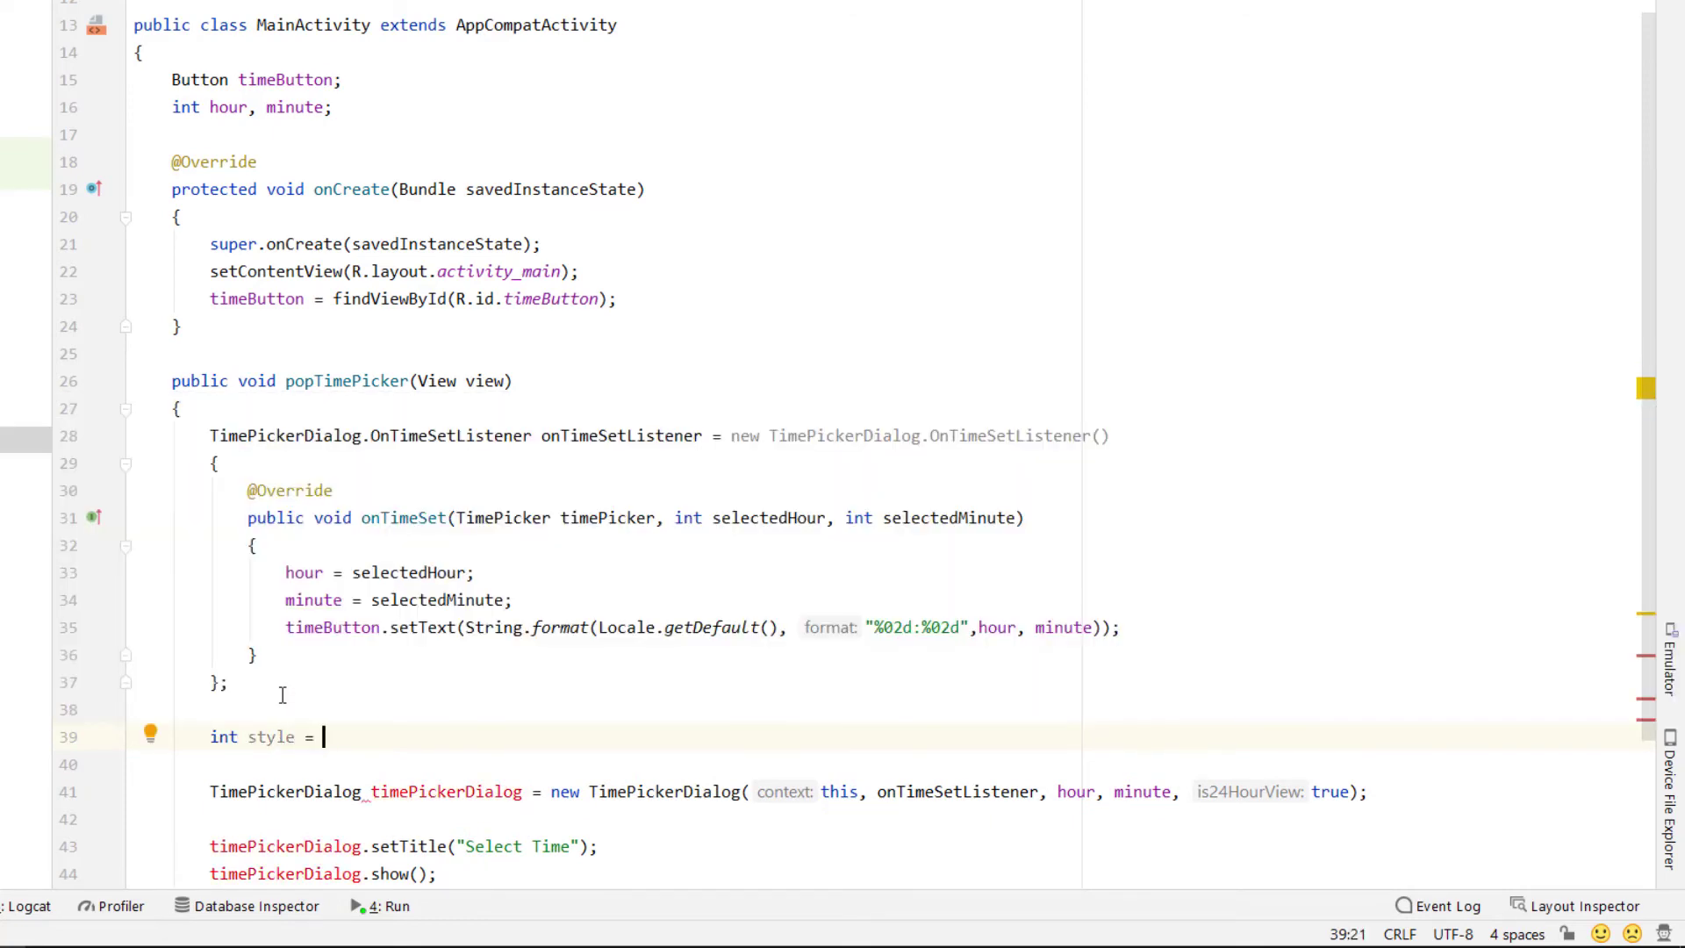
pyautogui.write('AlertDialog.T')
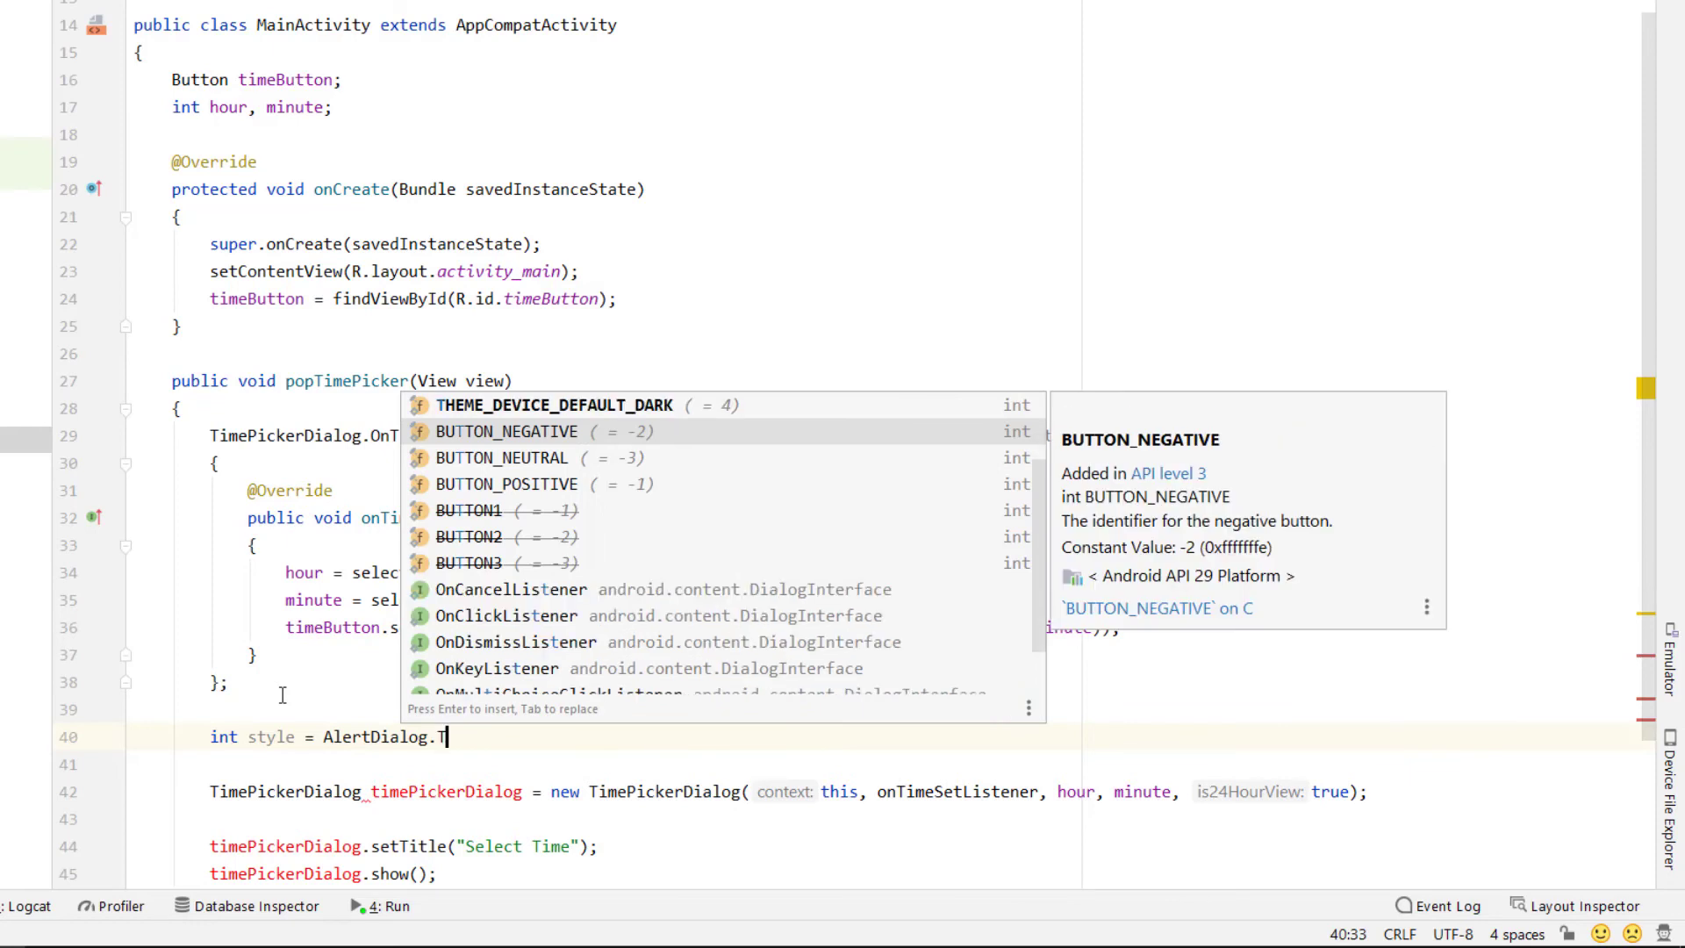
pyautogui.write('HEME_HOLO_DARK;')
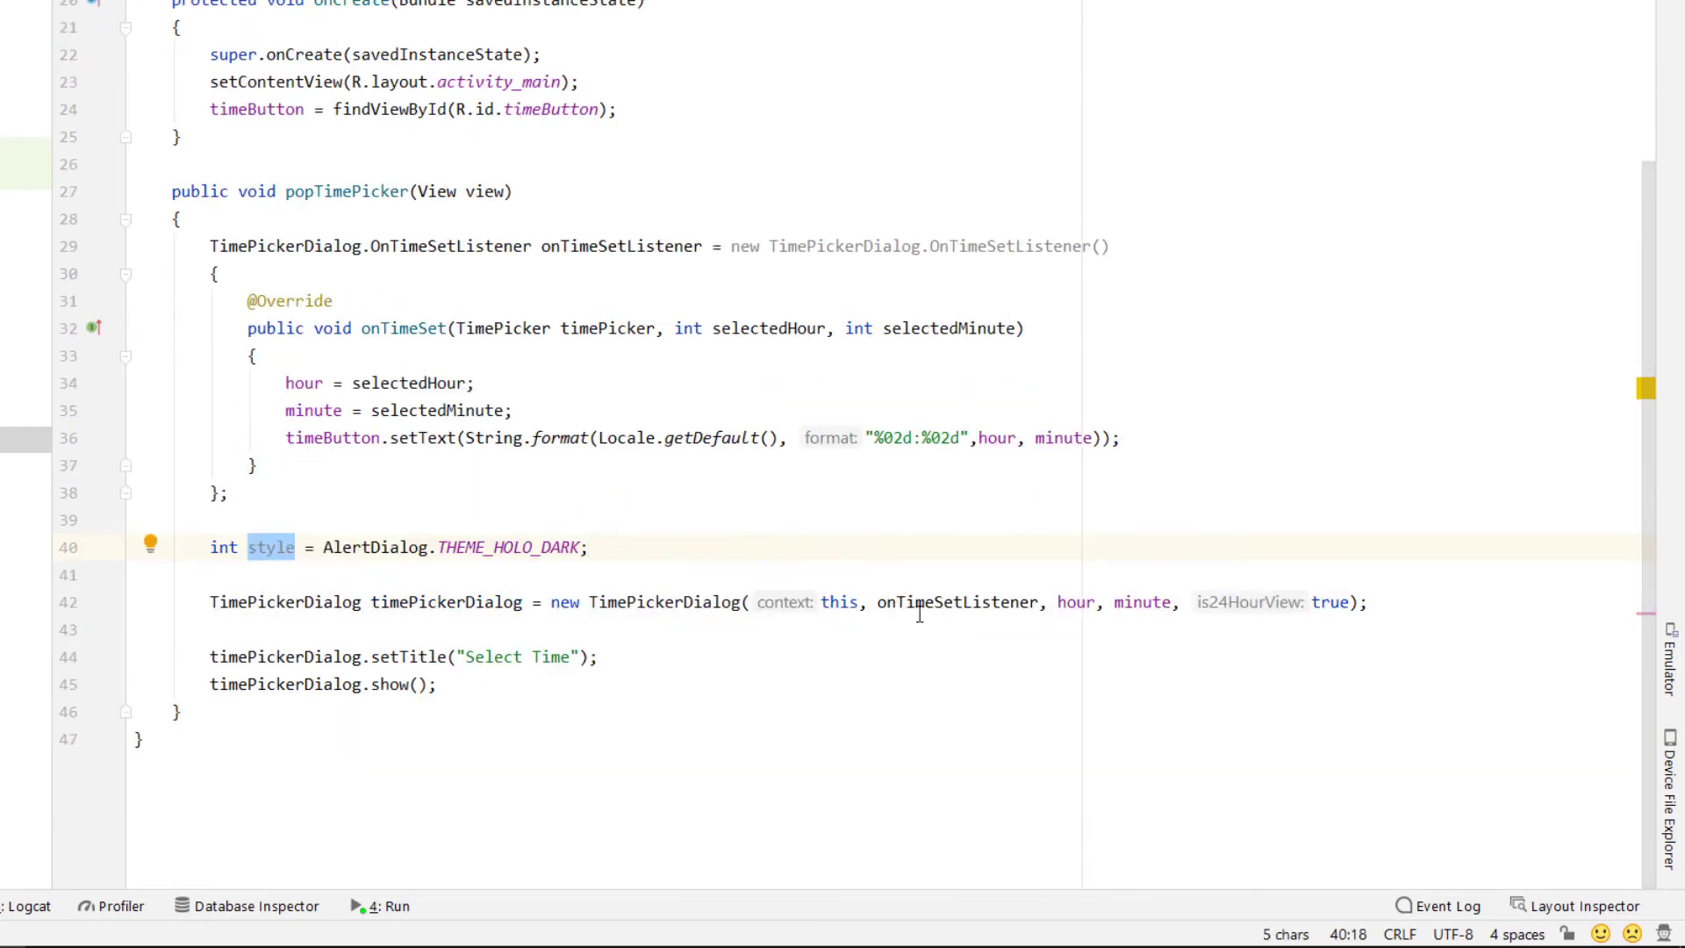
pyautogui.write('style,')
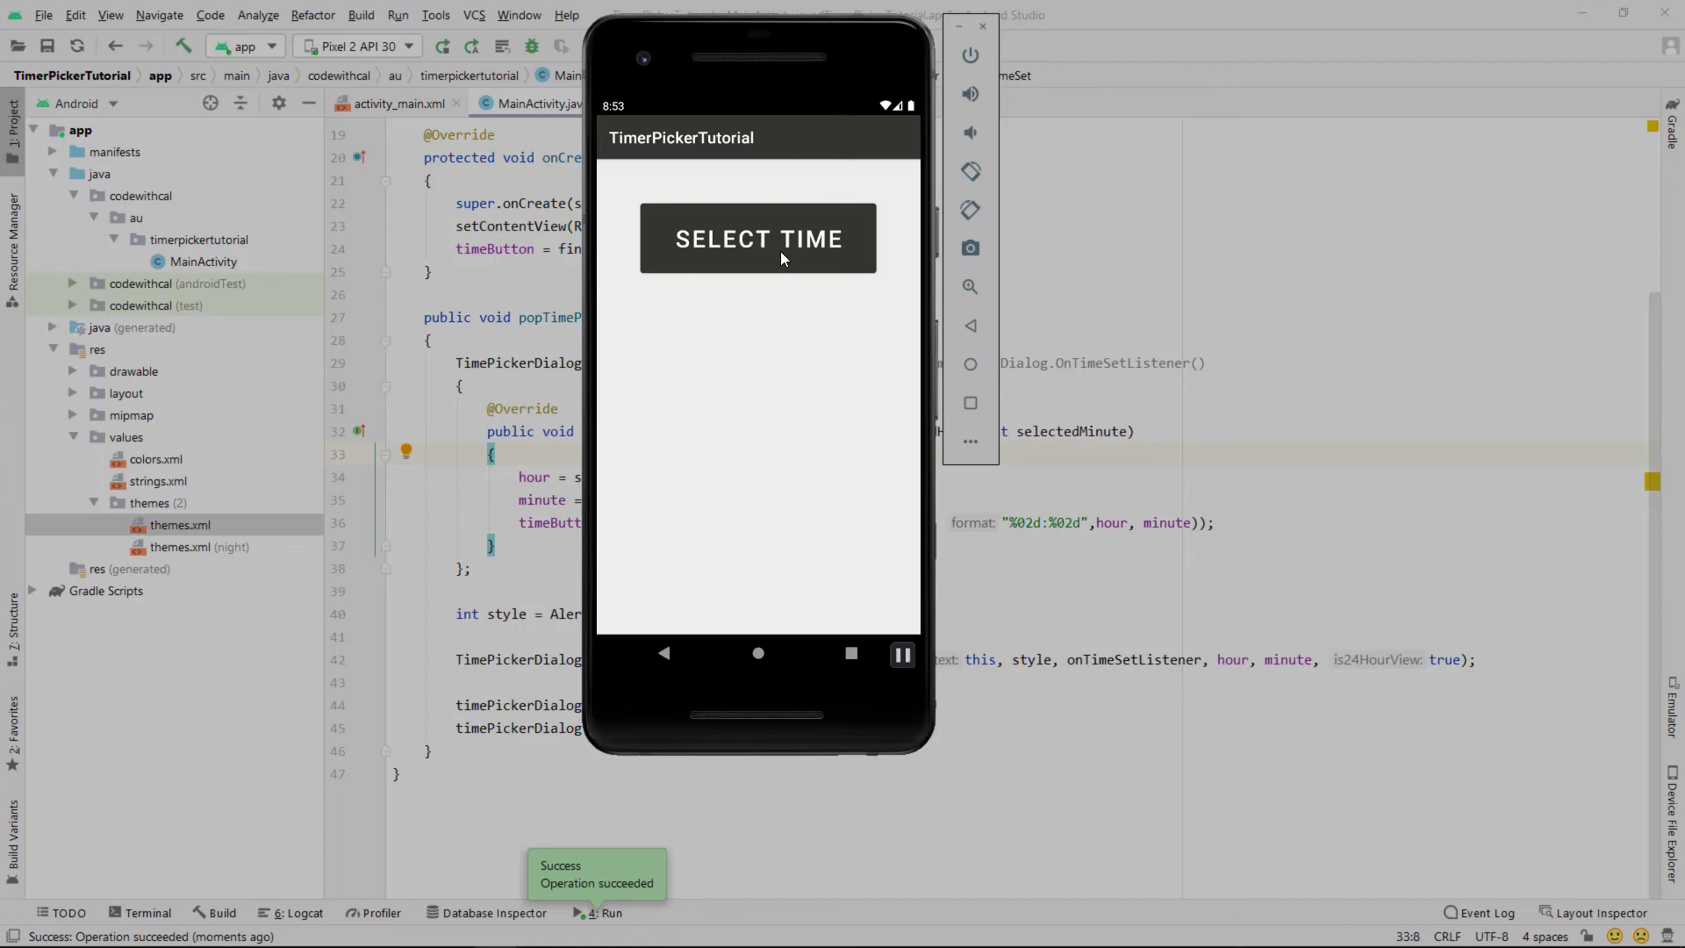
# - In the rerun app, open the dark spinner picker, confirm 22:02, then reopen and adjust the hour
pyautogui.click(758, 238)
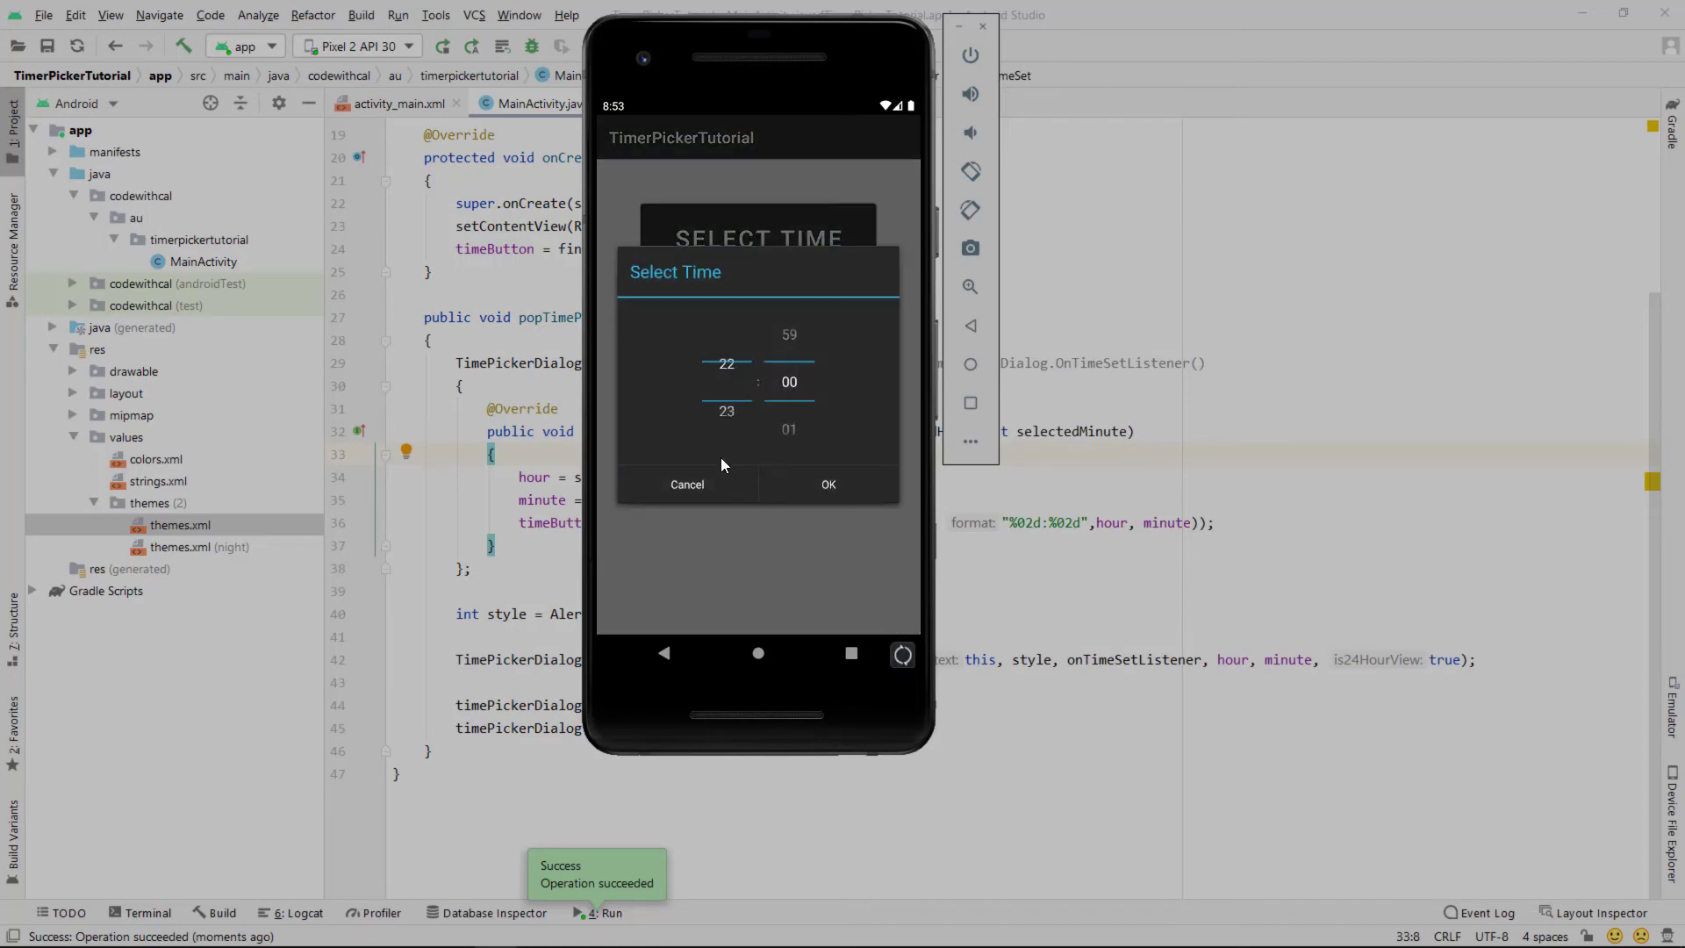
pyautogui.click(828, 484)
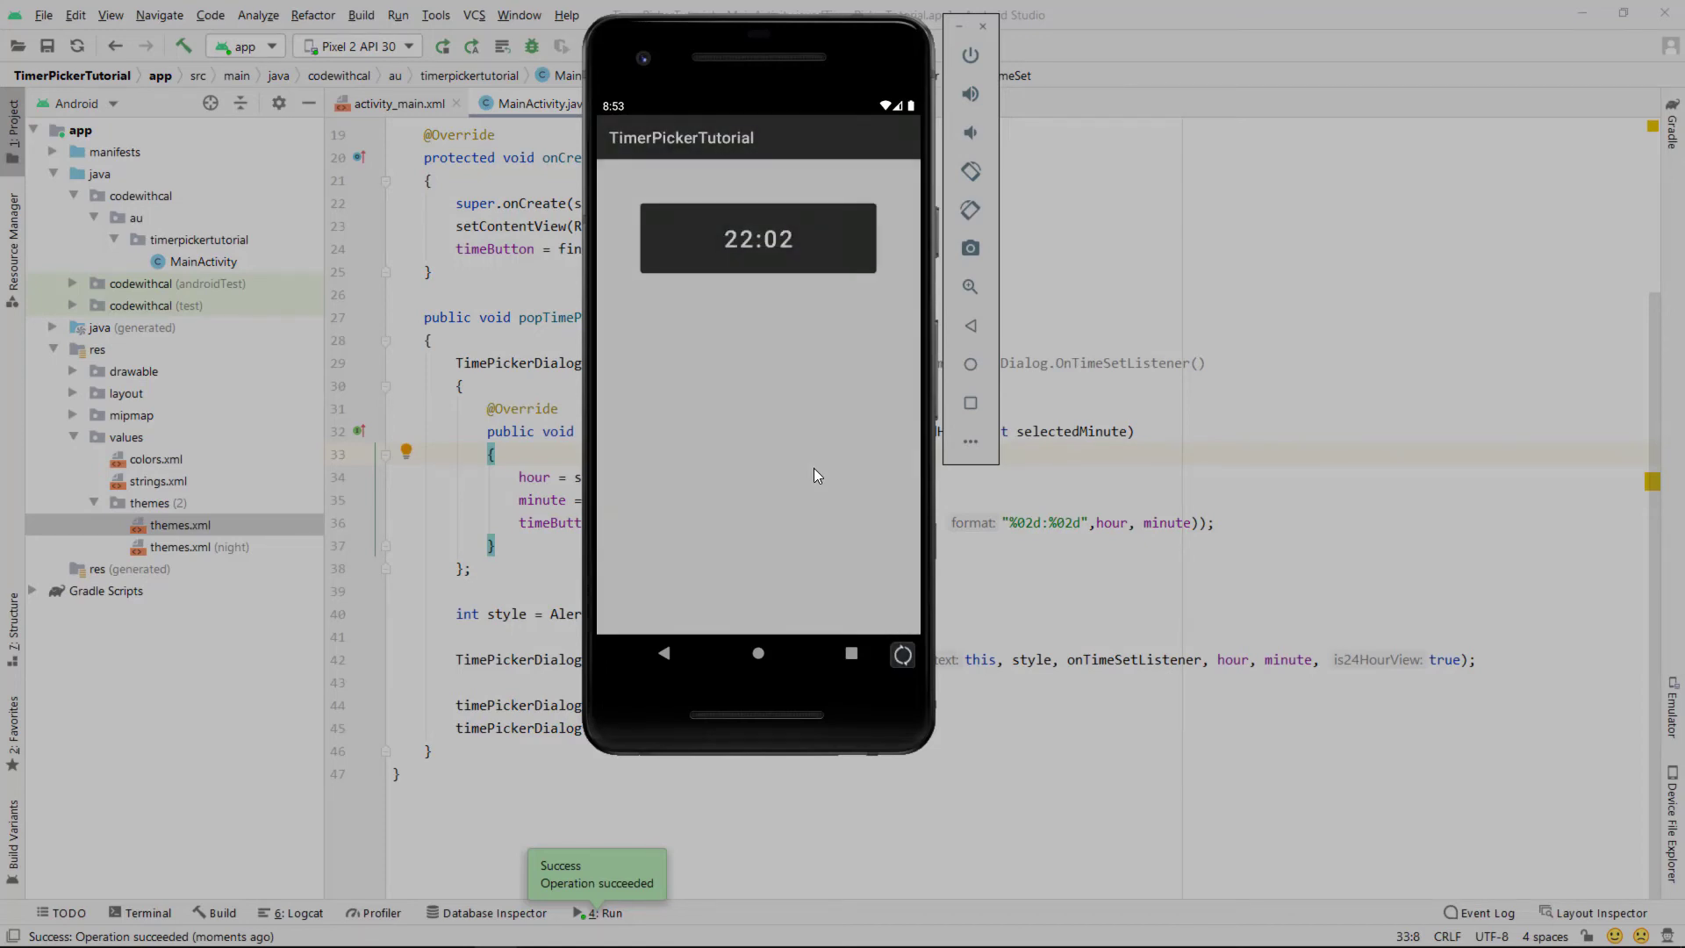
pyautogui.click(758, 239)
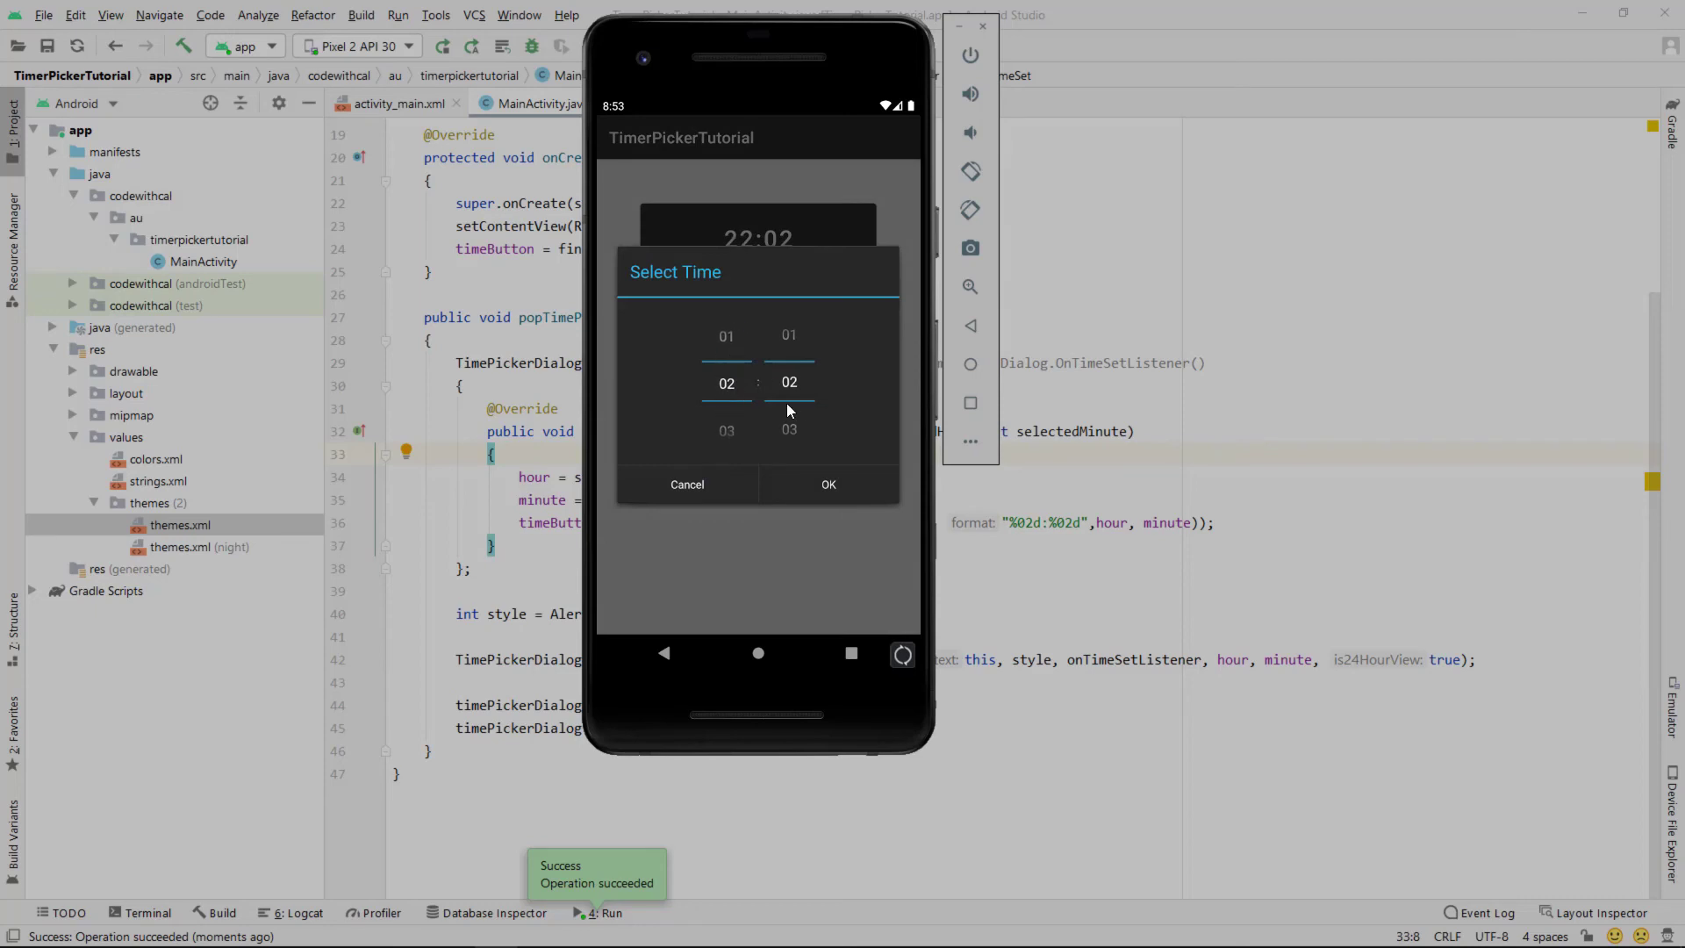
pyautogui.click(727, 383)
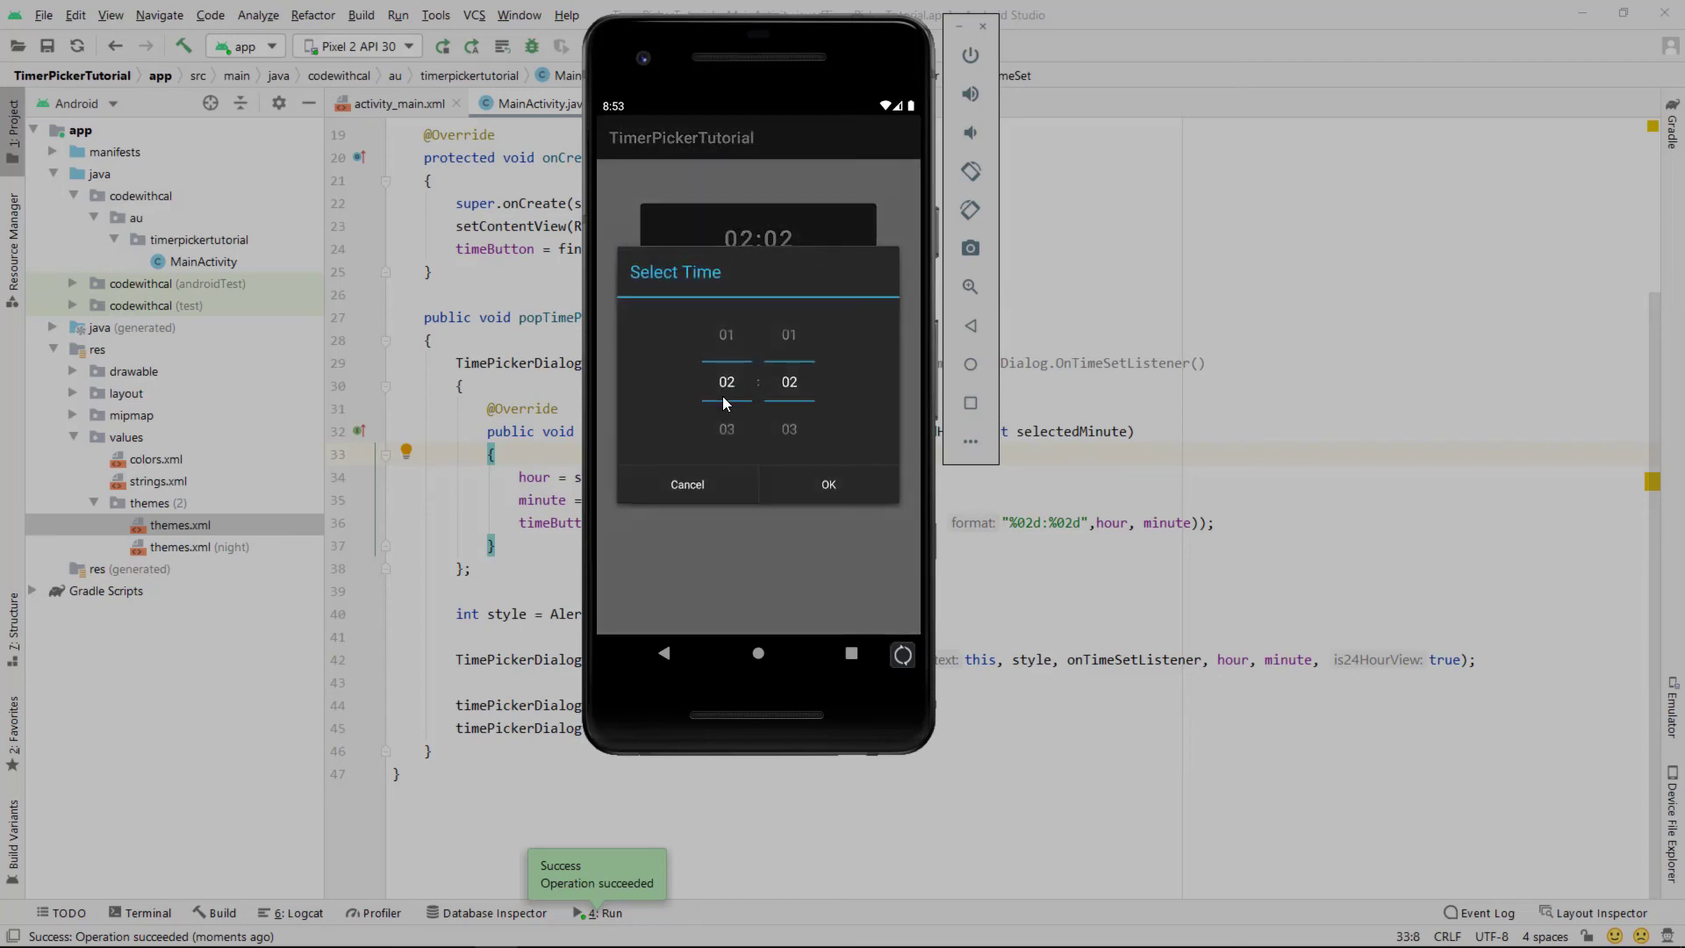